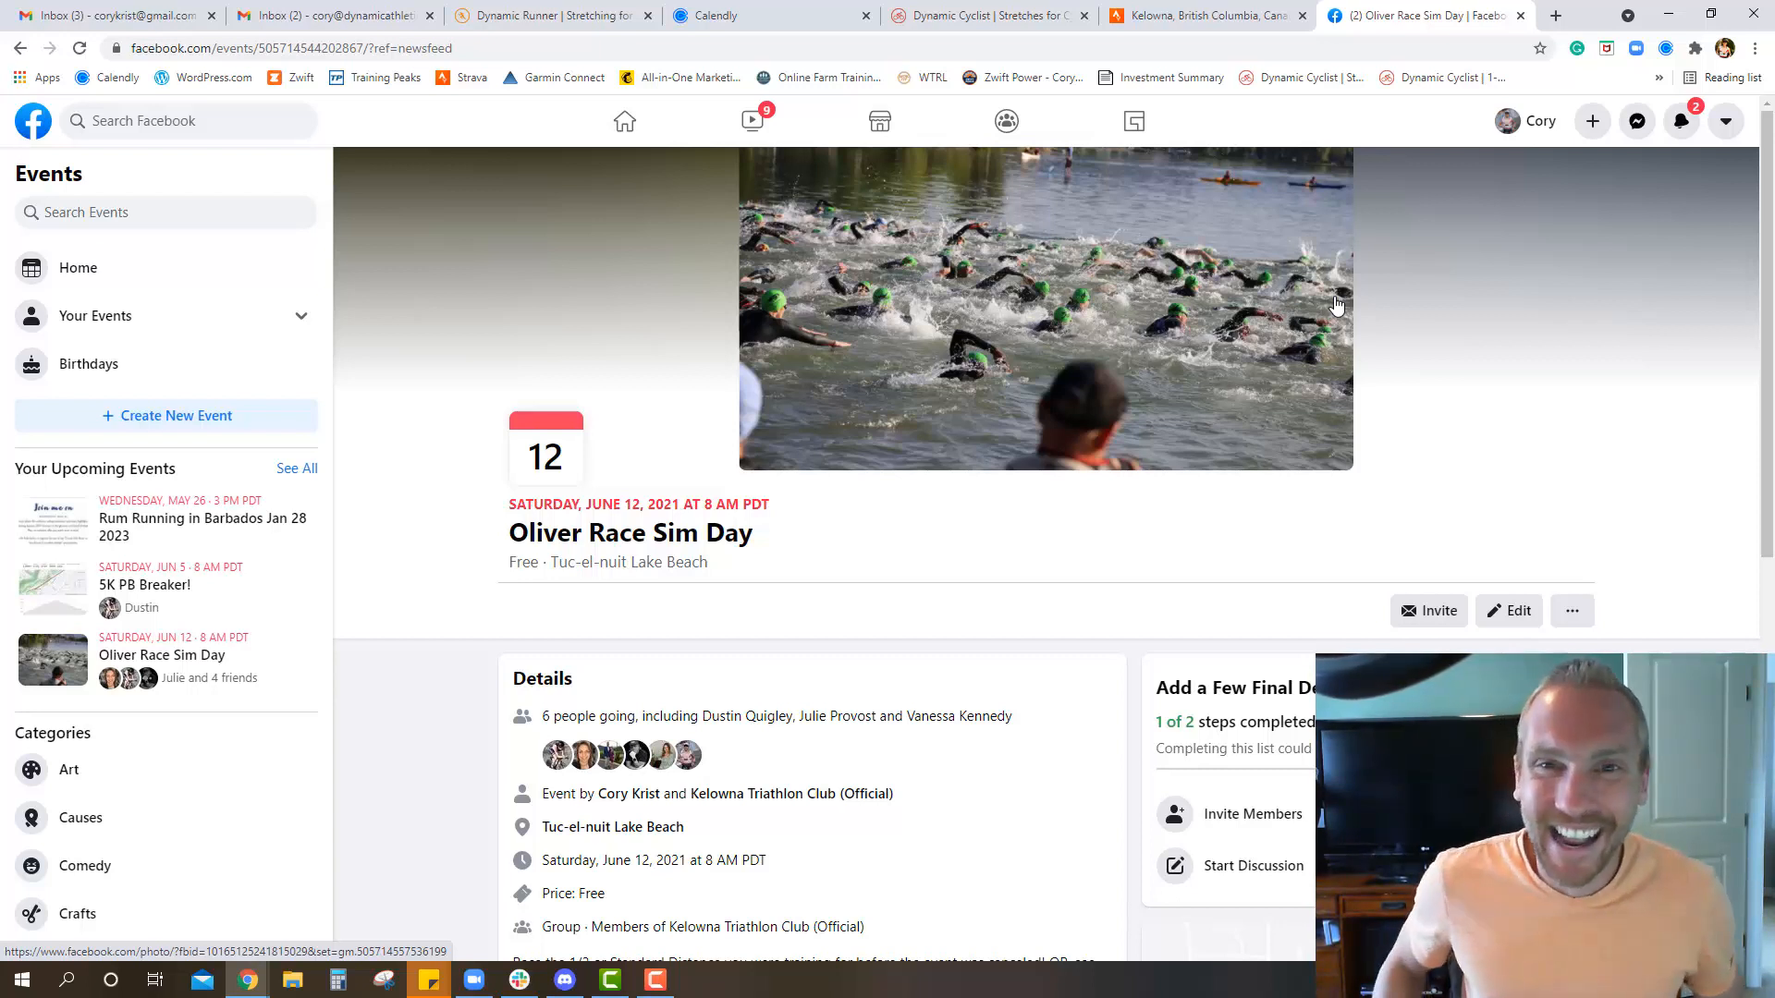
pyautogui.moveTo(1205, 15)
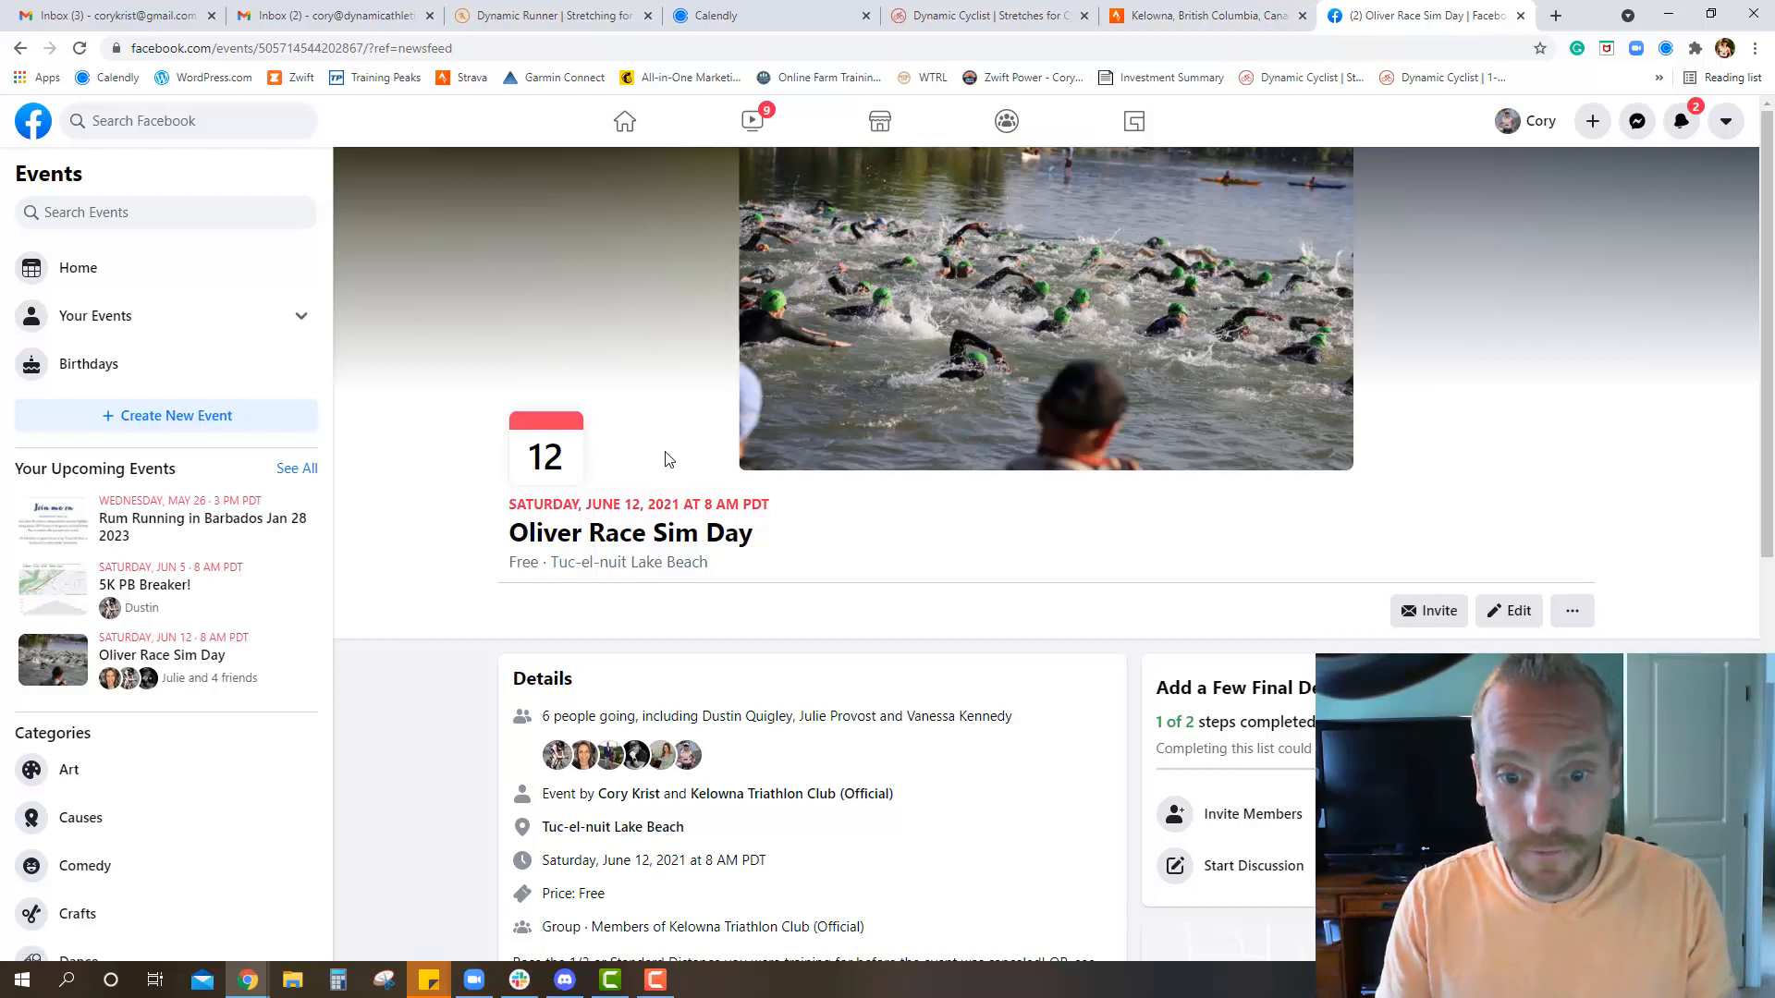
pyautogui.moveTo(724, 410)
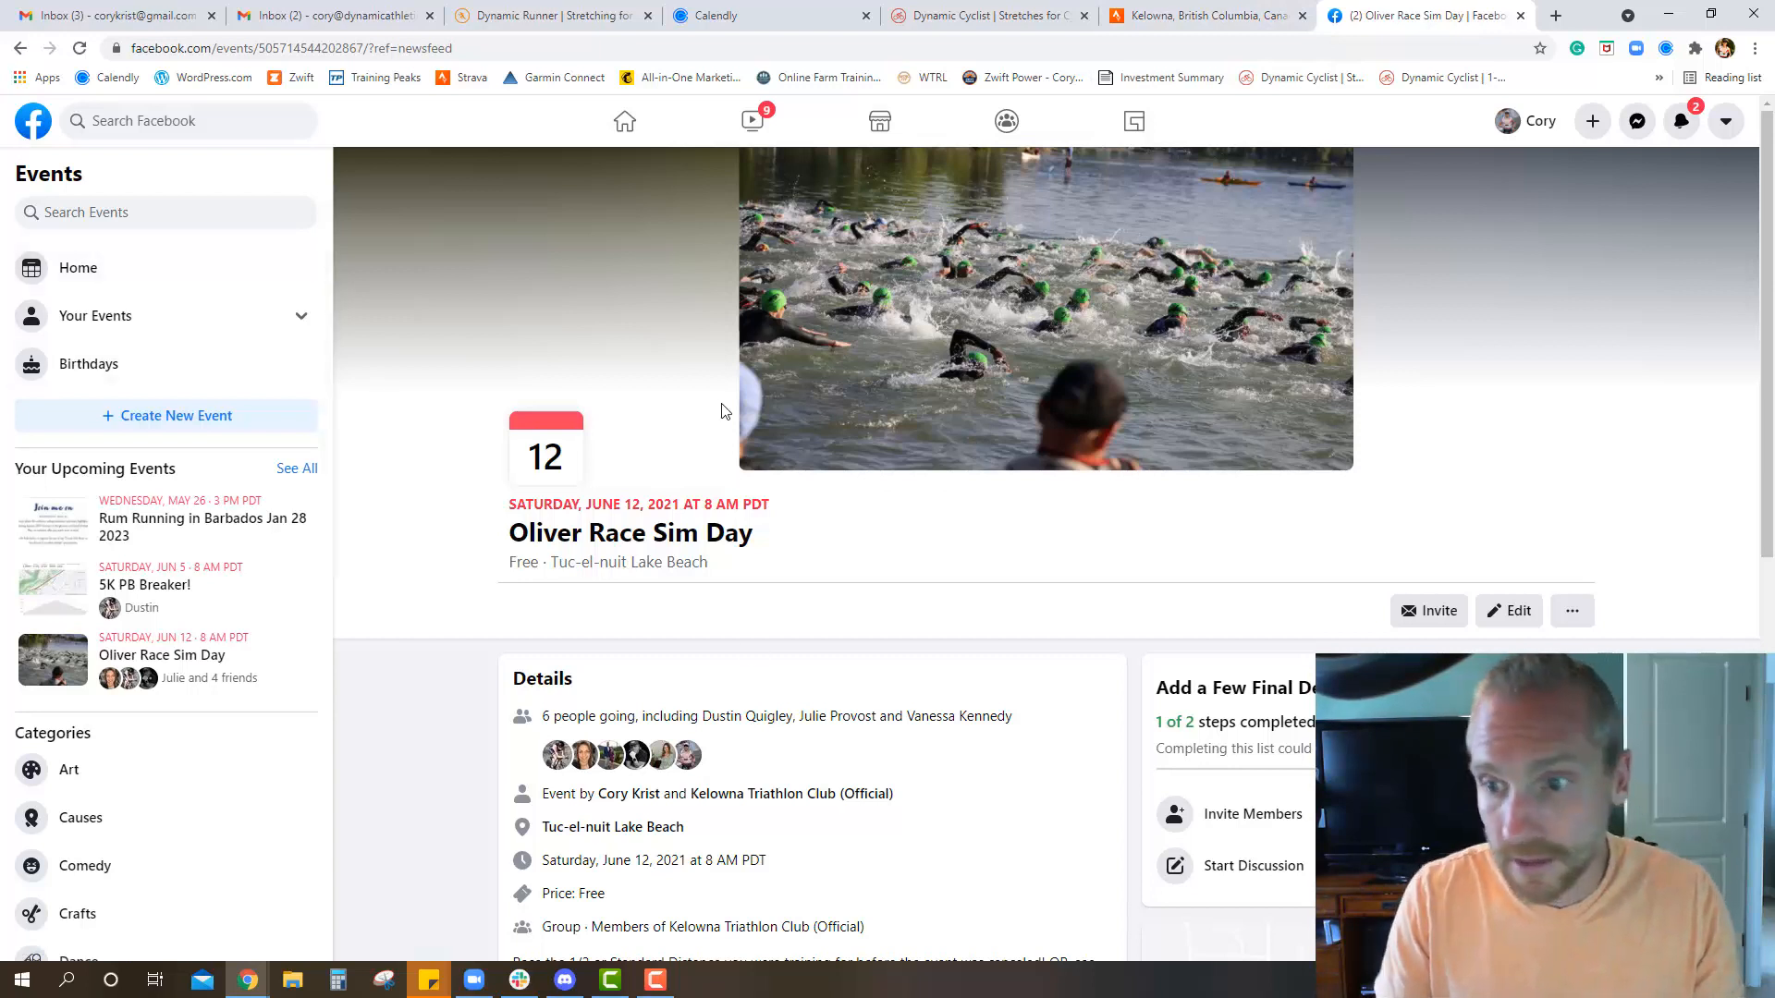
# Scroll through the Oliver Race Sim Day event details to reach the club group link.
pyautogui.scroll(-3)
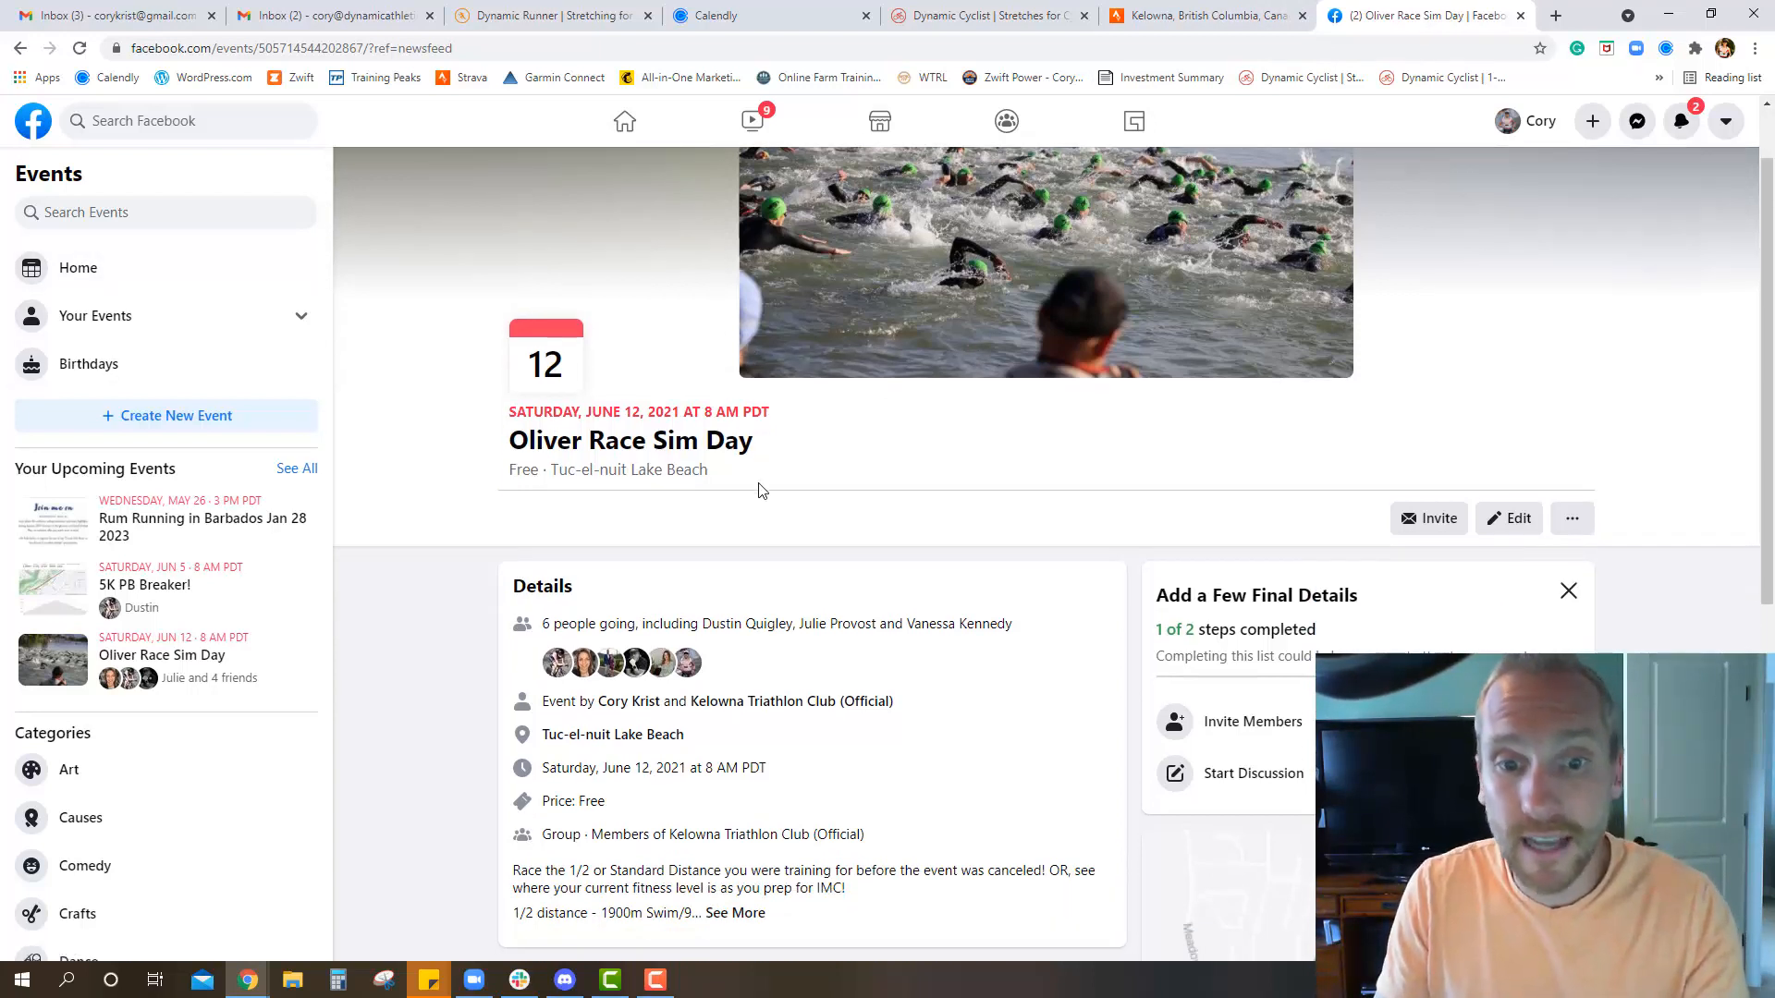
pyautogui.moveTo(1107, 534)
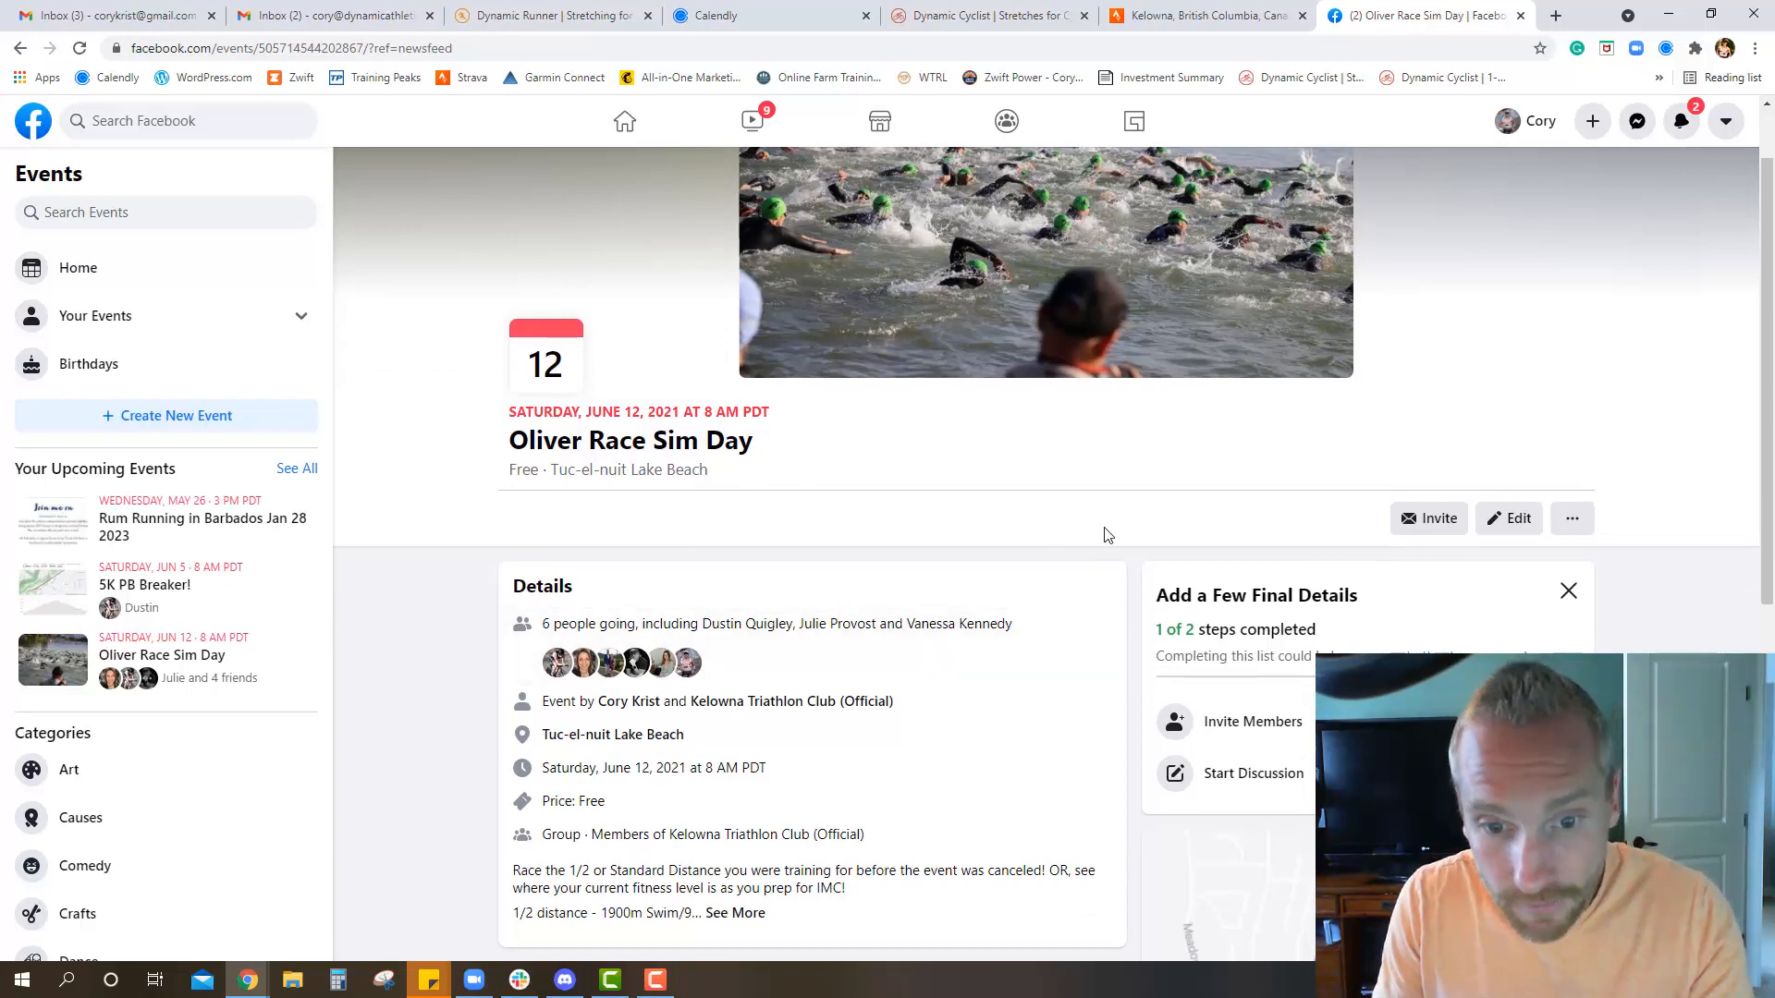
pyautogui.scroll(3)
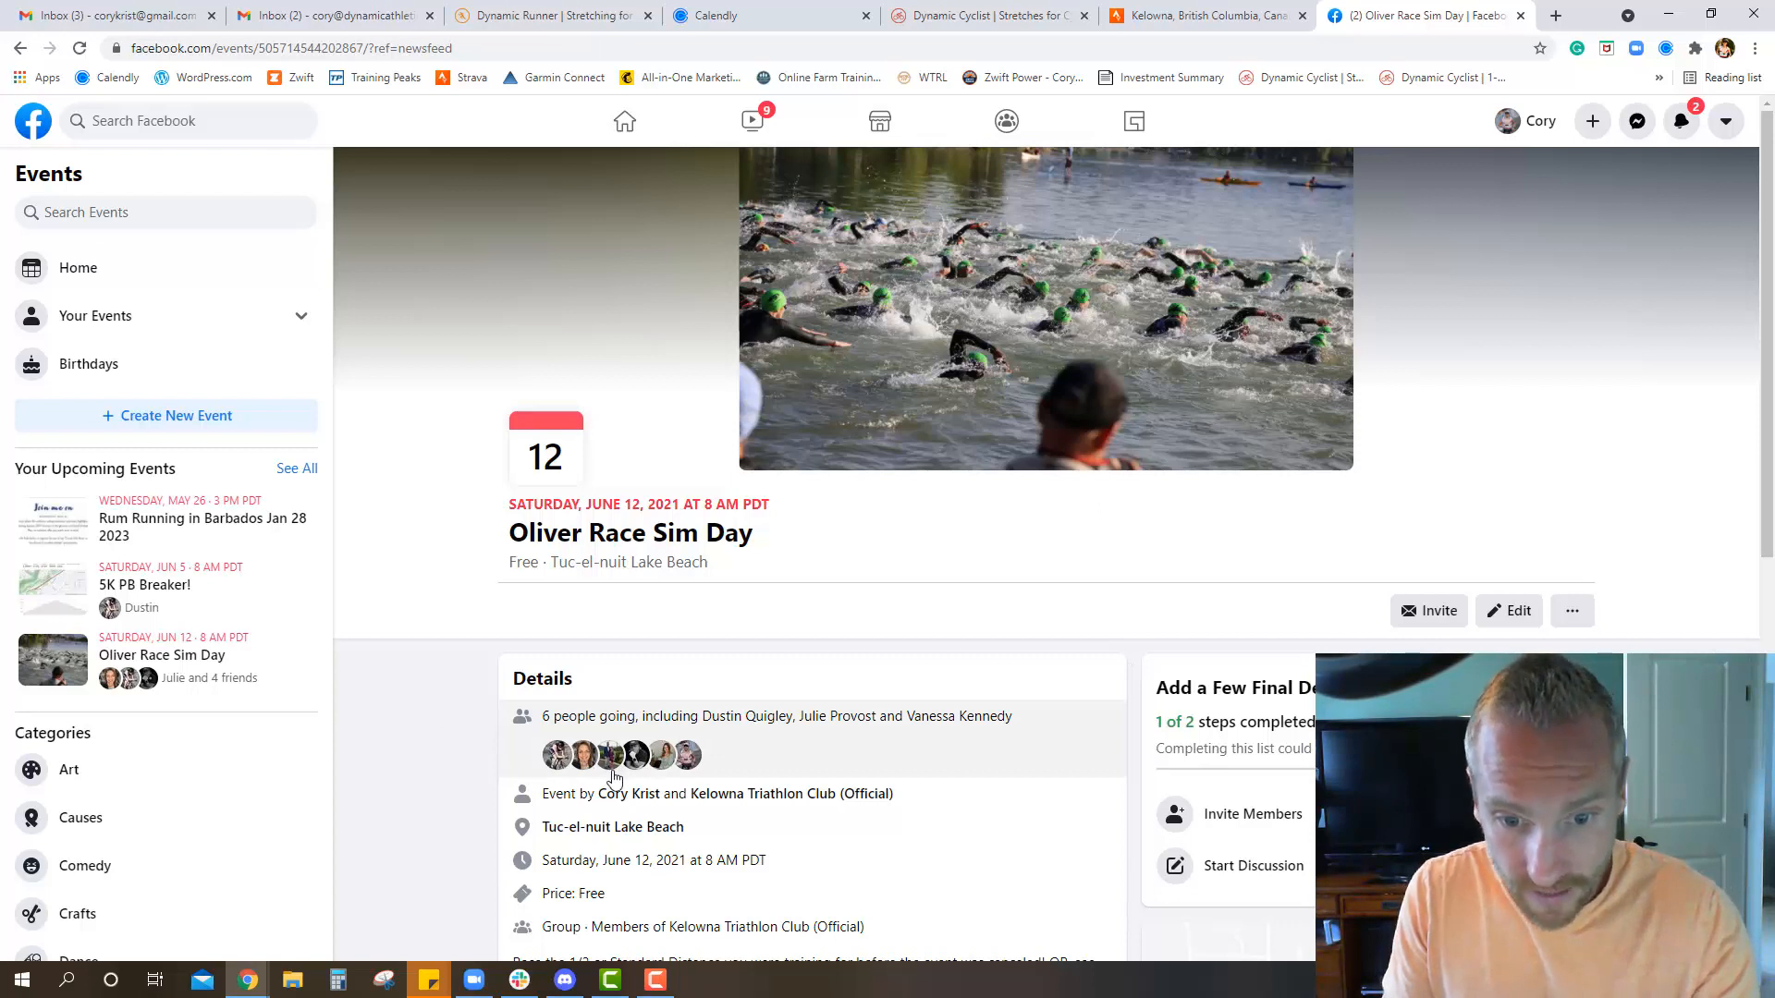
pyautogui.scroll(-3)
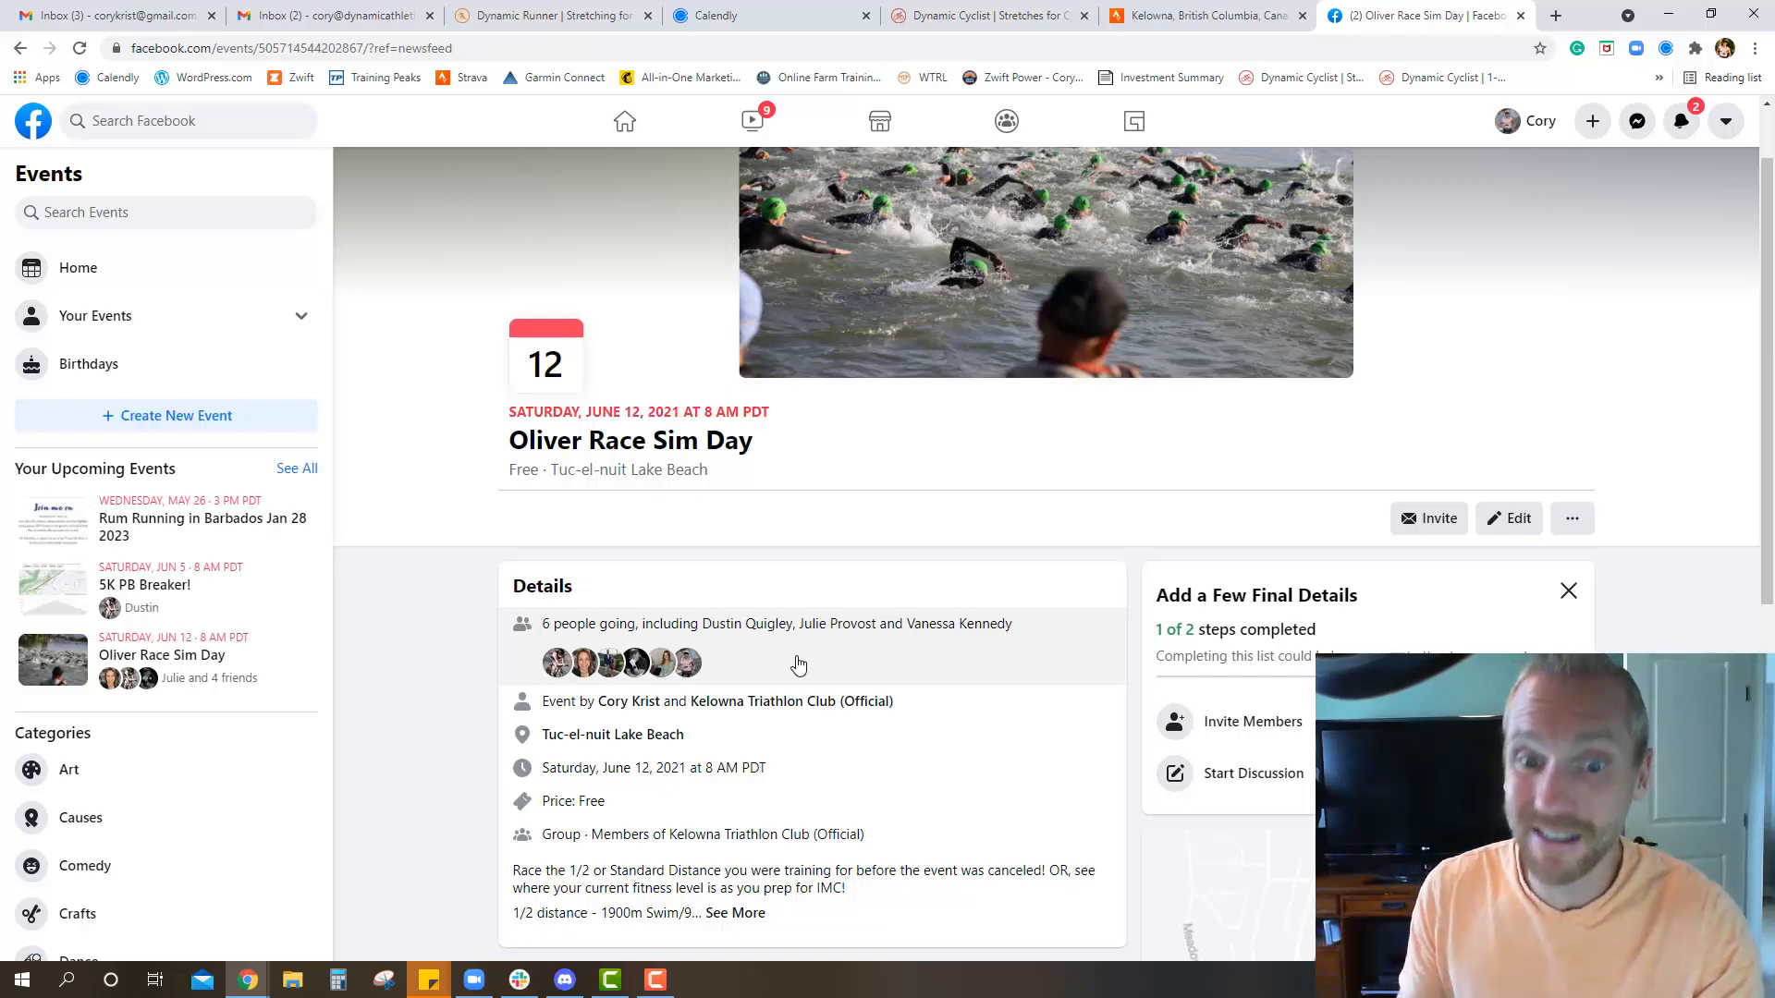
pyautogui.moveTo(775, 677)
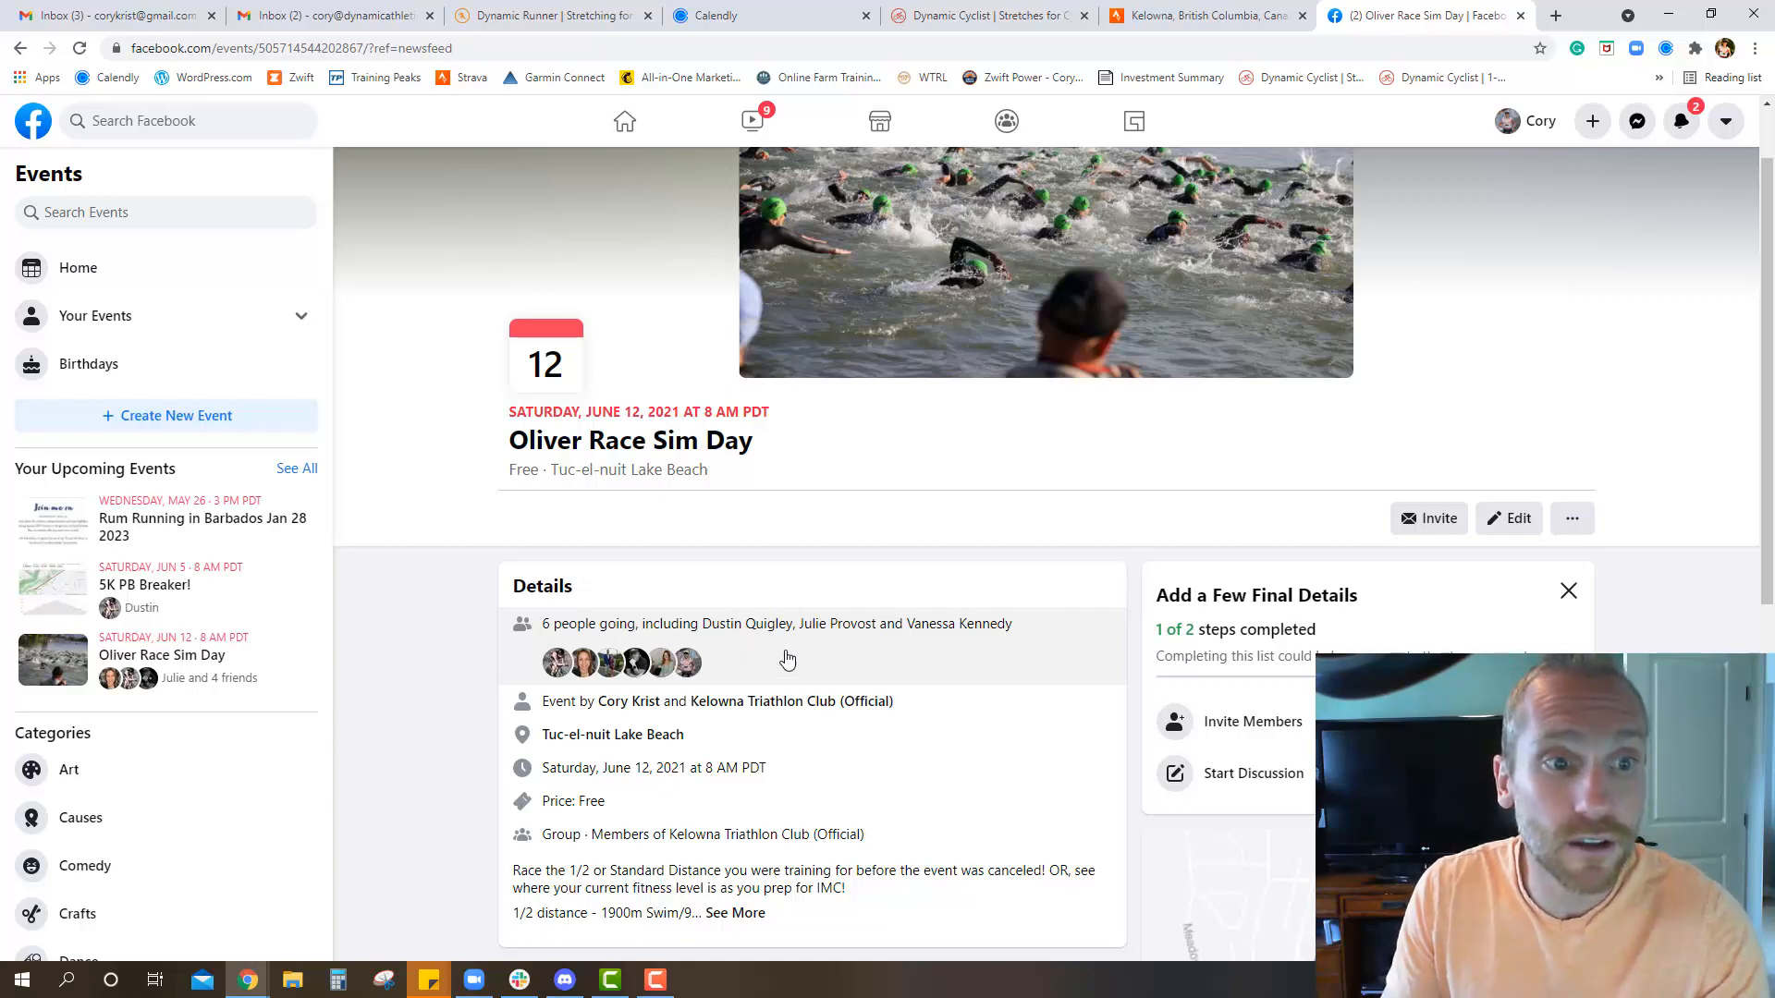
pyautogui.scroll(-3)
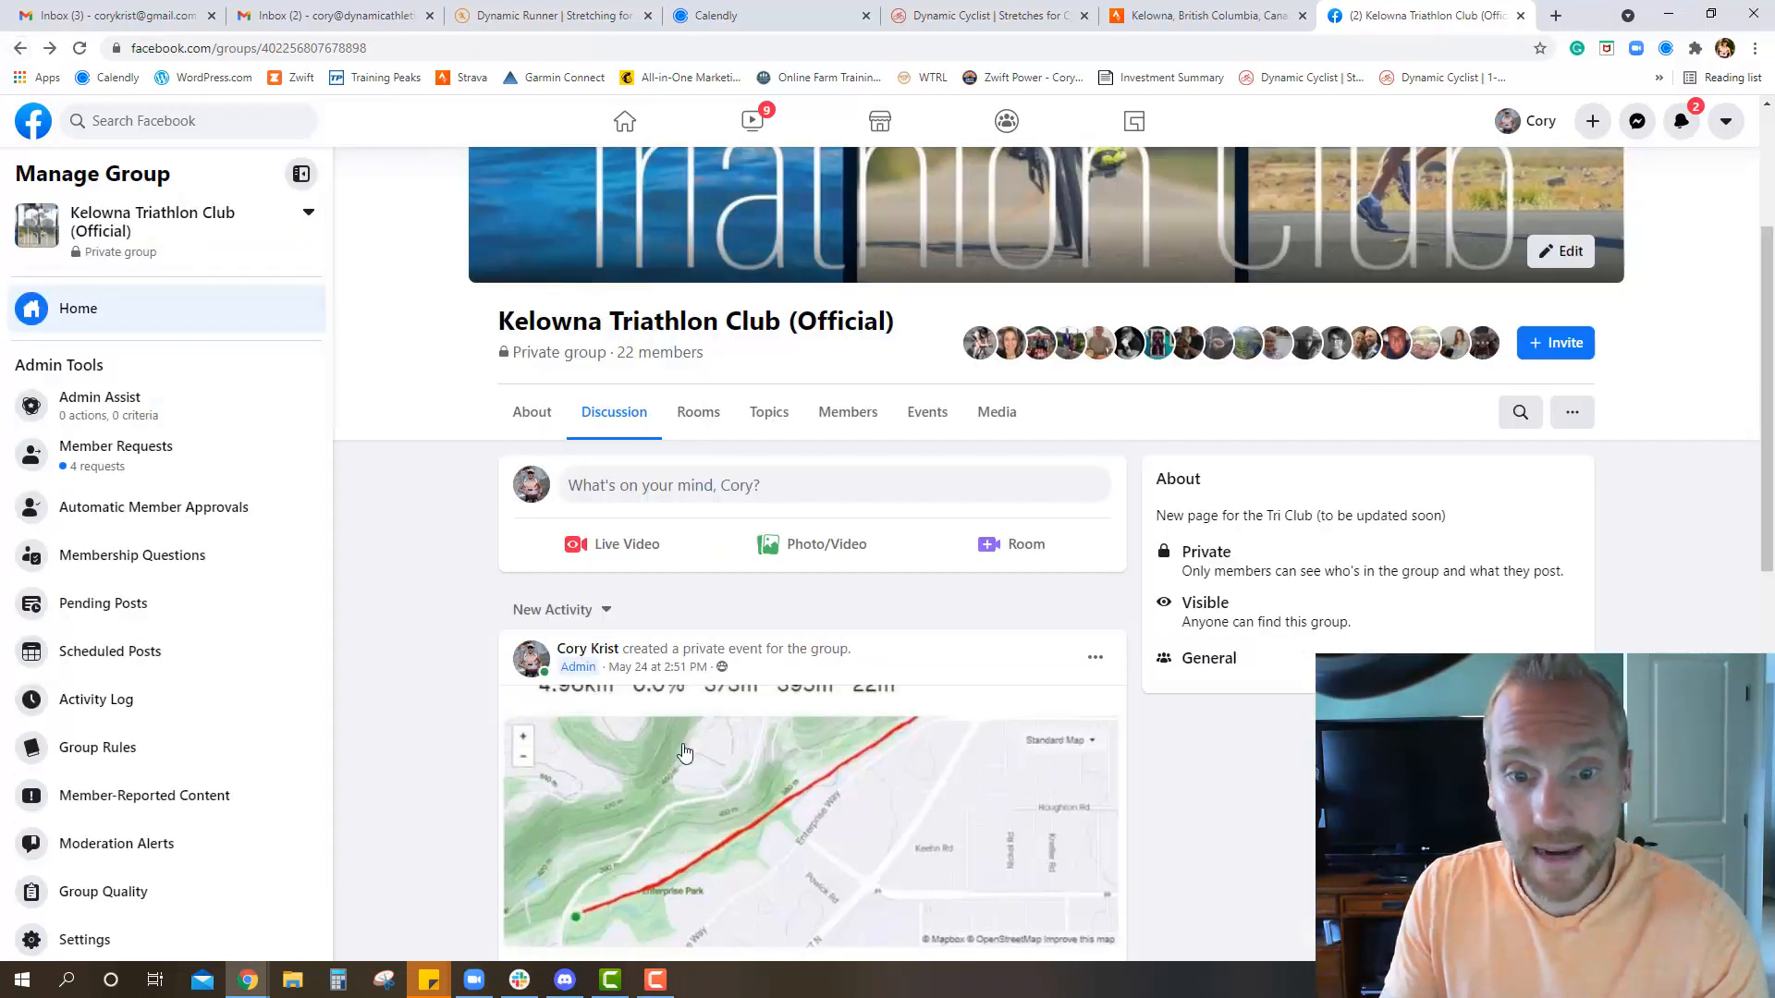
# Scroll the group's Discussion feed down to the 5K PB Breaker! event post.
pyautogui.scroll(-3)
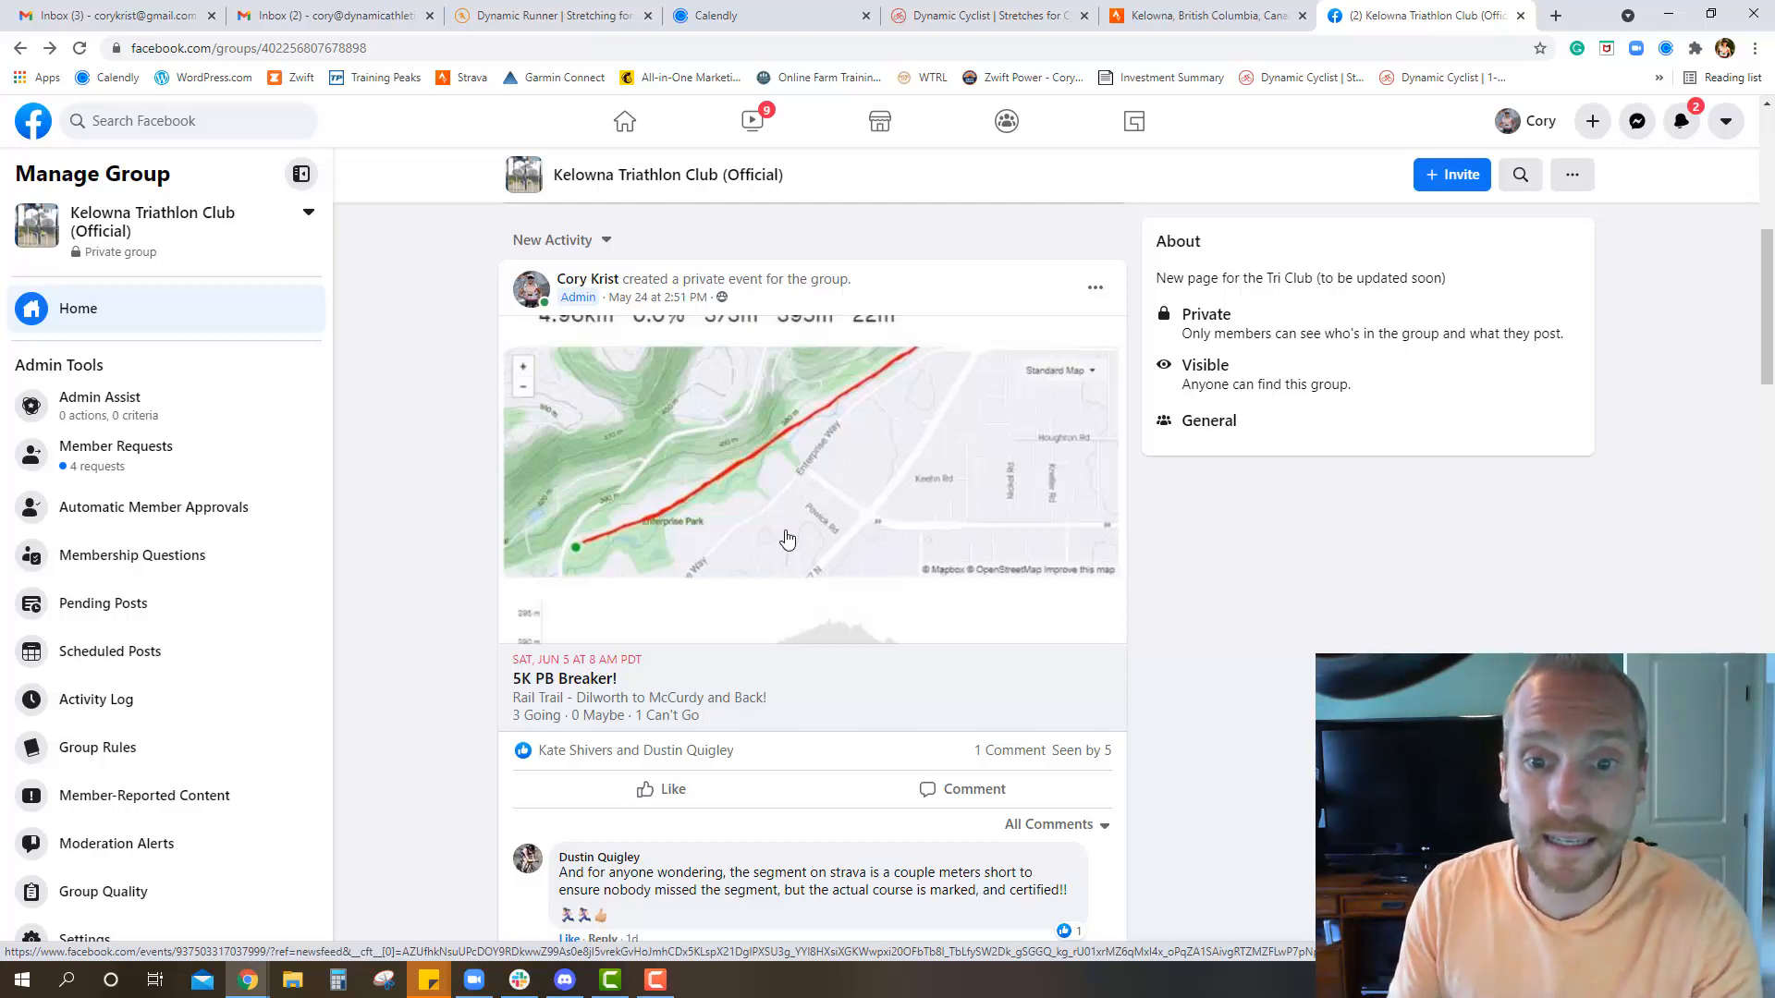
pyautogui.moveTo(793, 533)
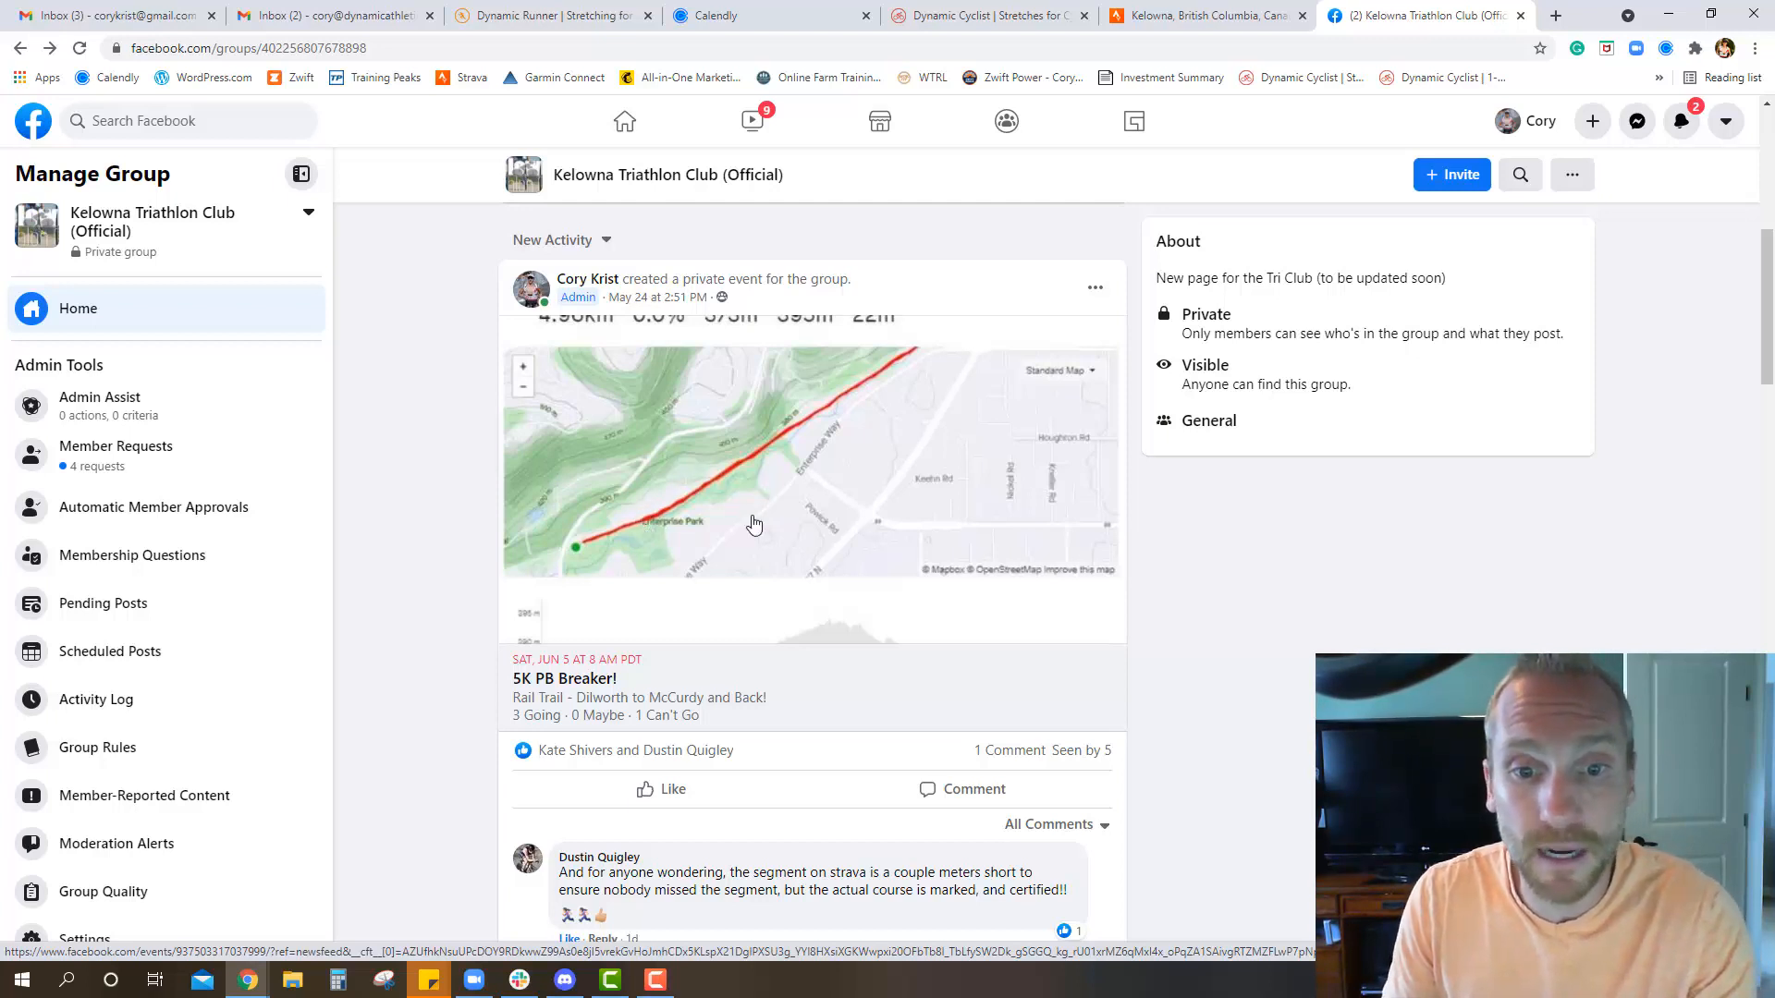
pyautogui.moveTo(723, 528)
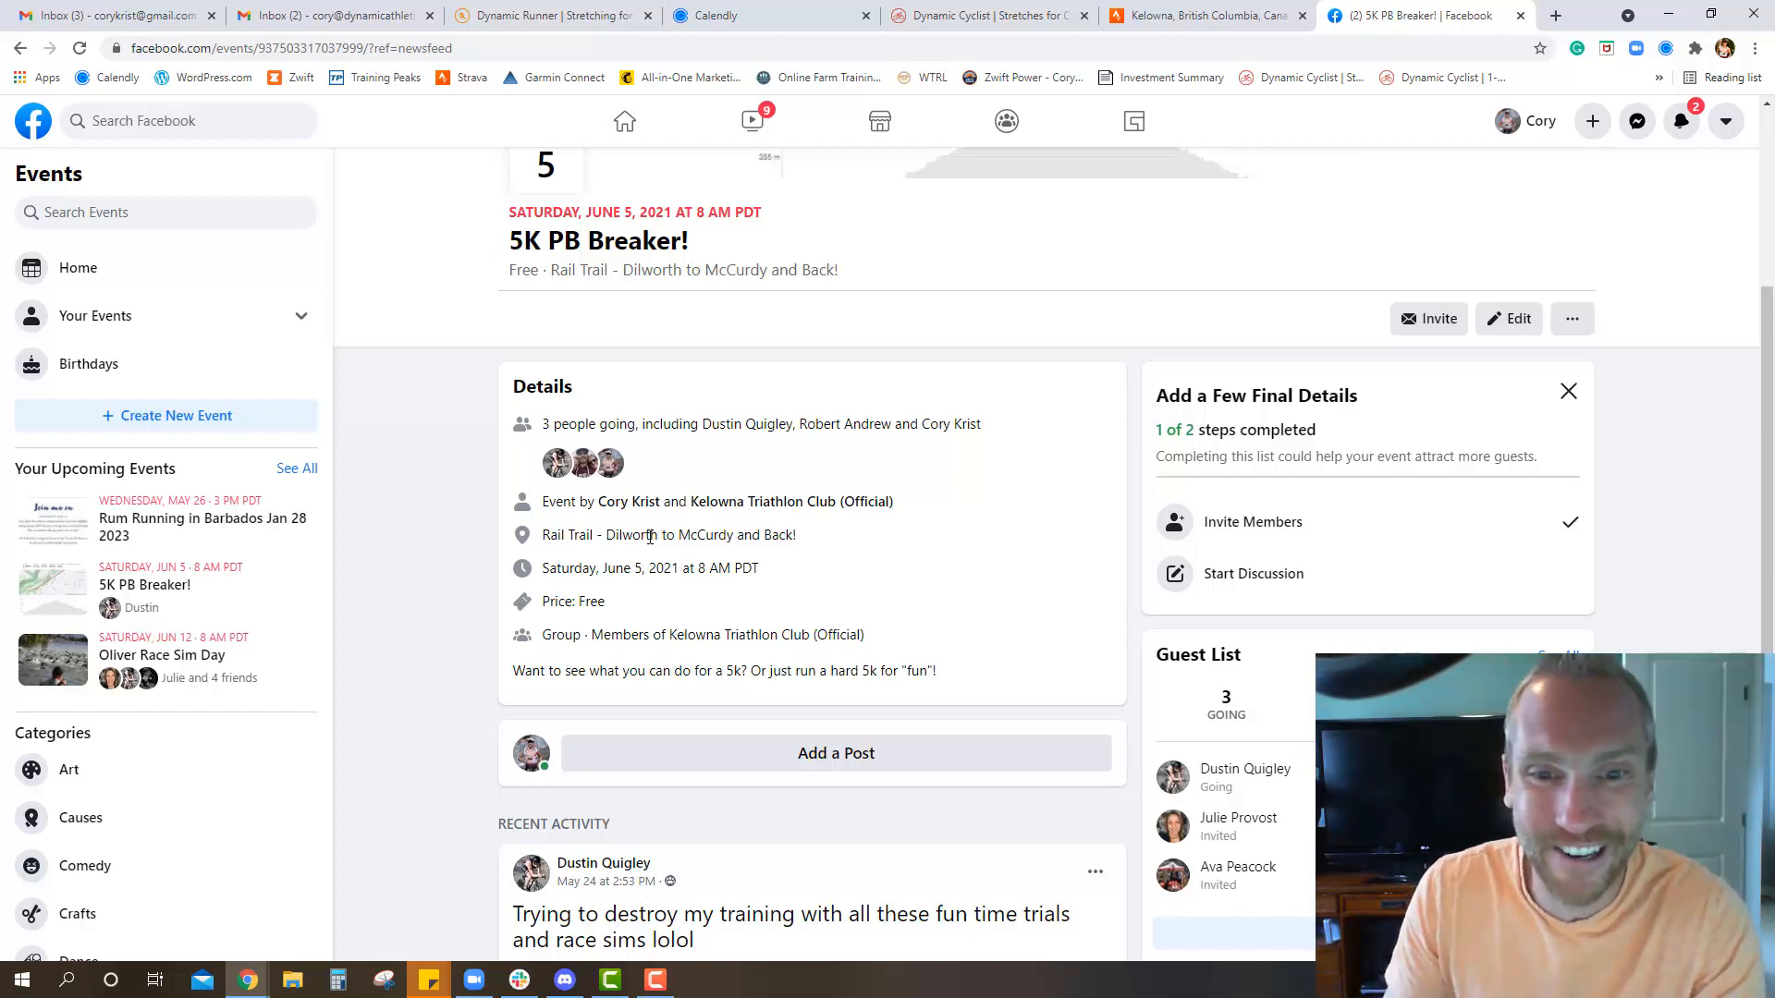
pyautogui.scroll(-3)
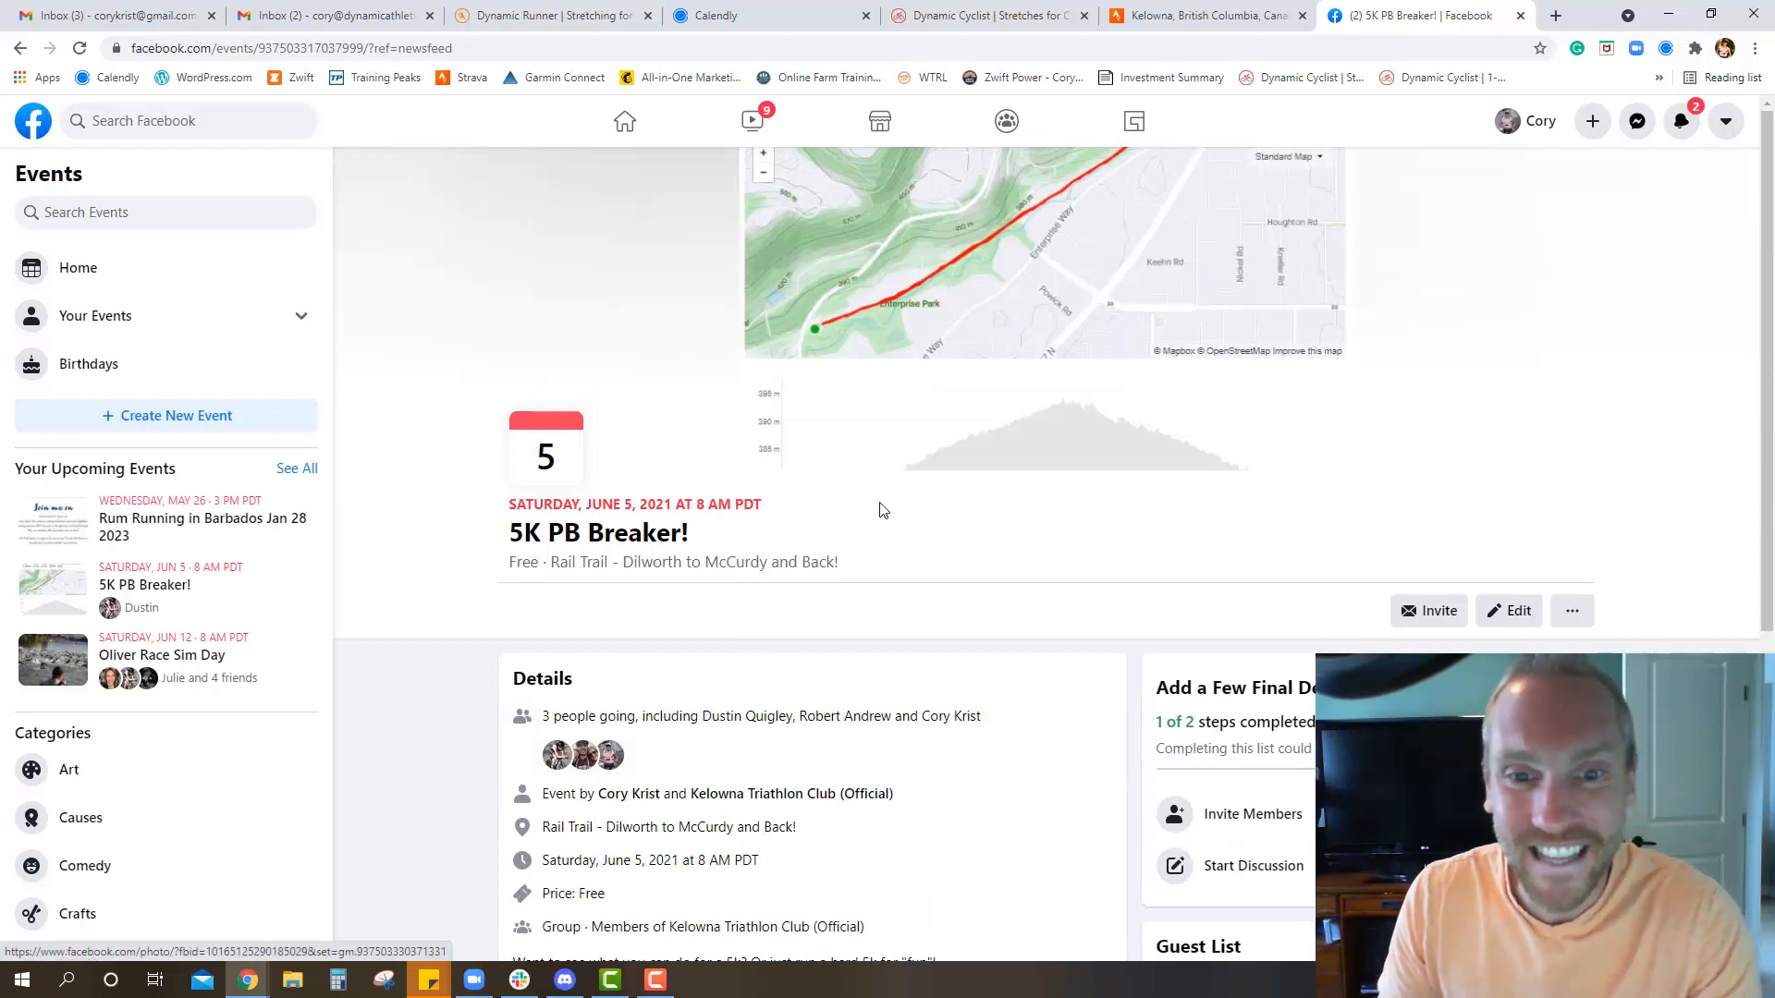
pyautogui.moveTo(906, 535)
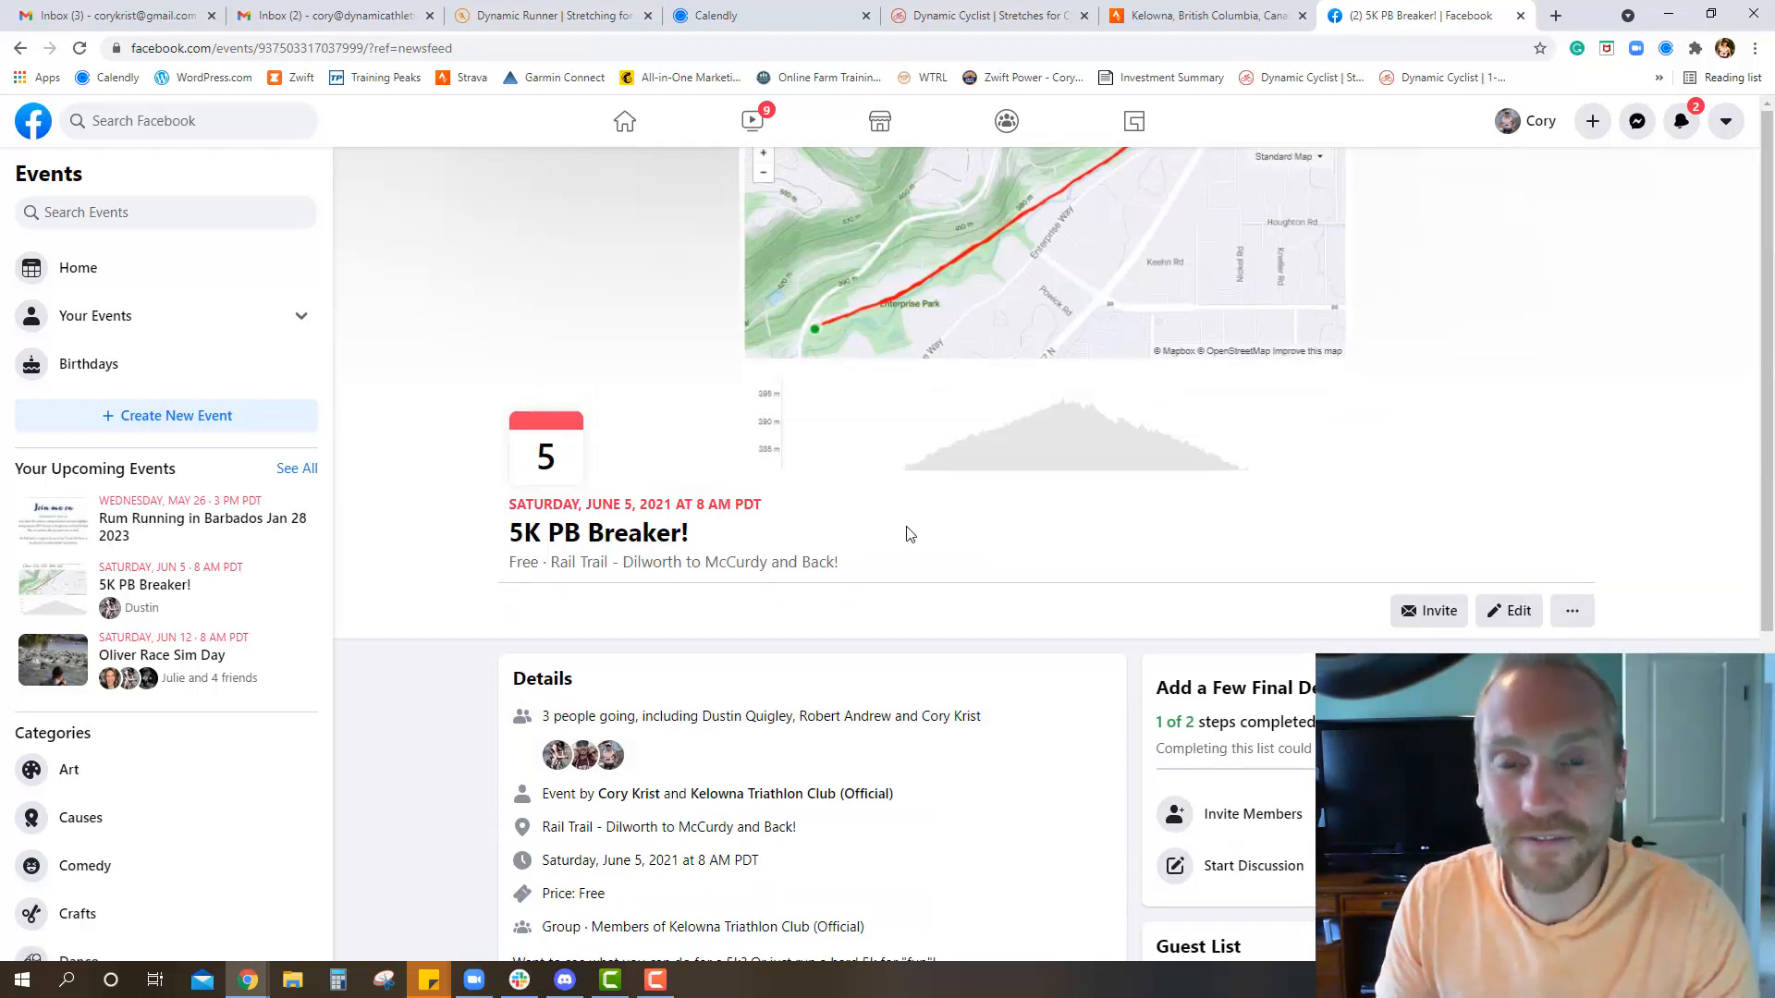
pyautogui.moveTo(906, 492)
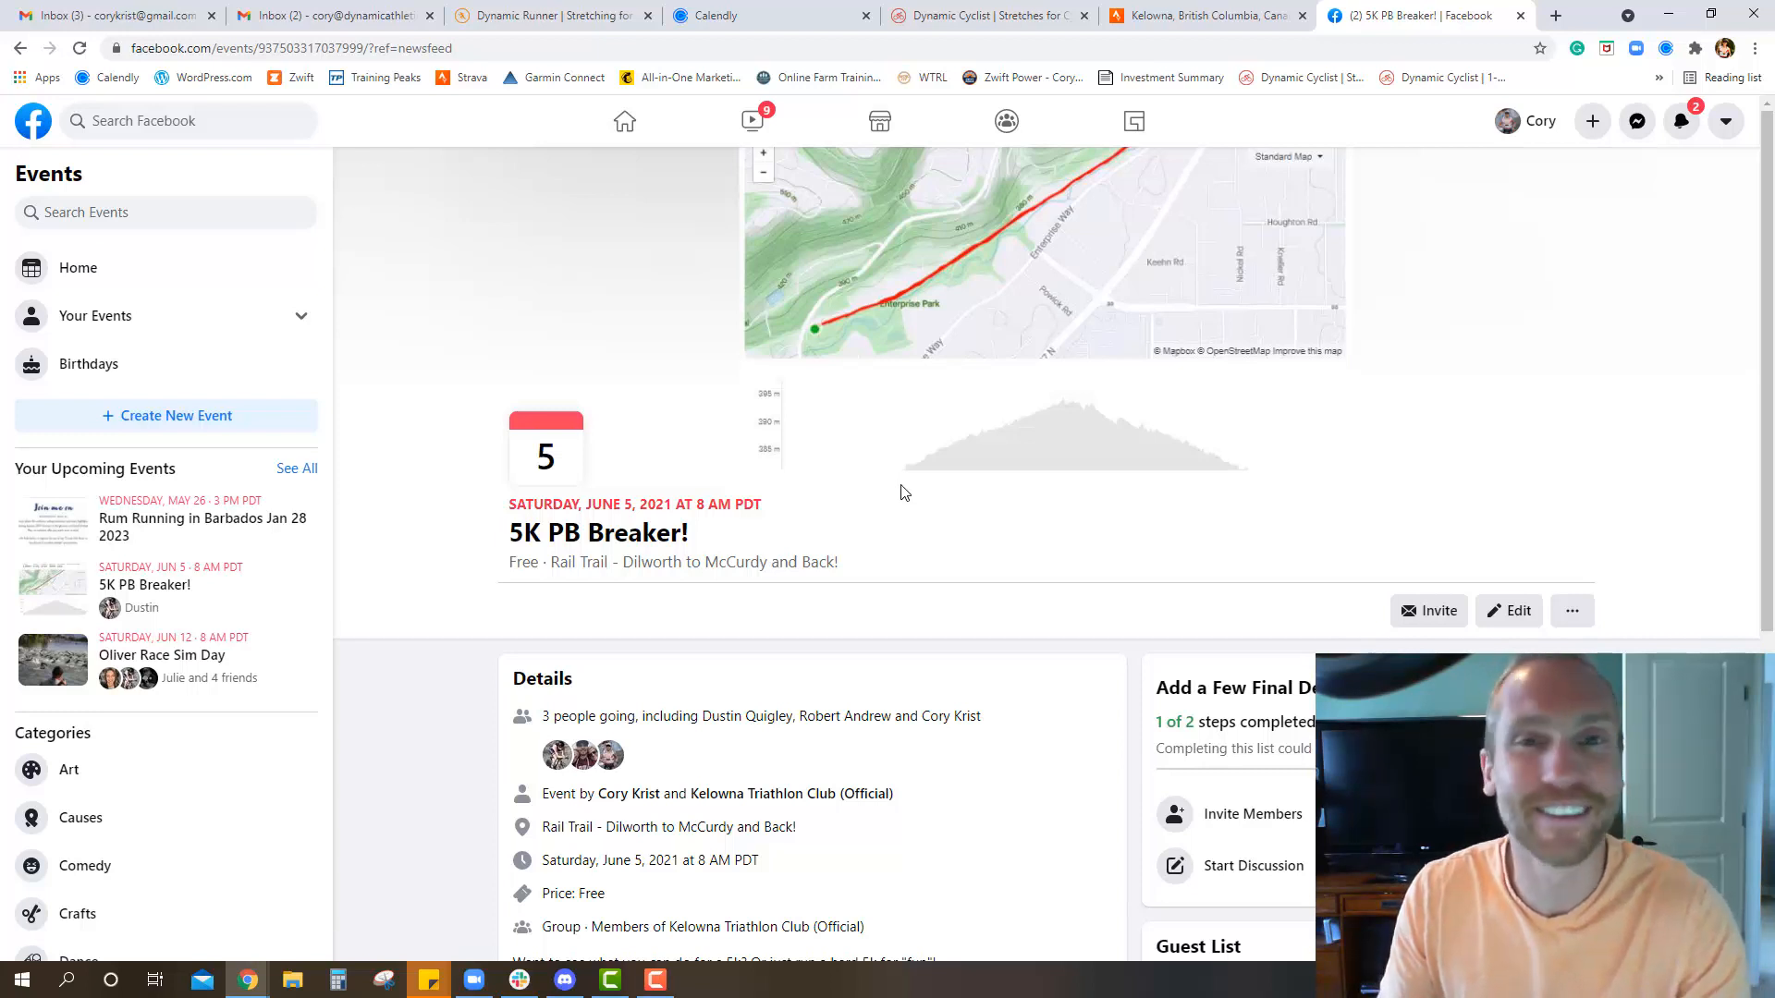
pyautogui.moveTo(725, 349)
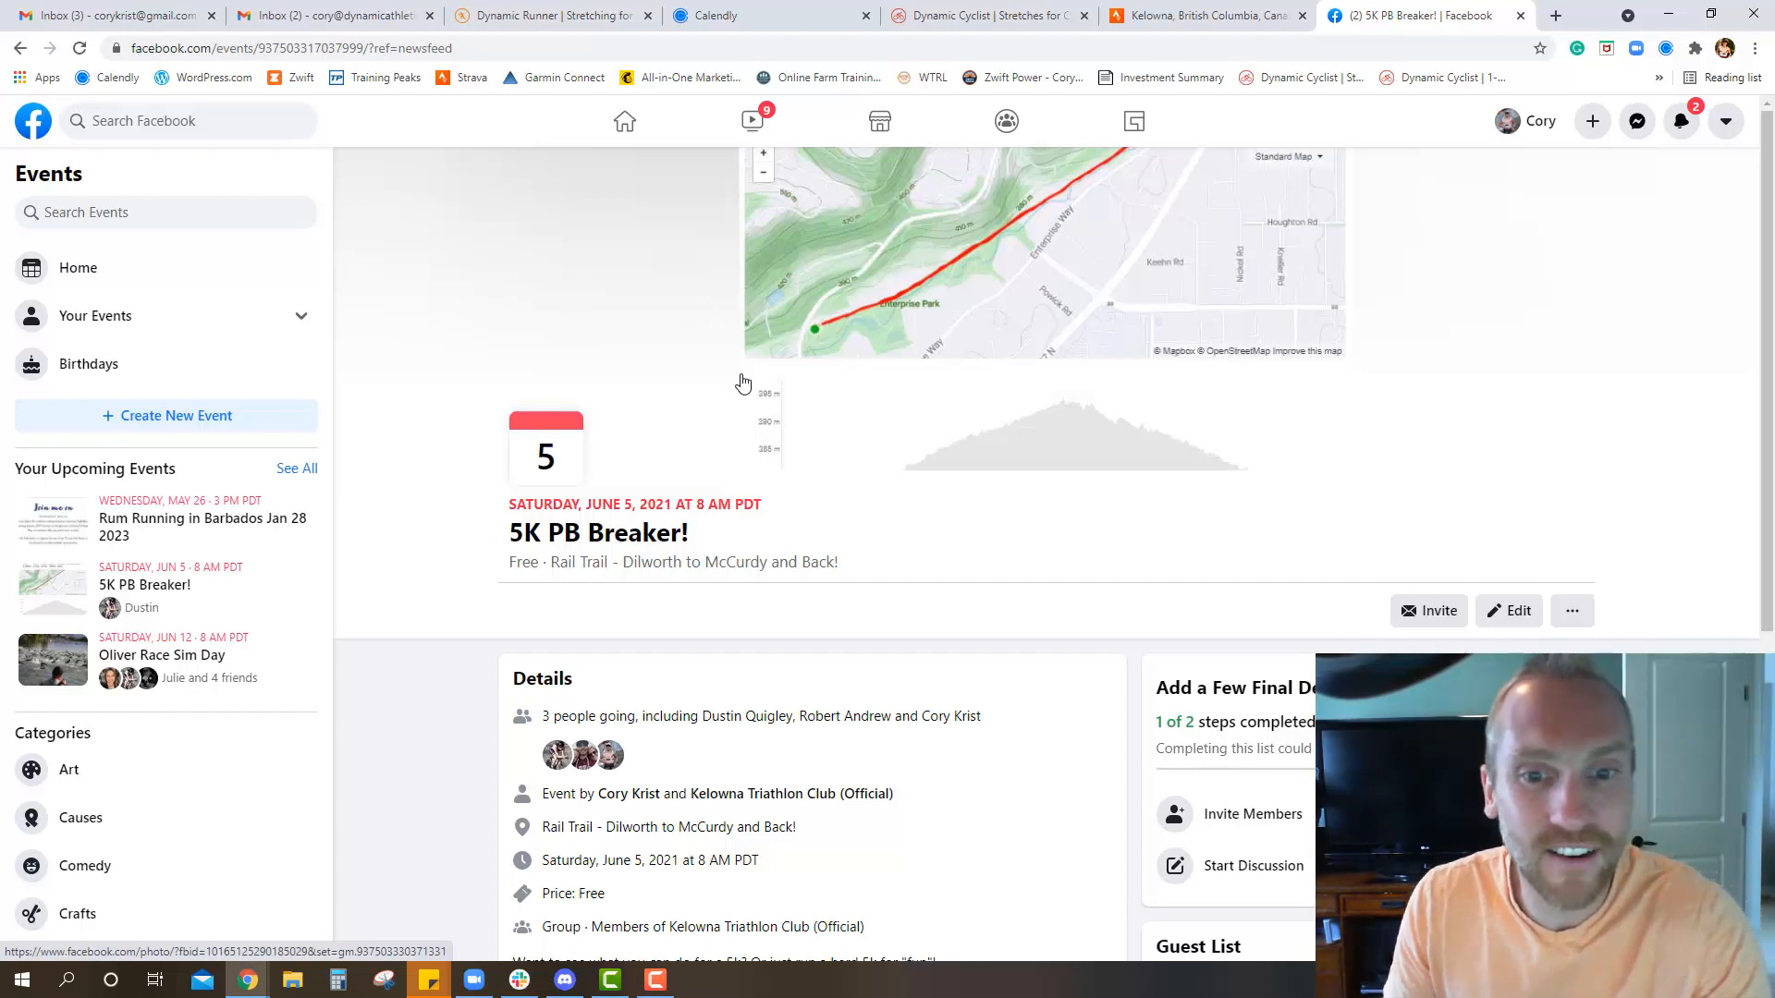
pyautogui.moveTo(682, 344)
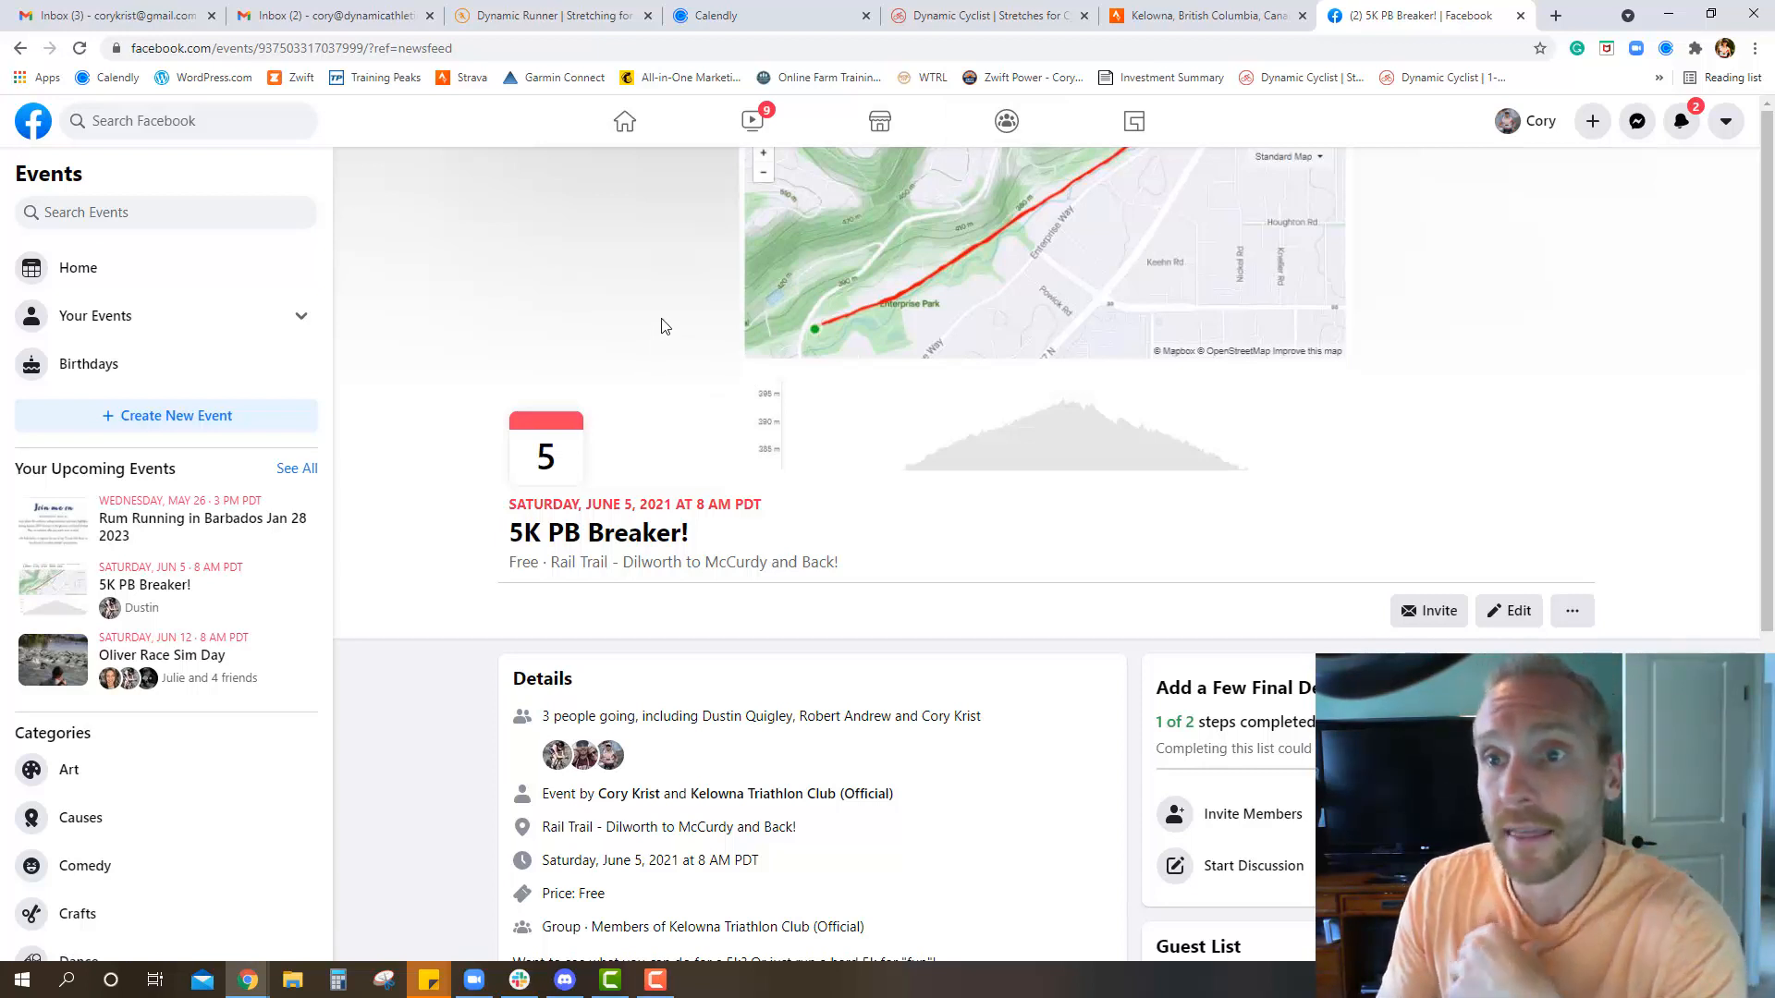
pyautogui.moveTo(1205, 15)
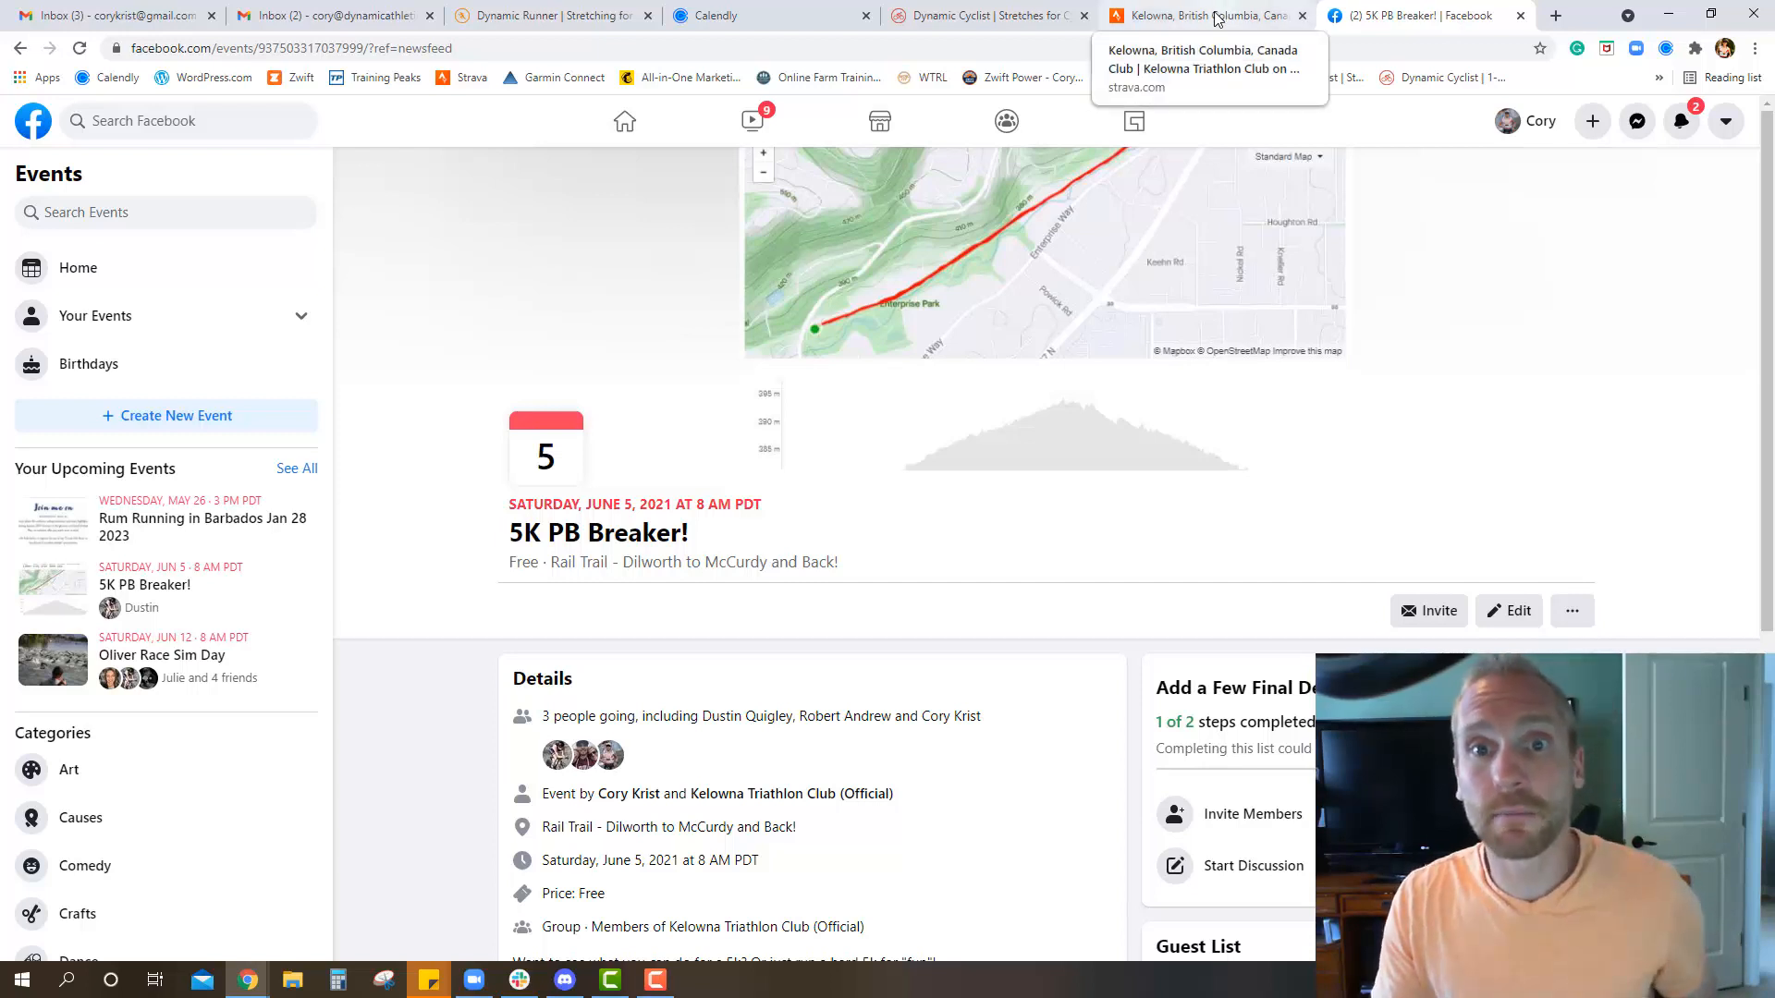
pyautogui.click(1206, 15)
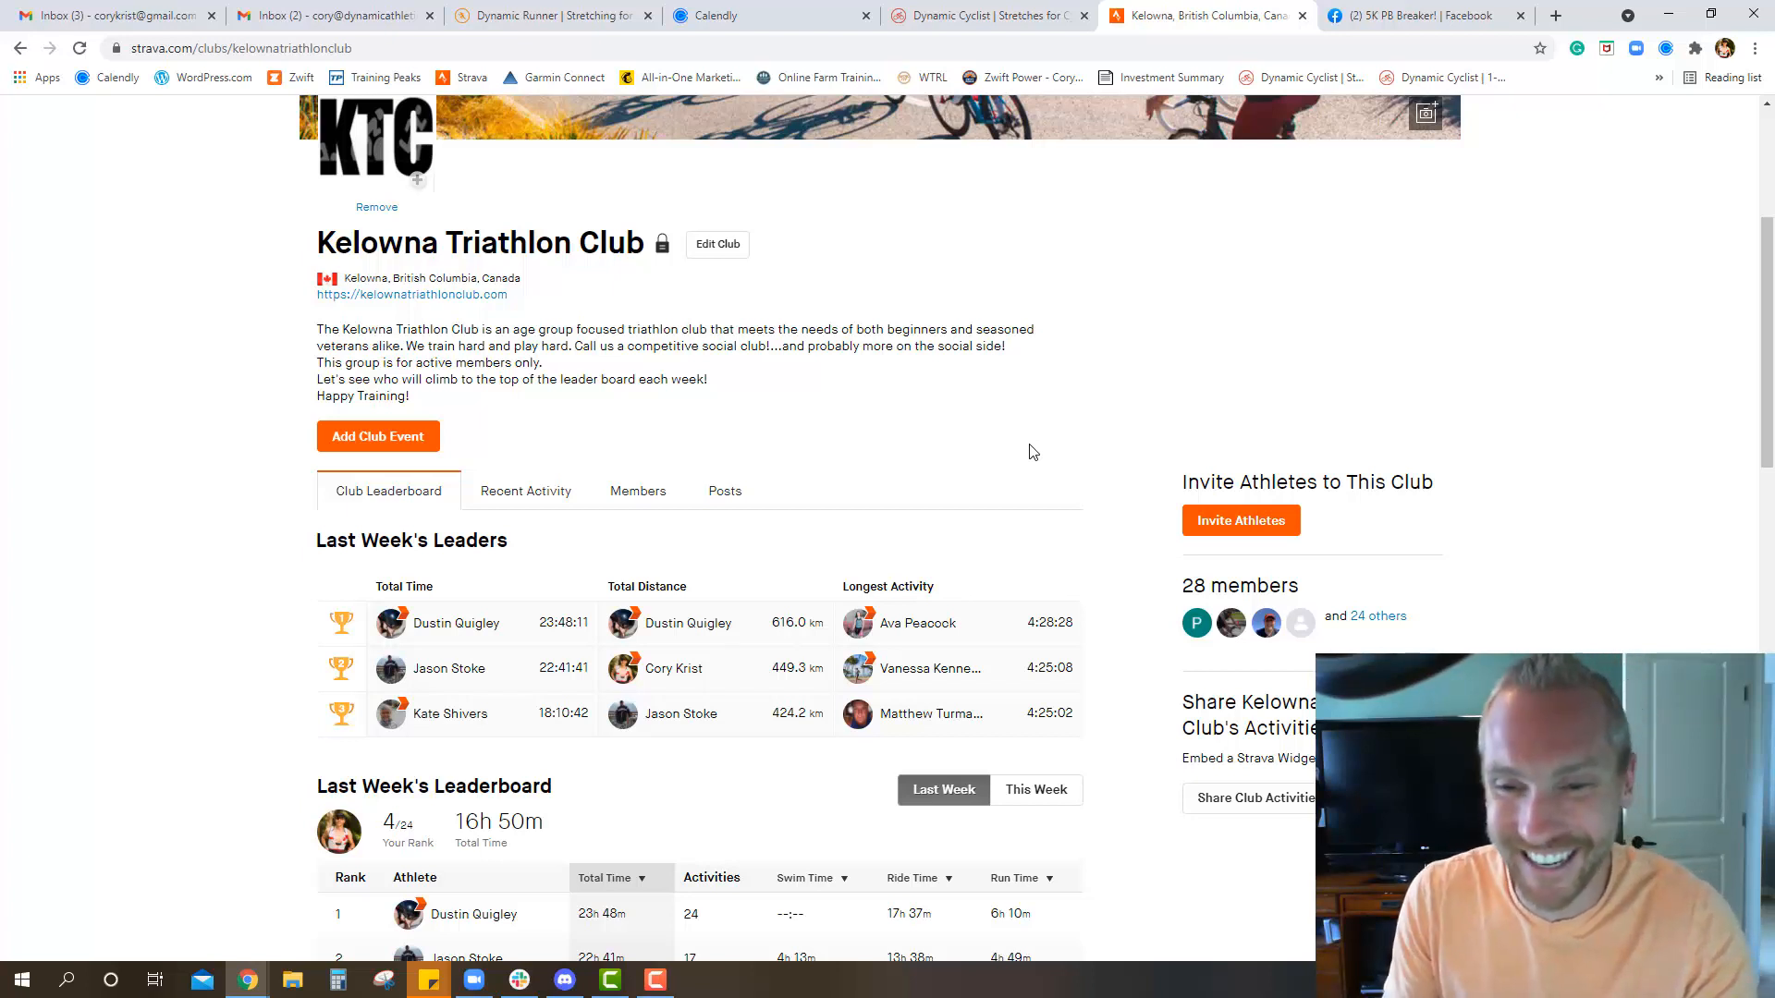
pyautogui.moveTo(1119, 524)
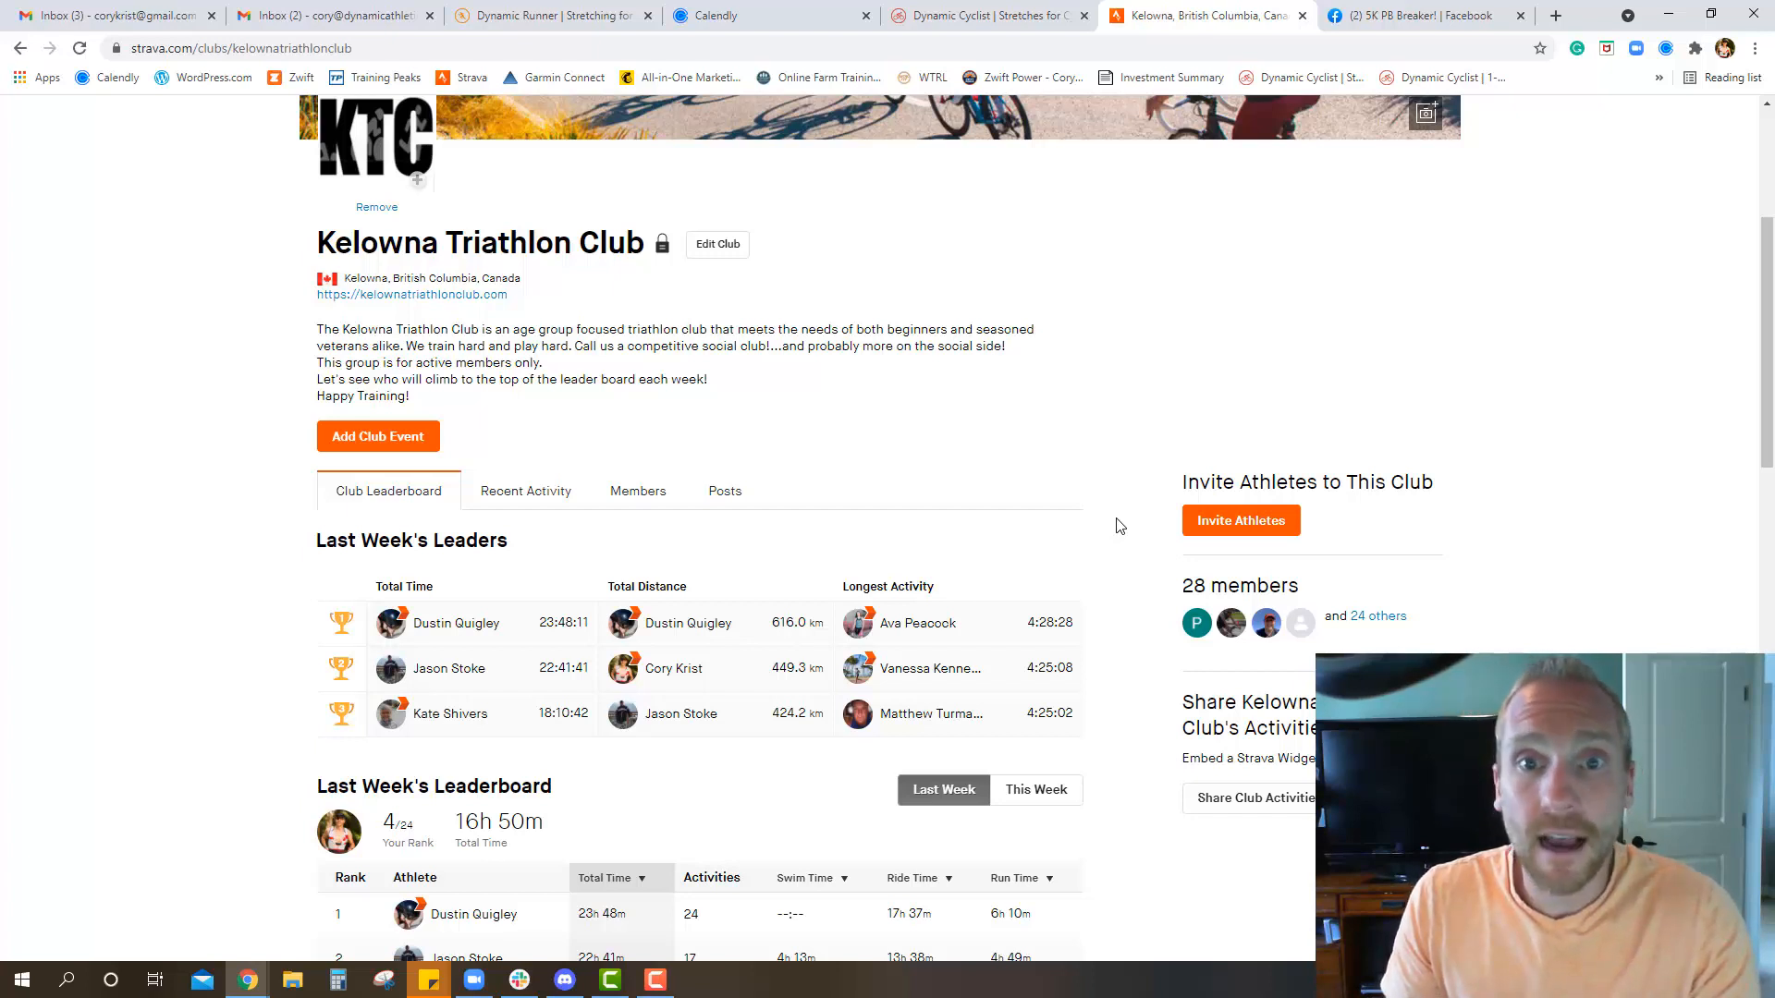
pyautogui.moveTo(1111, 408)
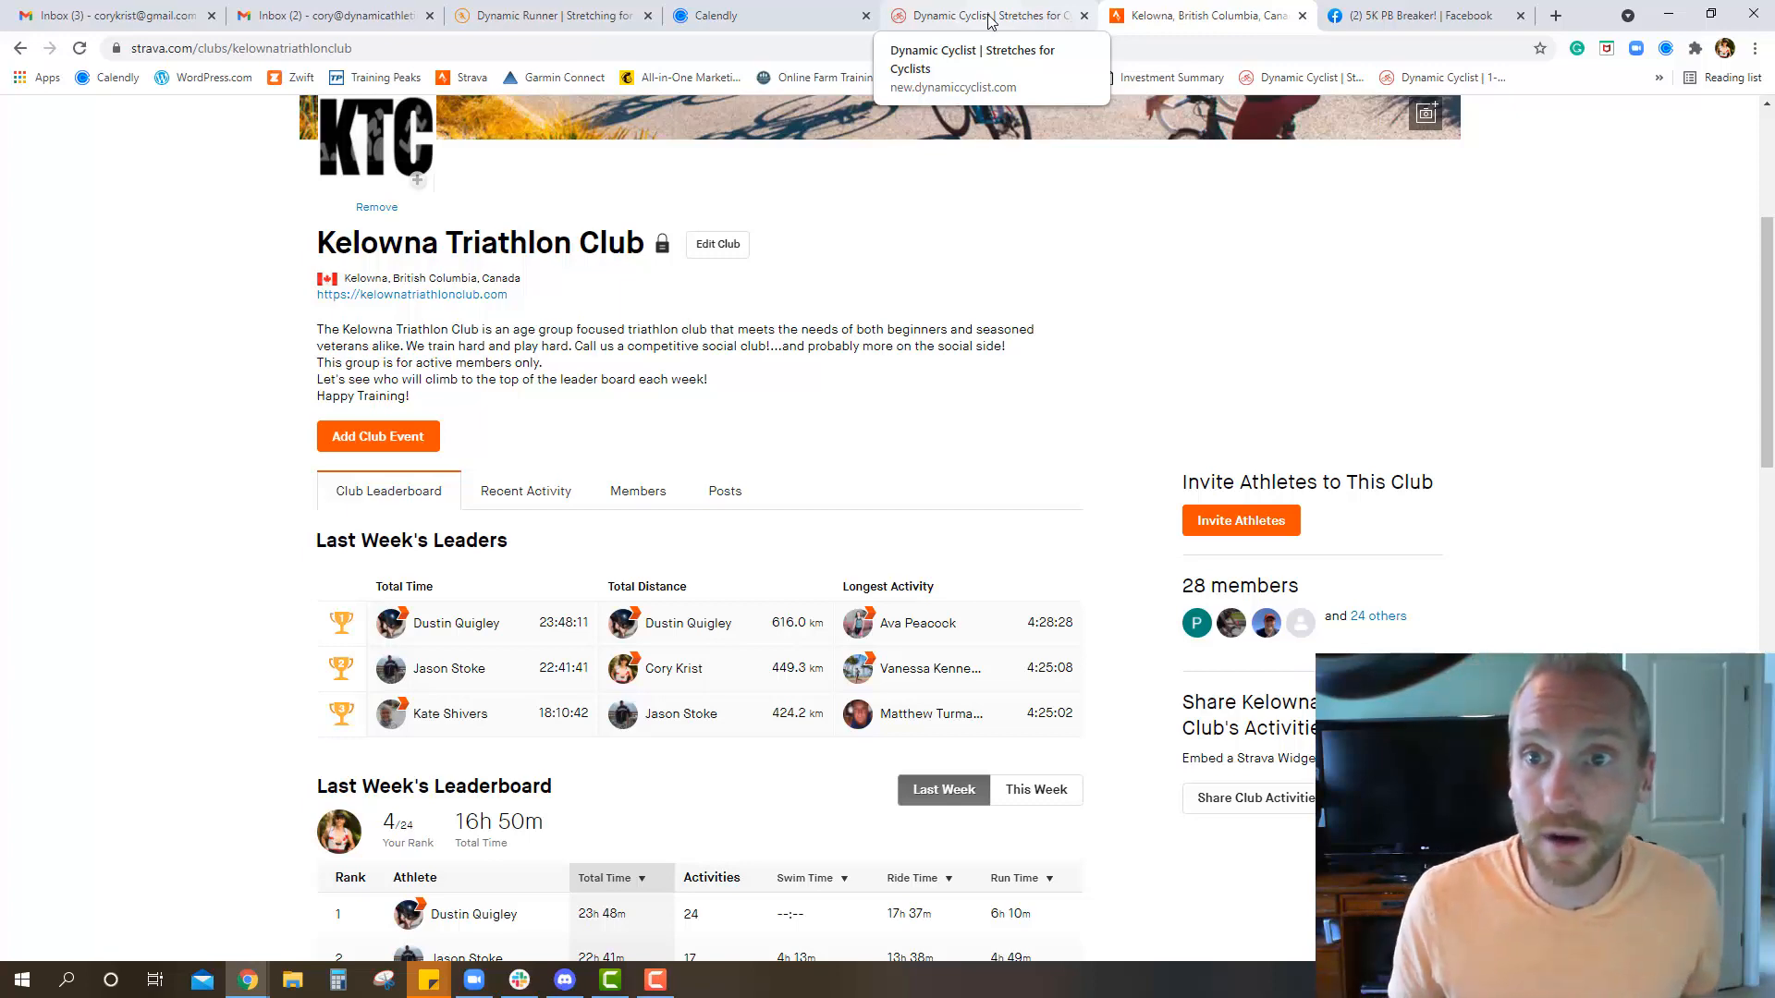
# Switch to the Dynamic Cyclist browser tab showing new.dynamiccyclist.com.
pyautogui.click(986, 15)
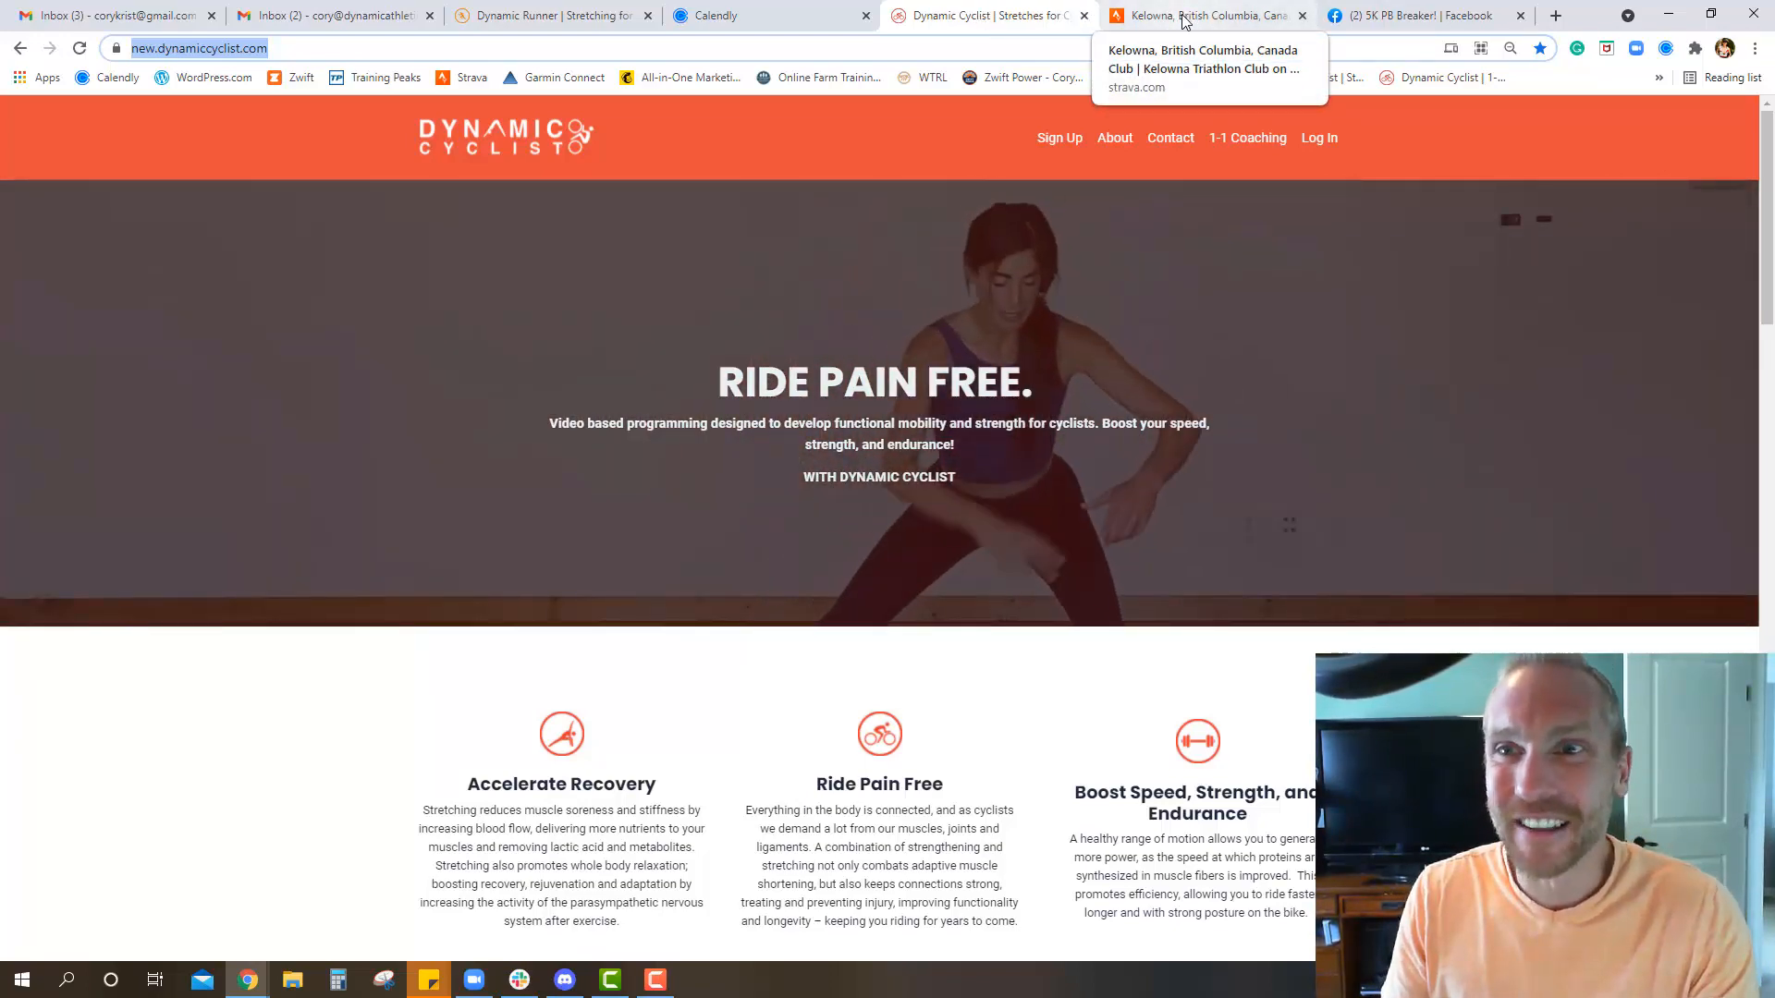
# Return to the Kelowna Triathlon Club page and compare This Week with Last Week standings.
pyautogui.click(1206, 15)
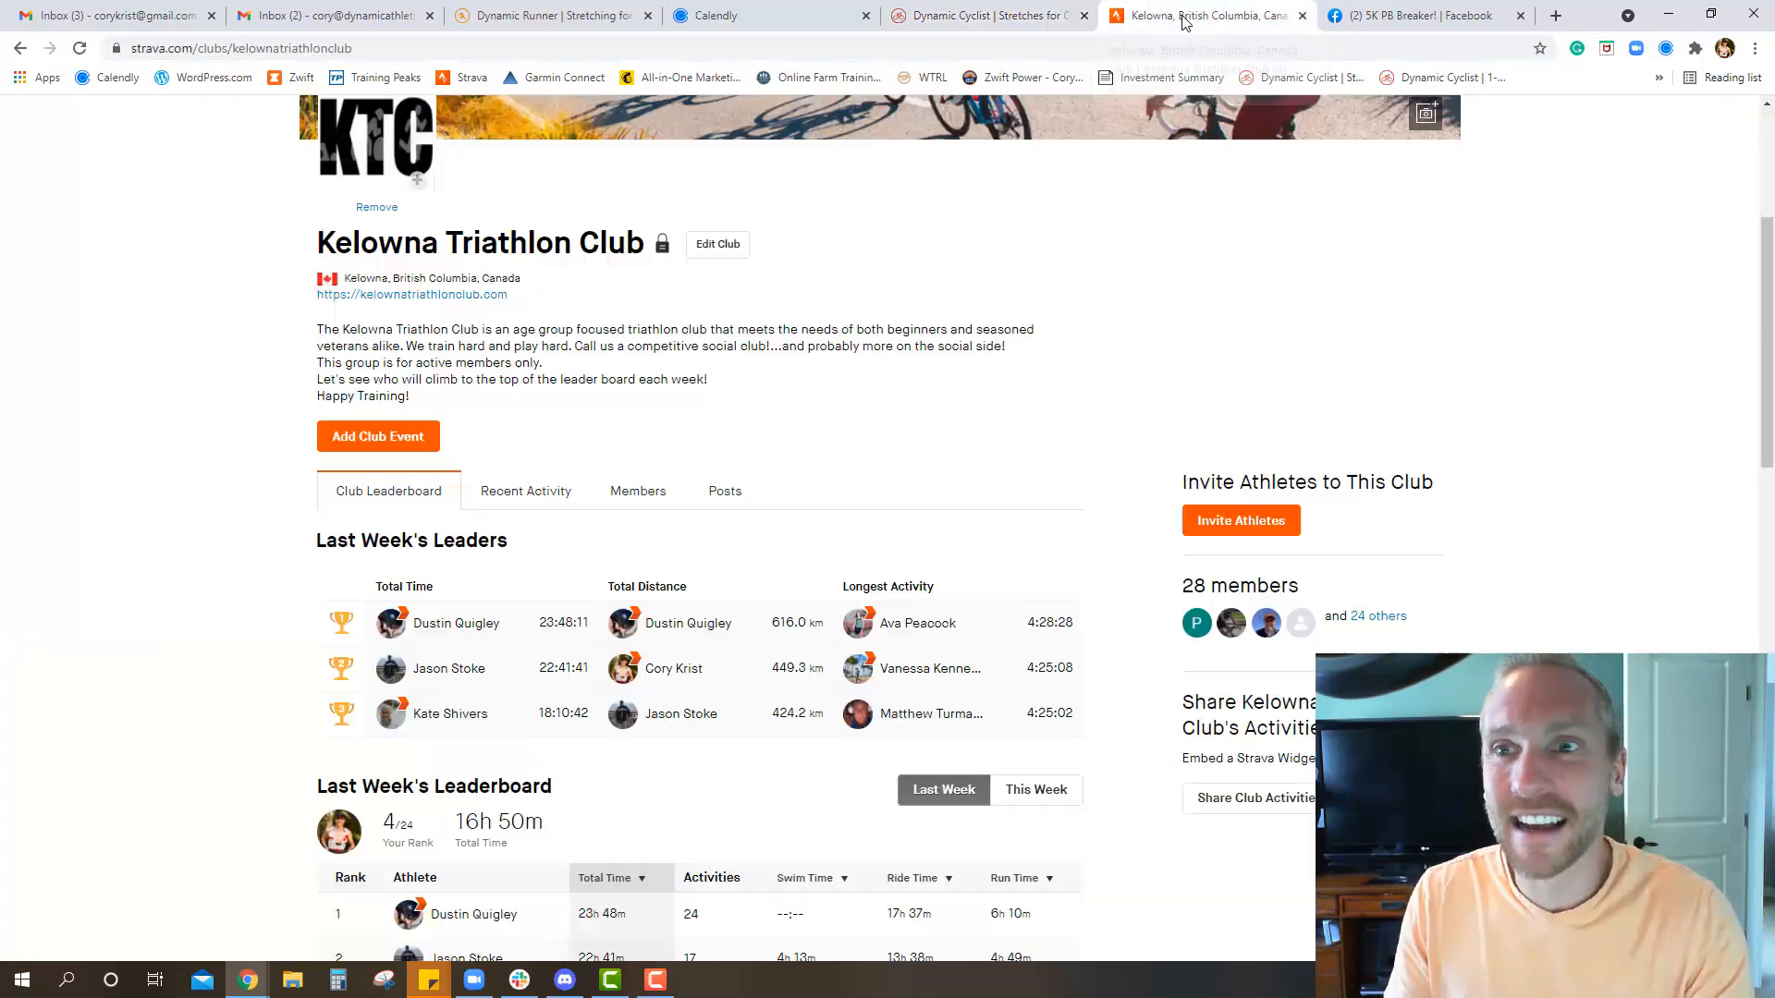
pyautogui.scroll(-3)
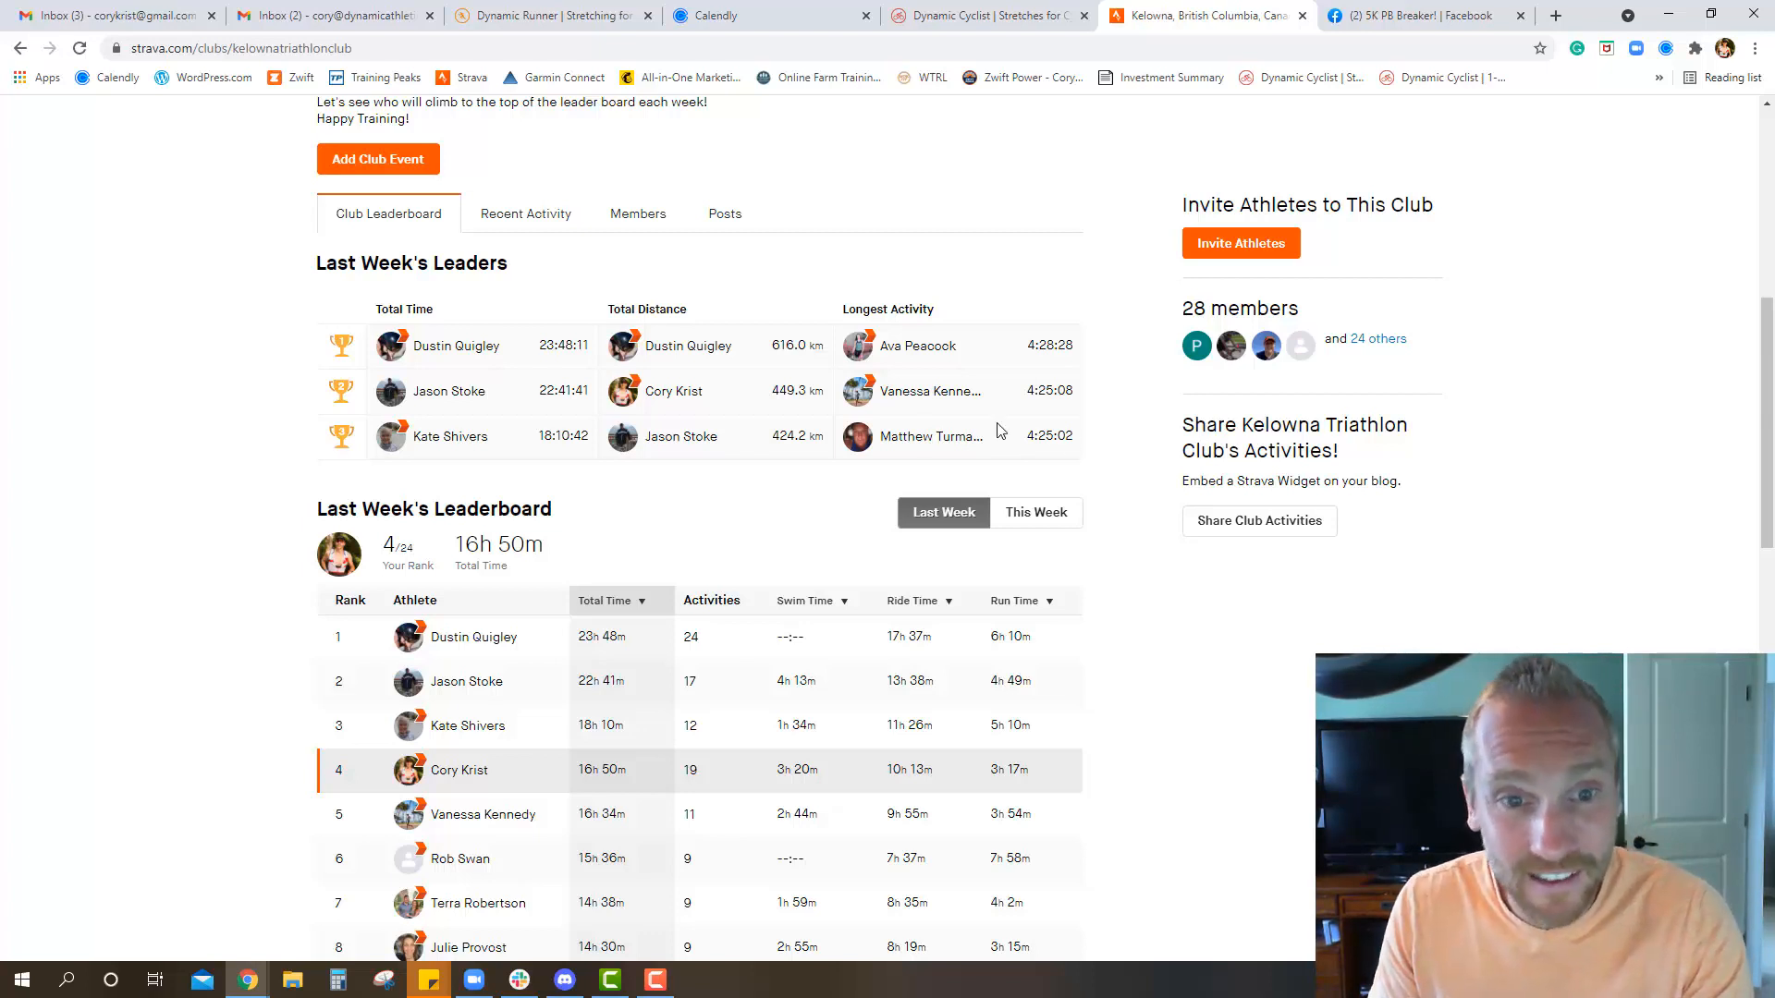
pyautogui.moveTo(507, 396)
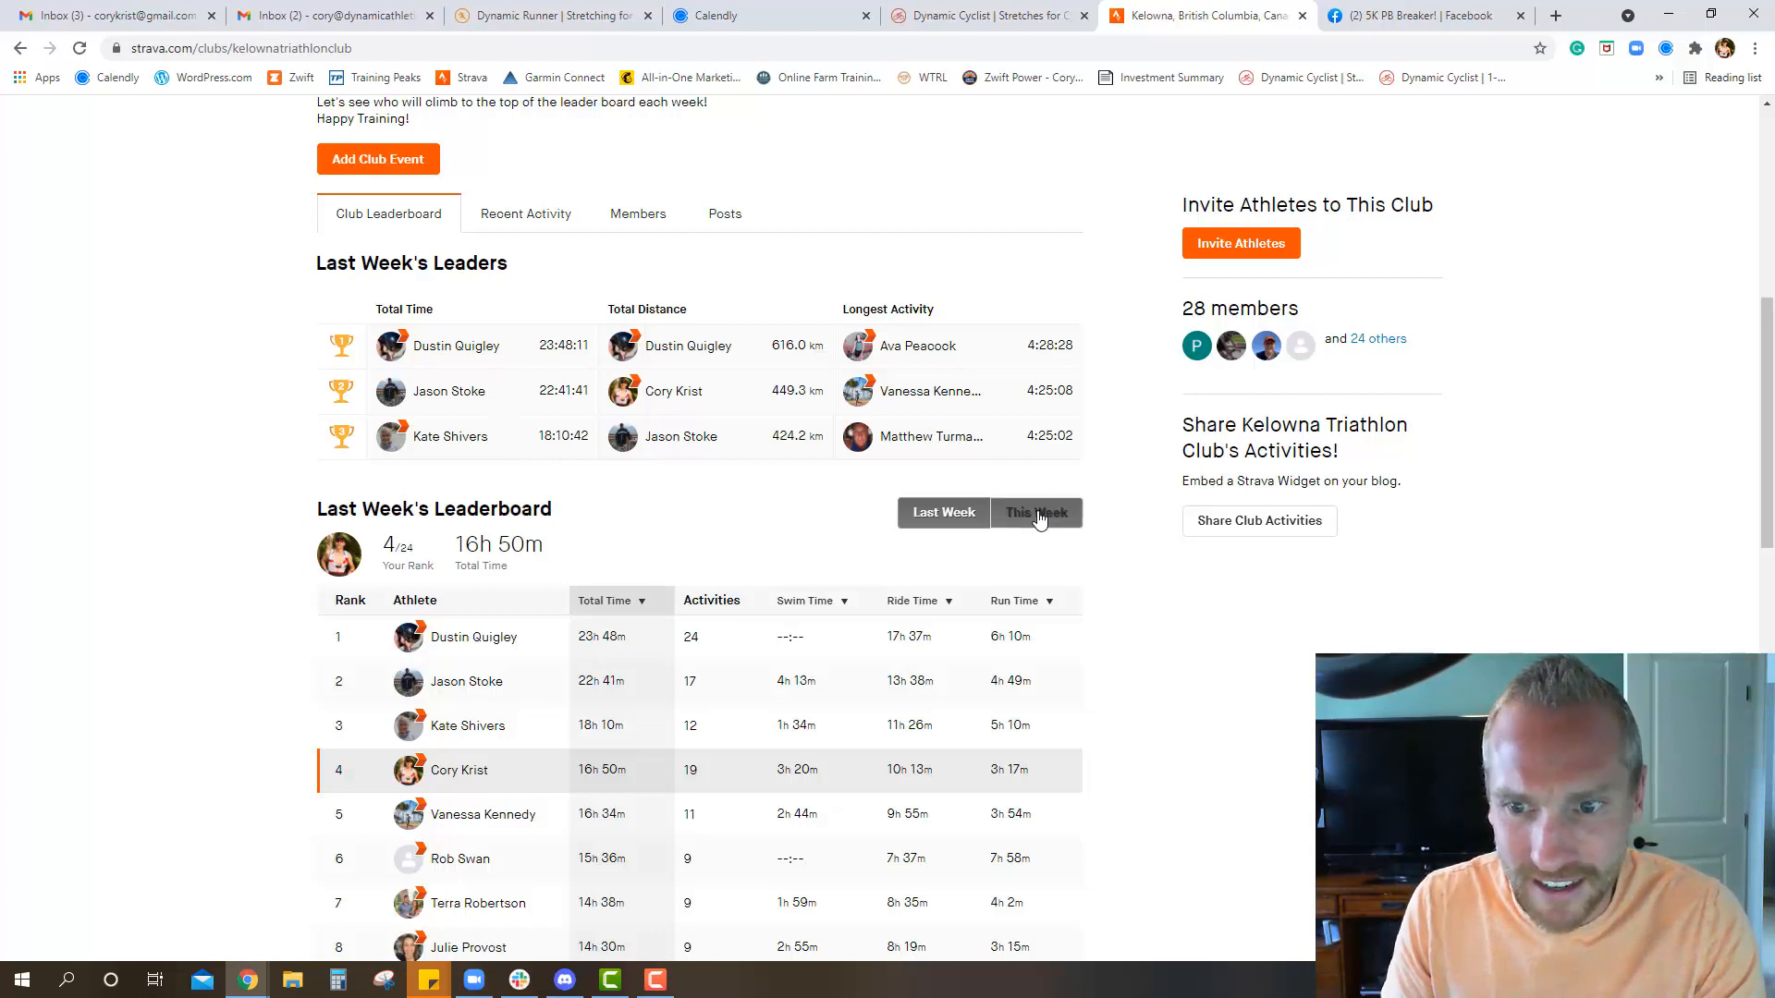
pyautogui.click(1036, 513)
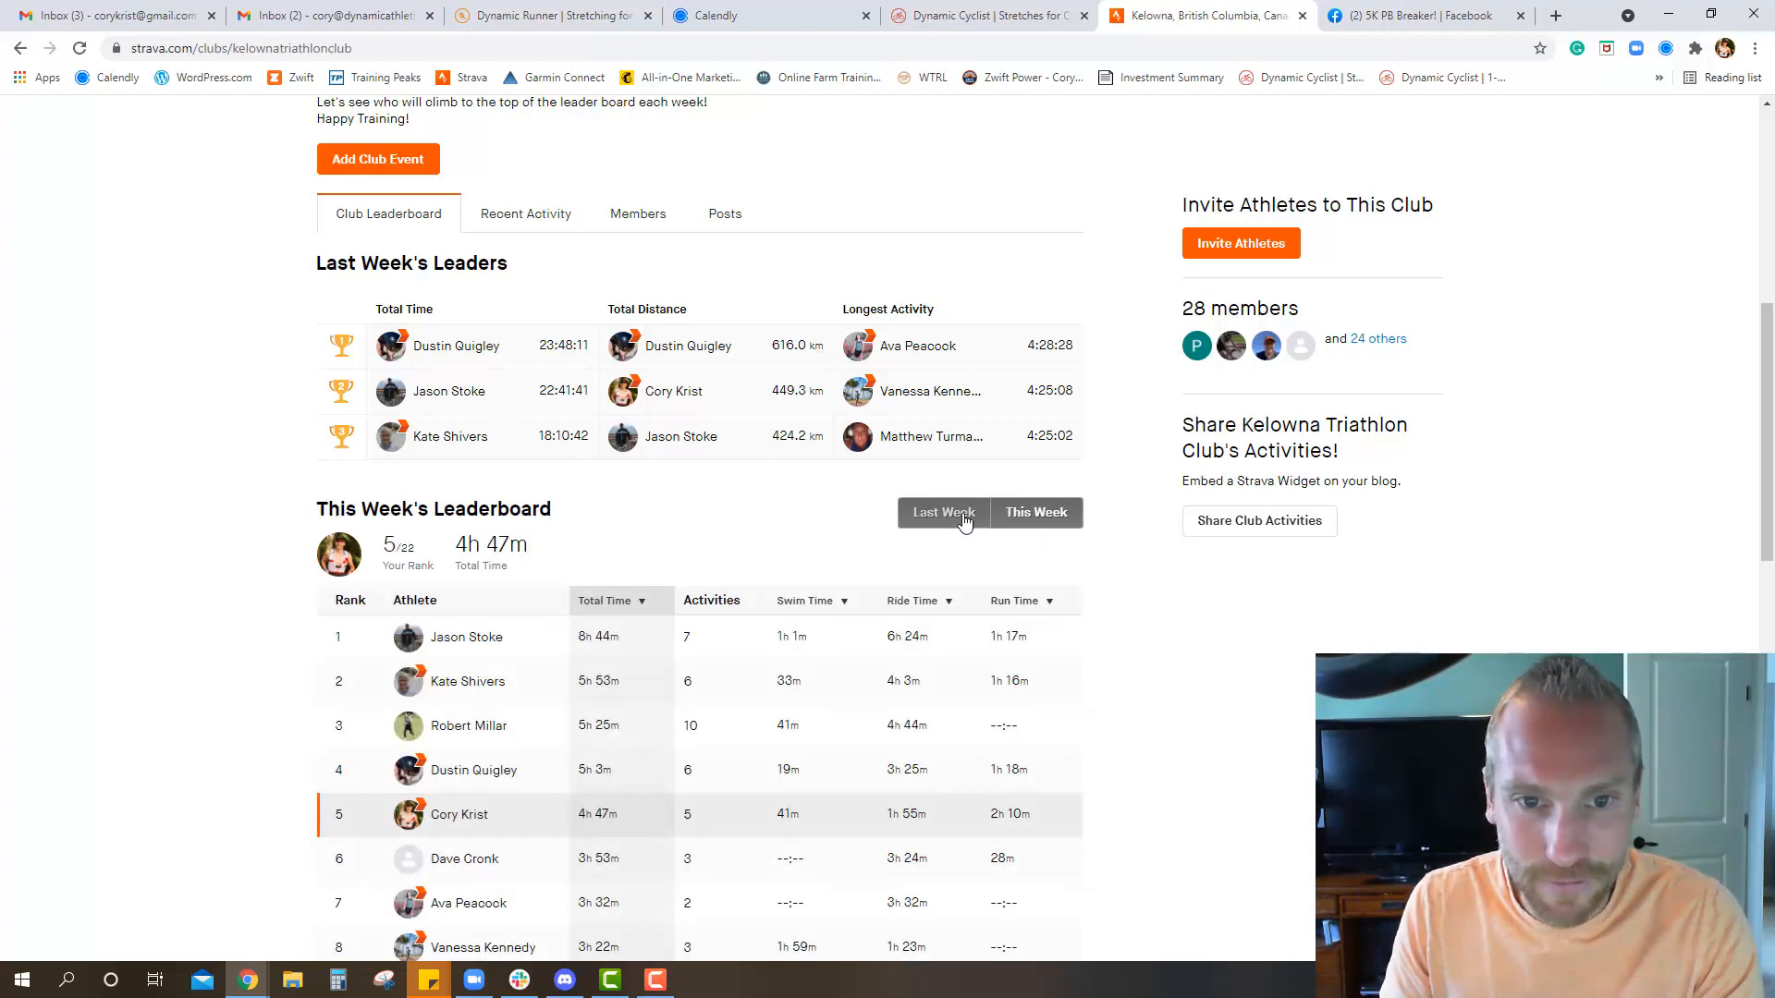
pyautogui.click(943, 512)
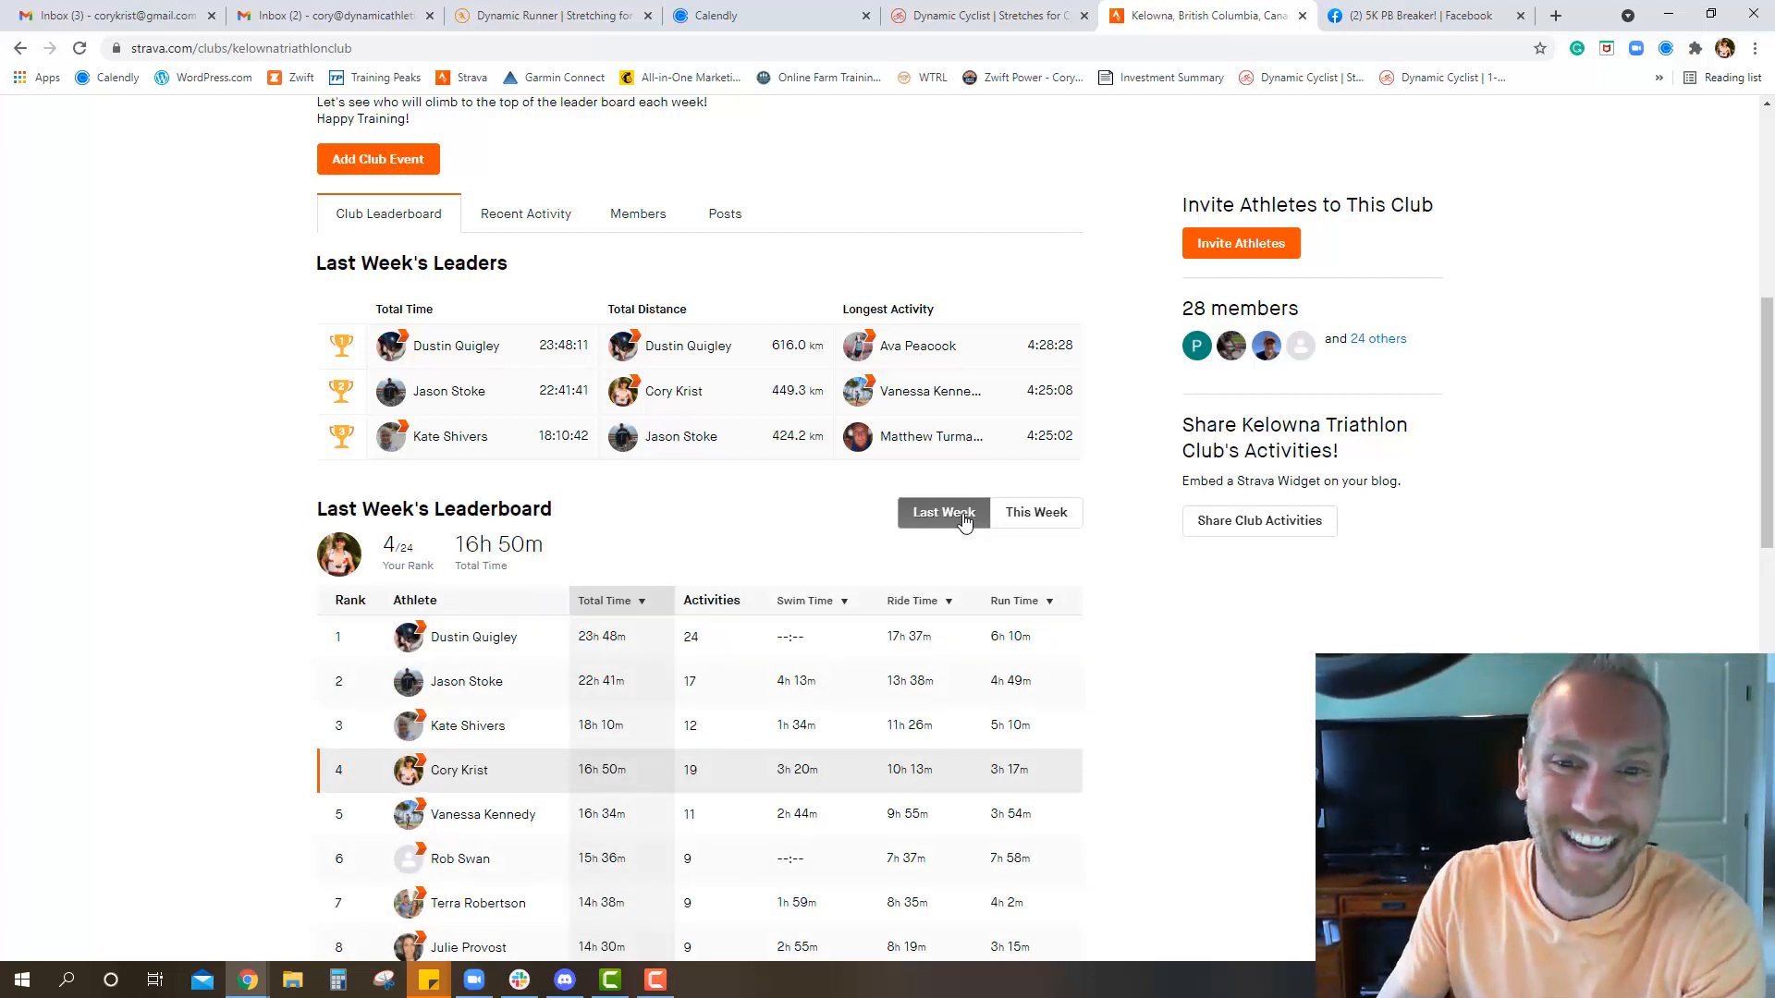
pyautogui.moveTo(518, 457)
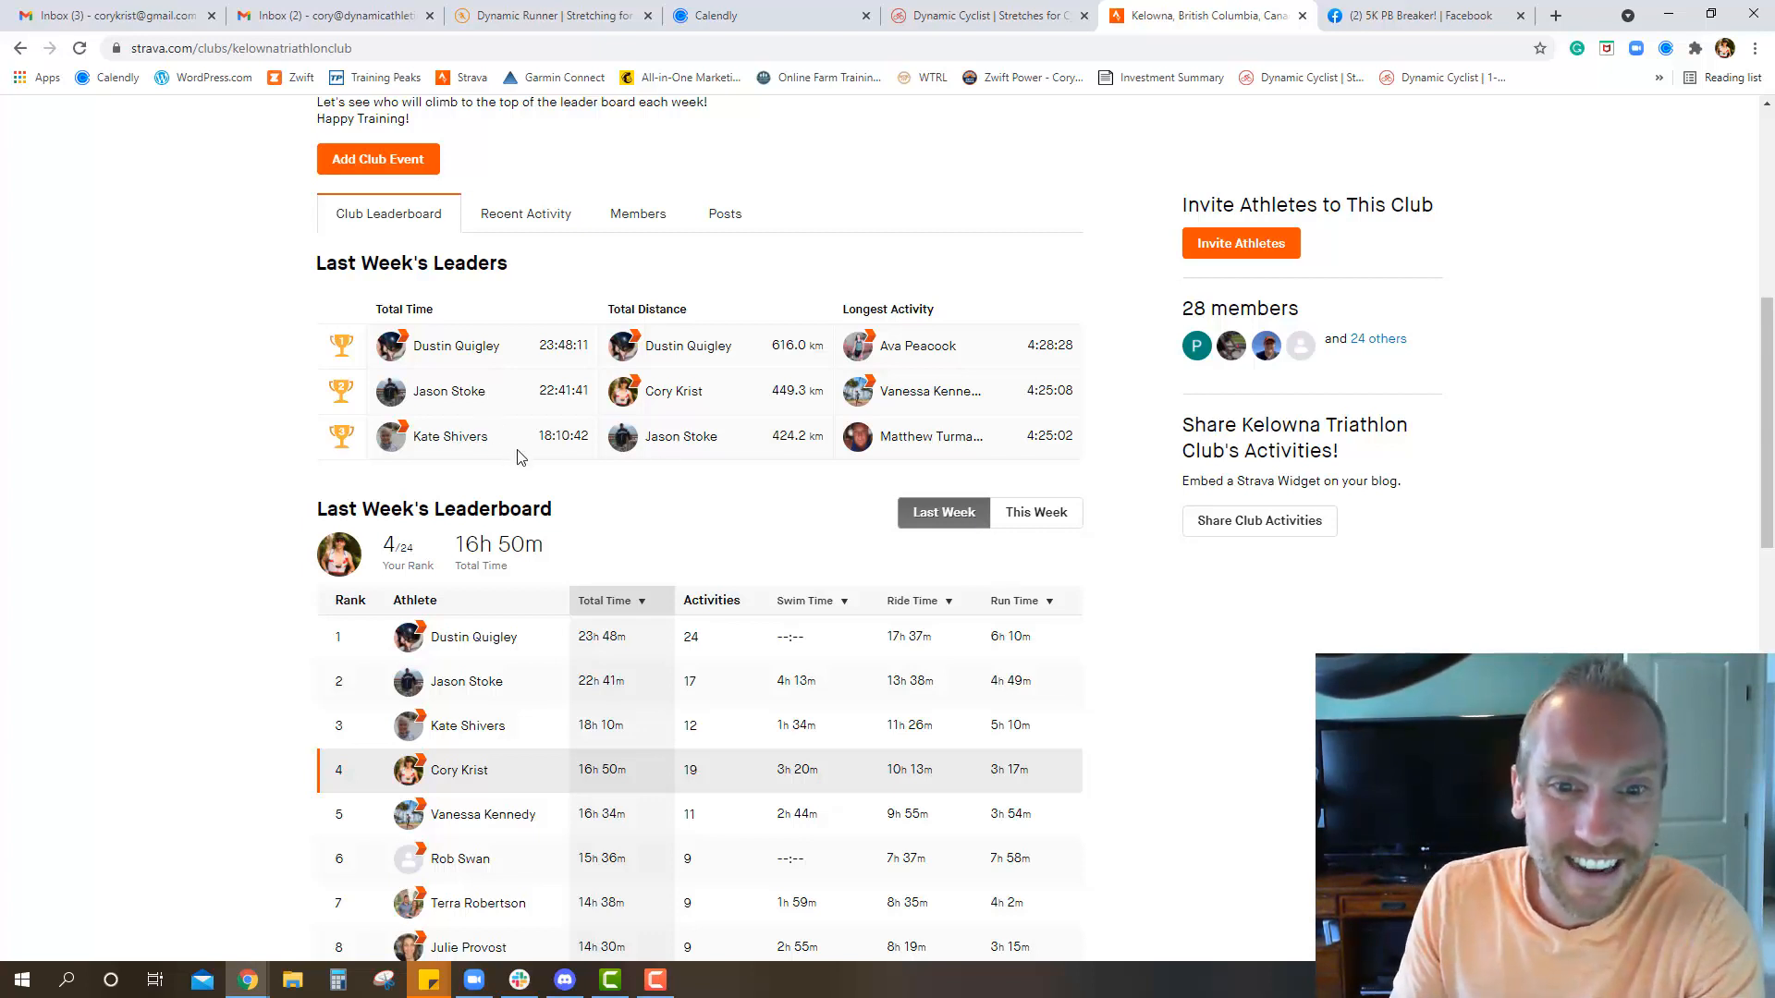
# Scroll through last week's full leaderboard, members ranked 1 through 22.
pyautogui.scroll(-3)
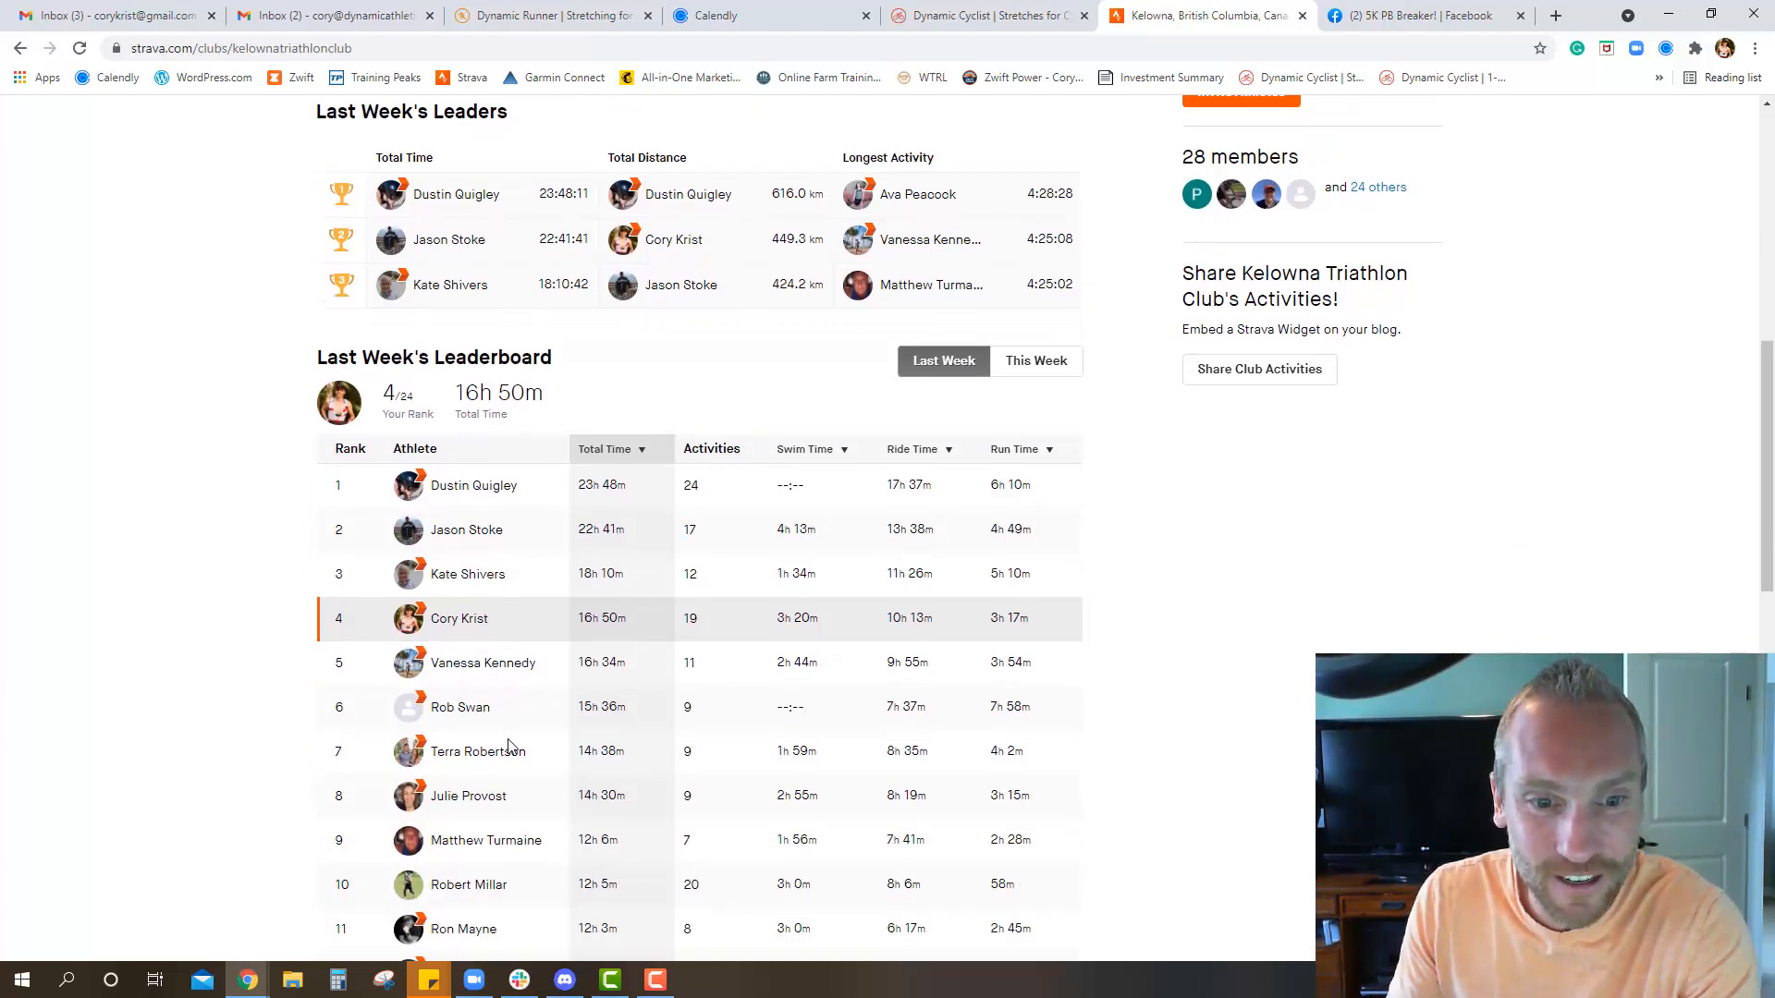
pyautogui.scroll(-3)
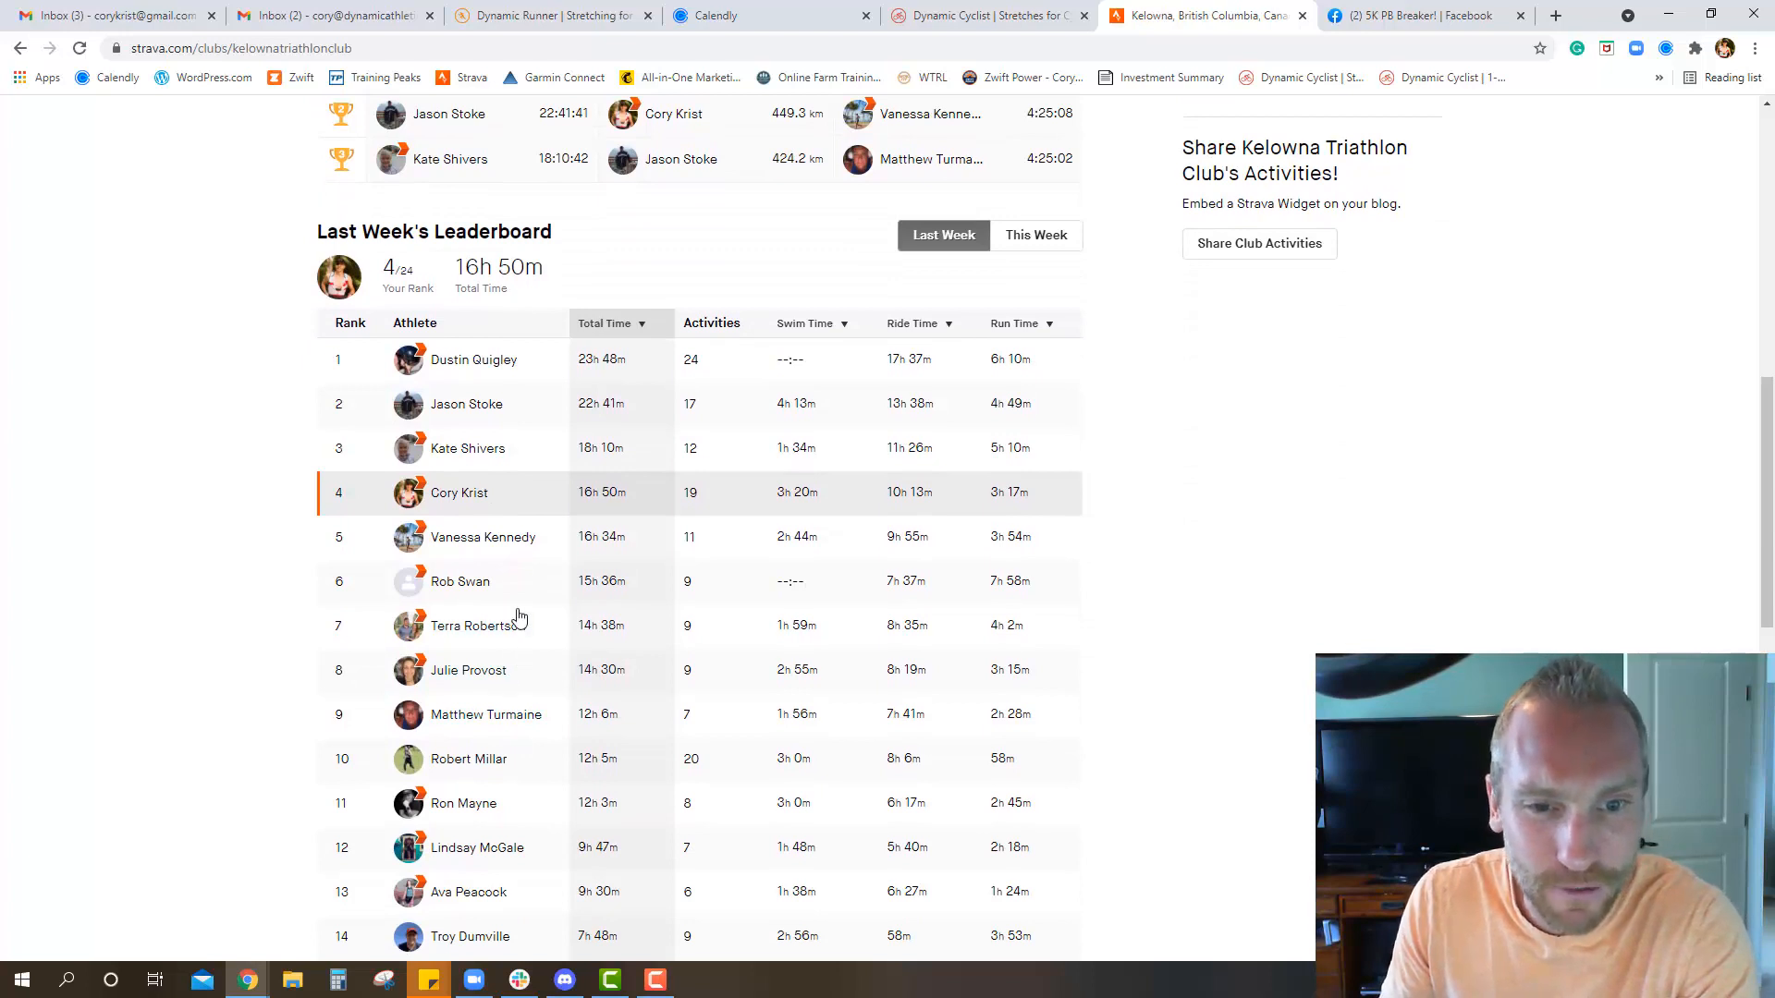
pyautogui.scroll(-3)
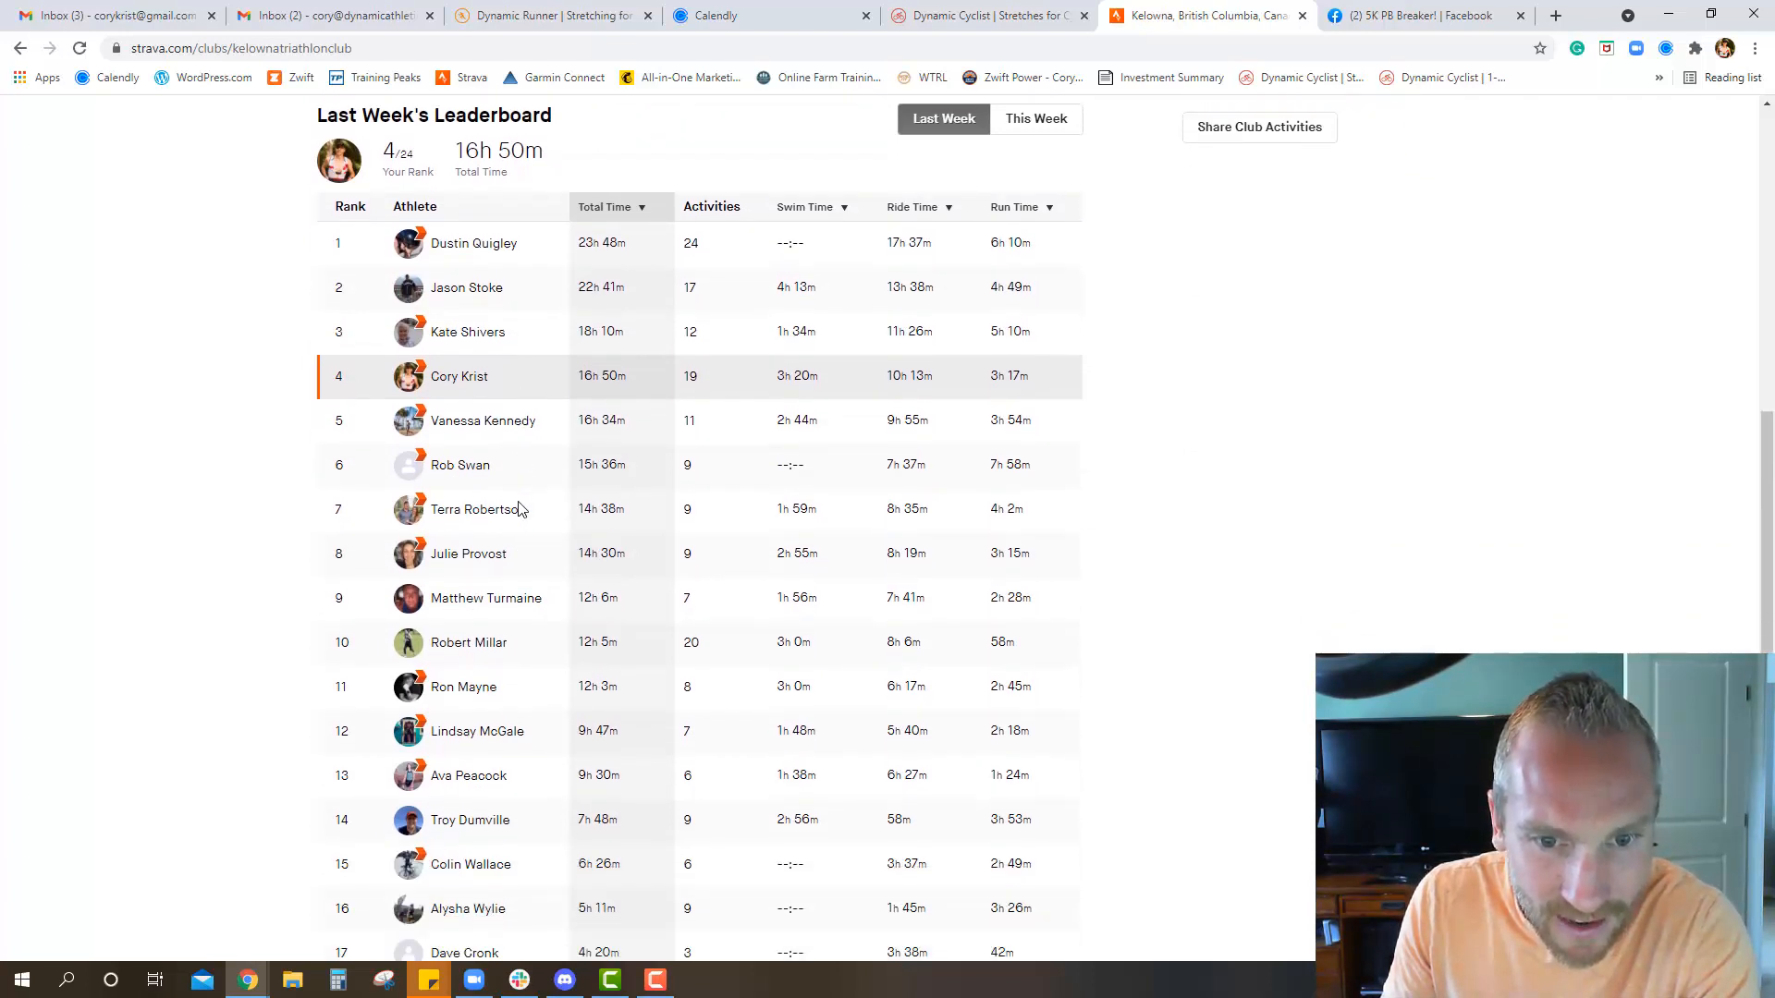
pyautogui.scroll(-3)
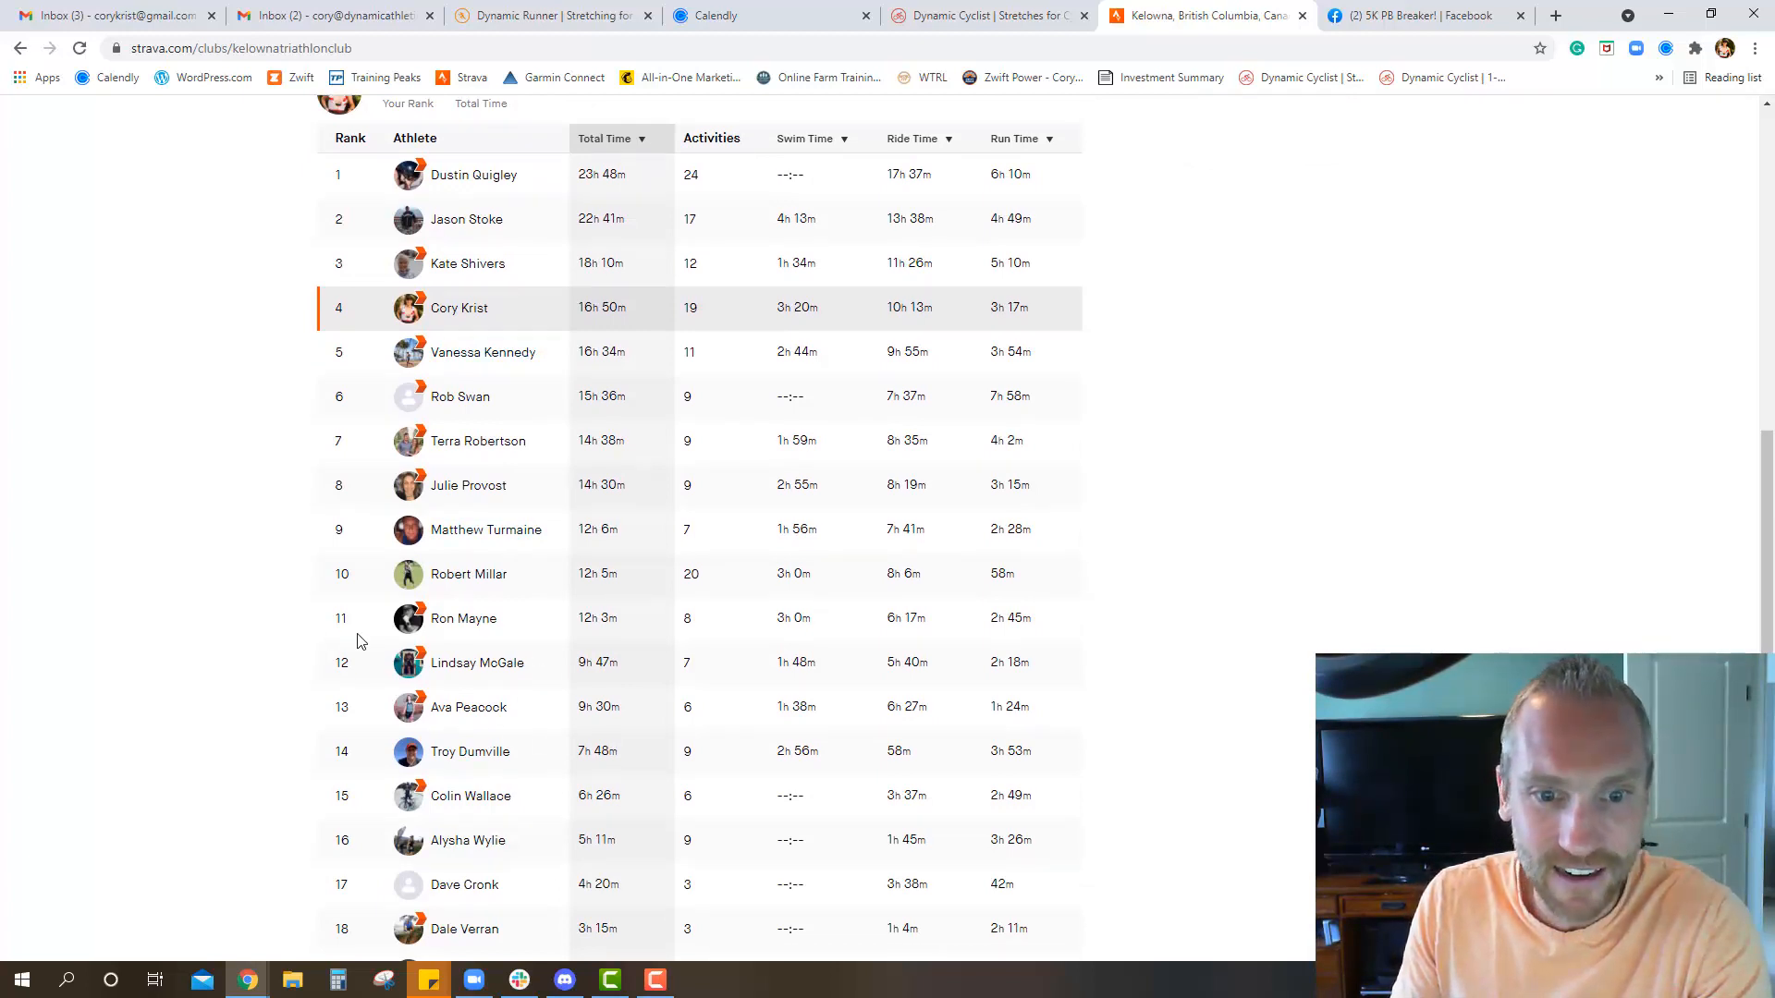
pyautogui.moveTo(618, 646)
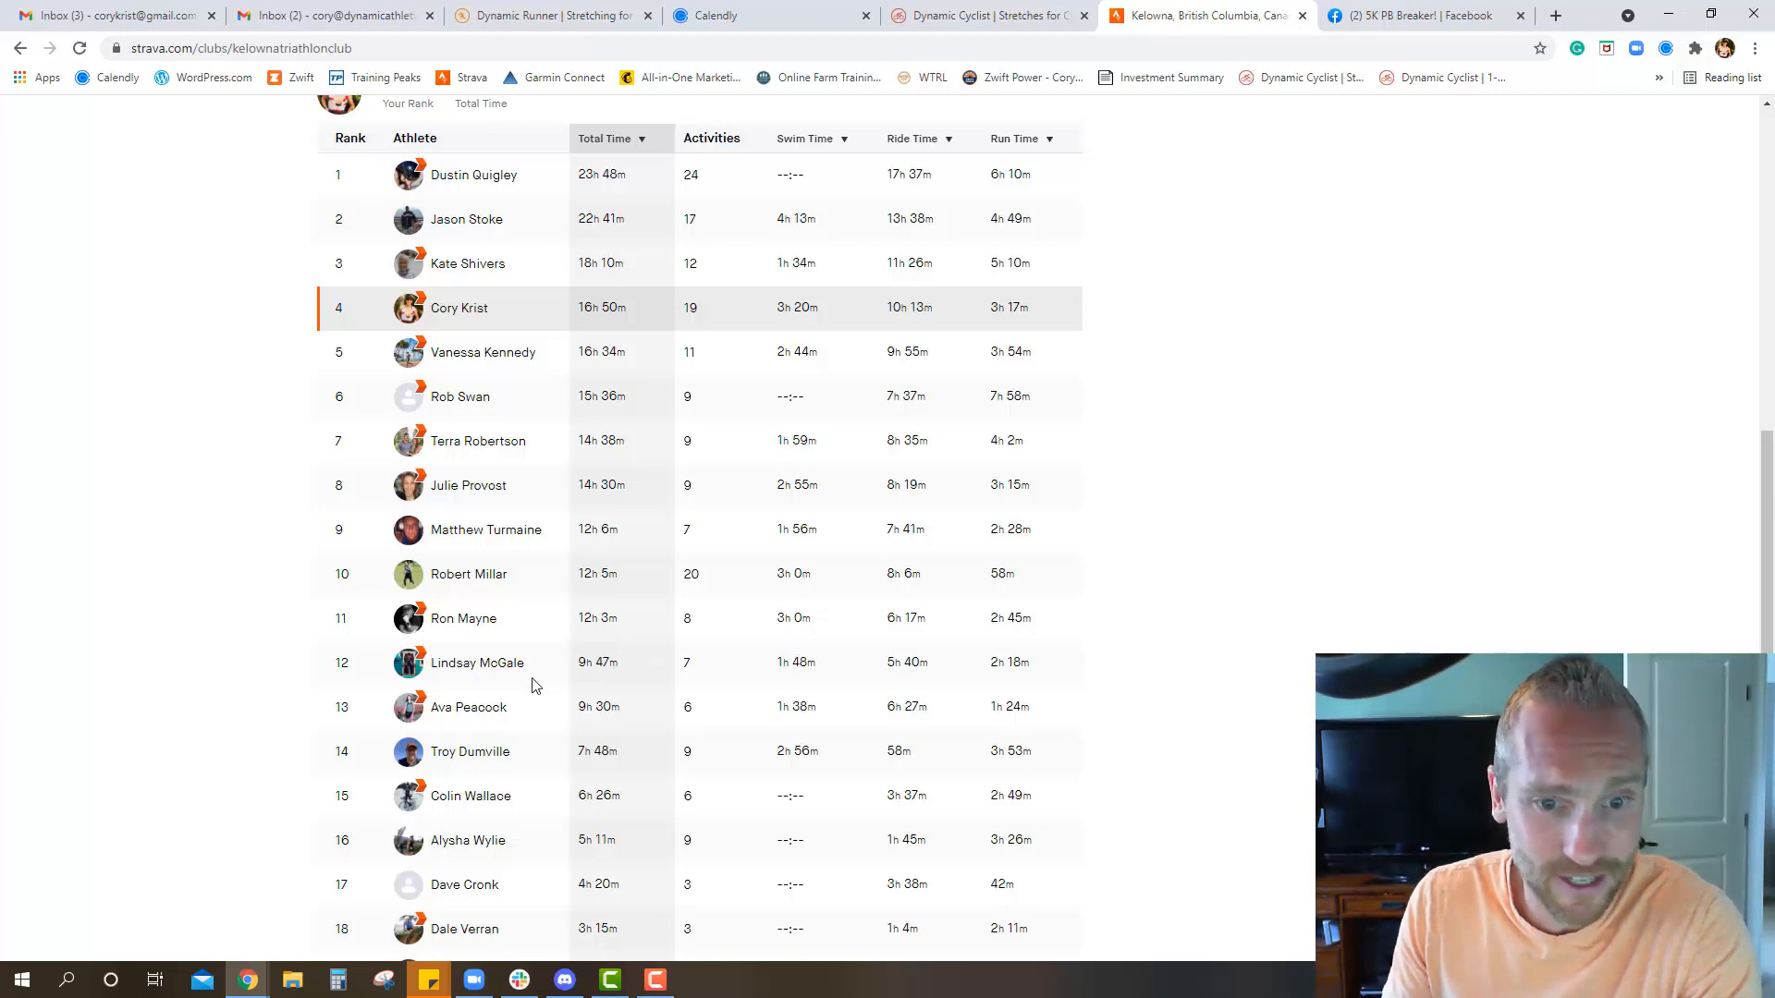
pyautogui.scroll(-3)
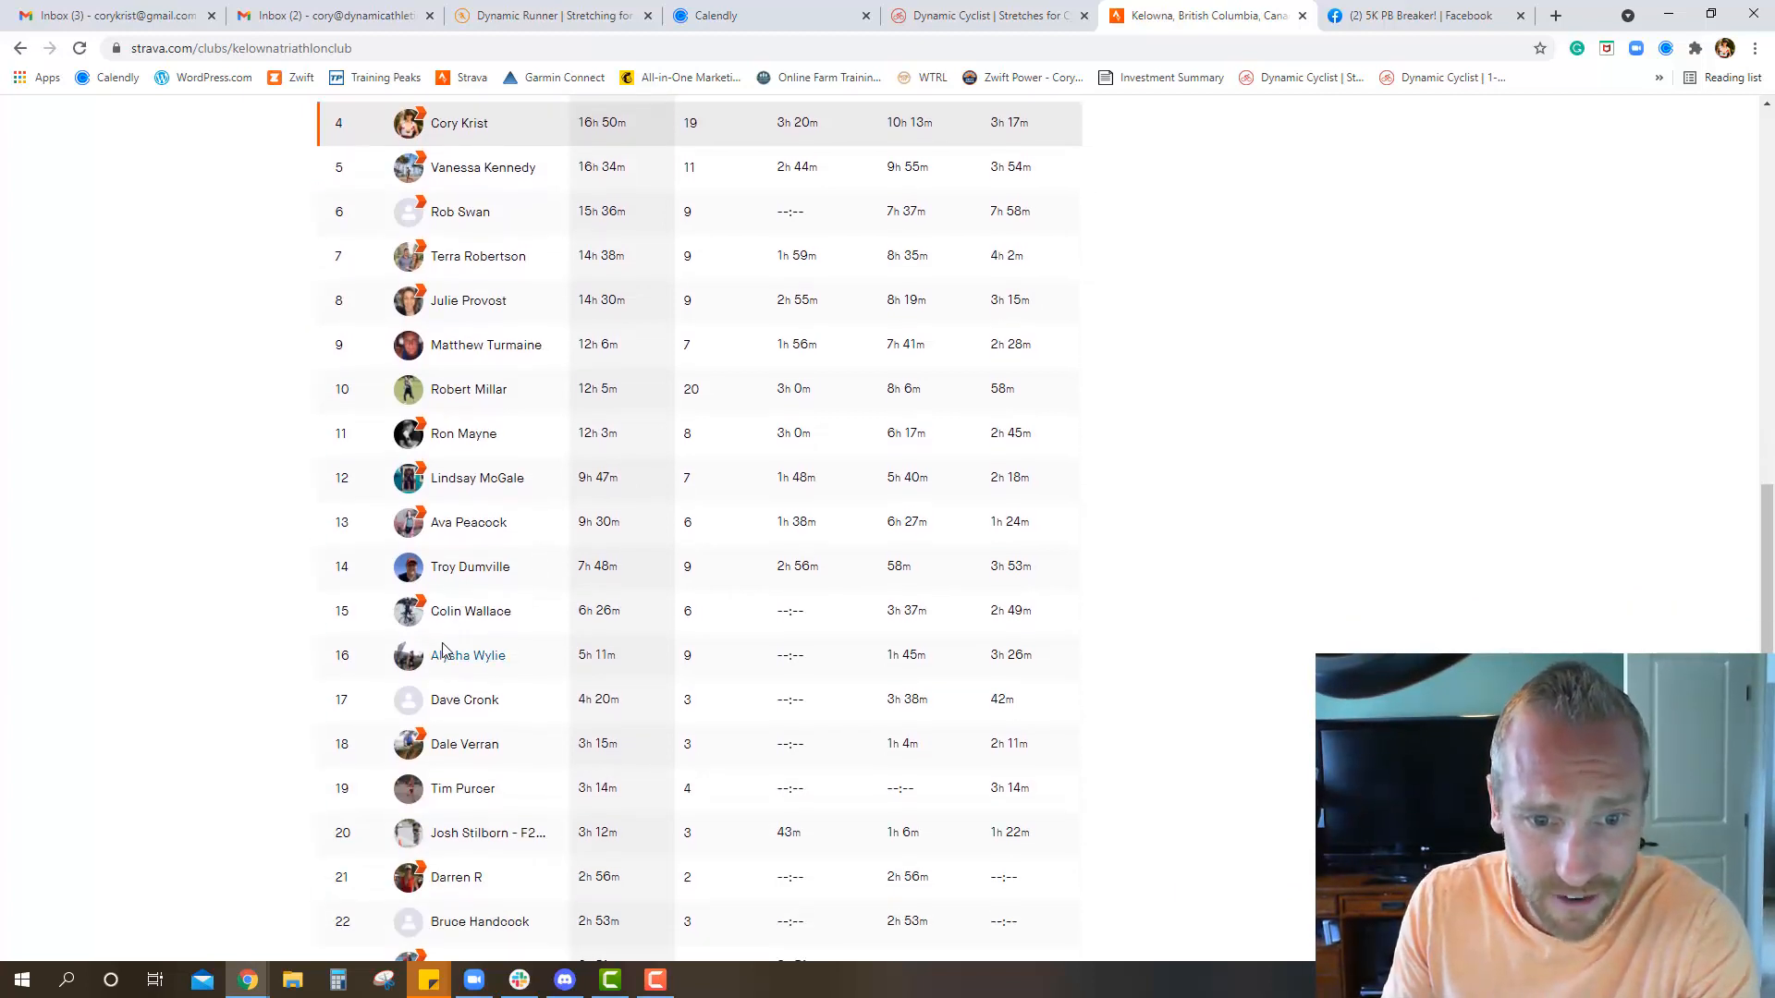
pyautogui.scroll(-3)
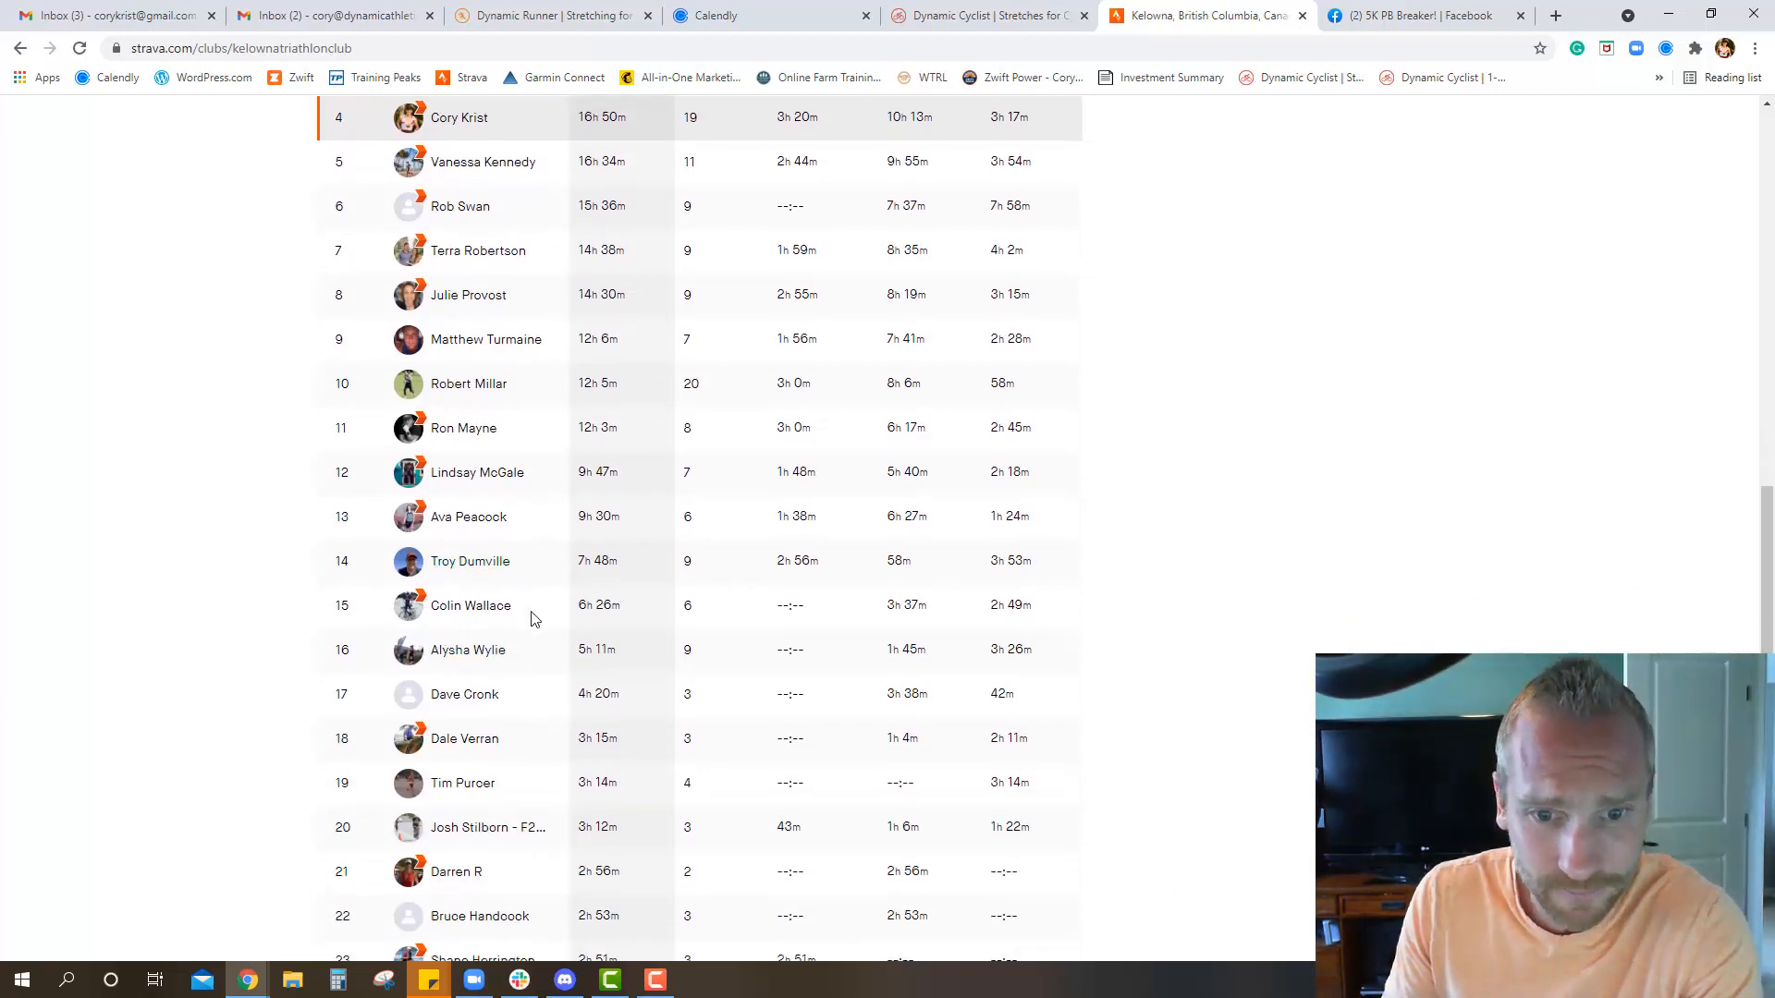
pyautogui.scroll(-3)
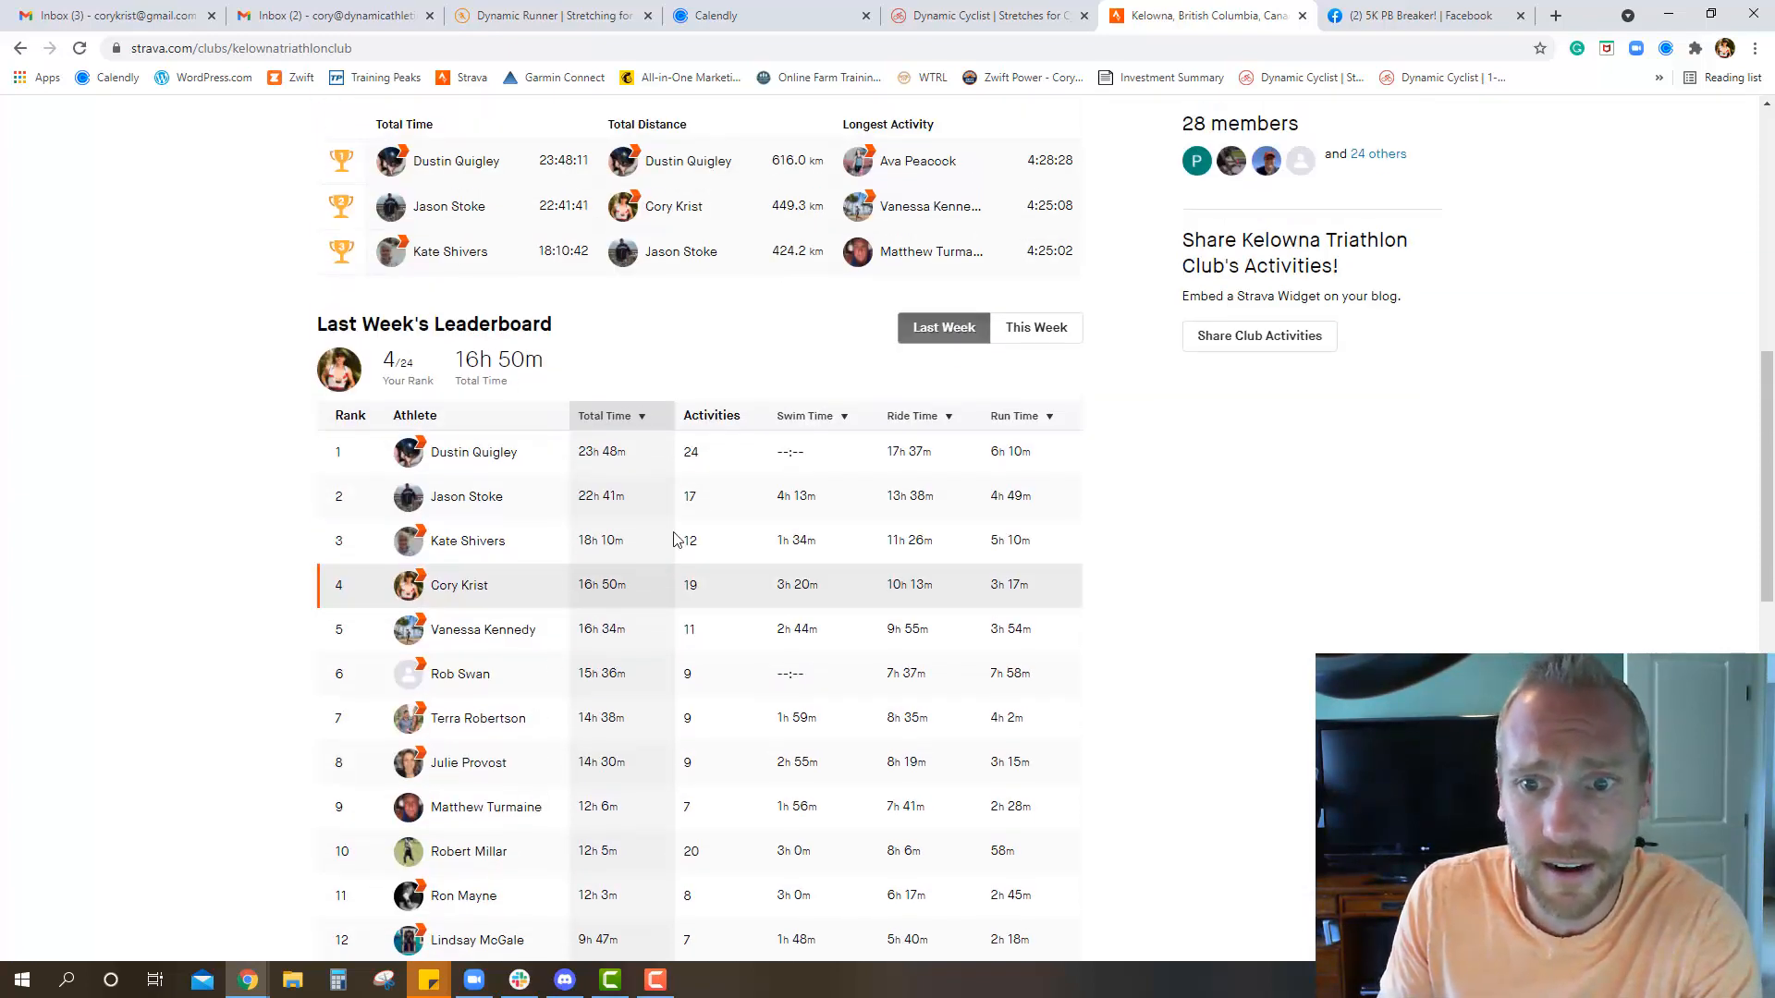
# Show last week's standings and rank athletes by swim time, then ride time.
pyautogui.click(1036, 327)
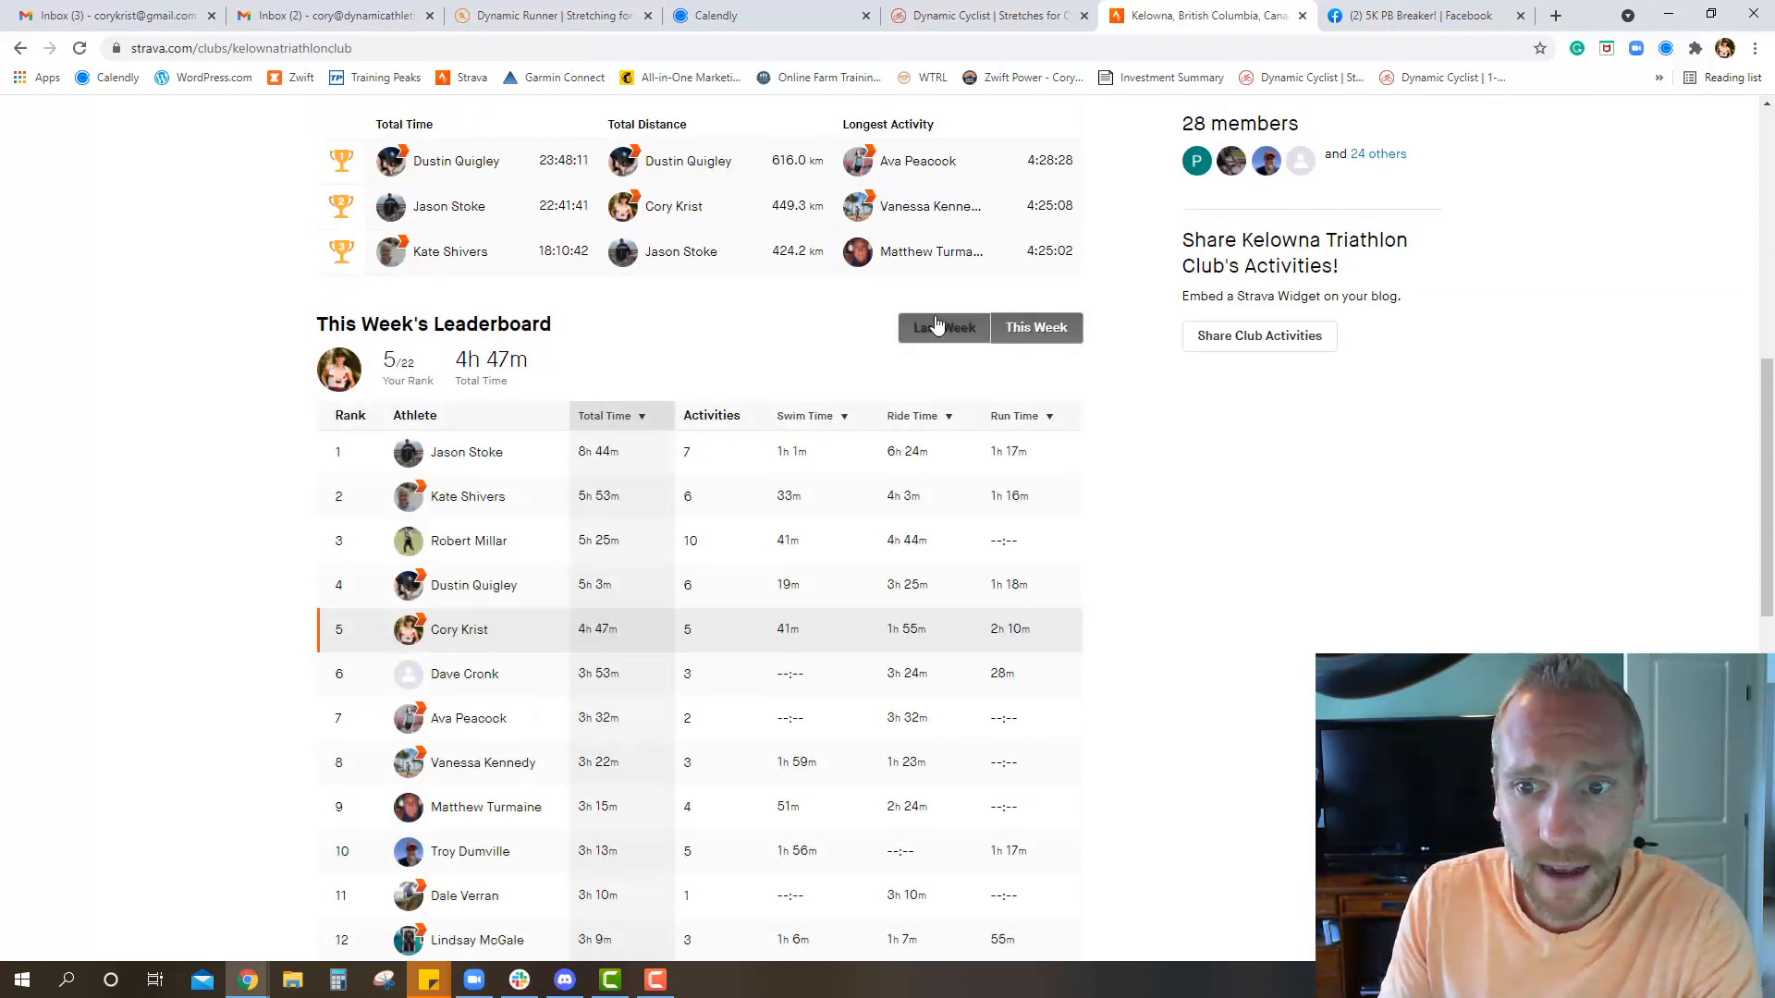
pyautogui.click(943, 327)
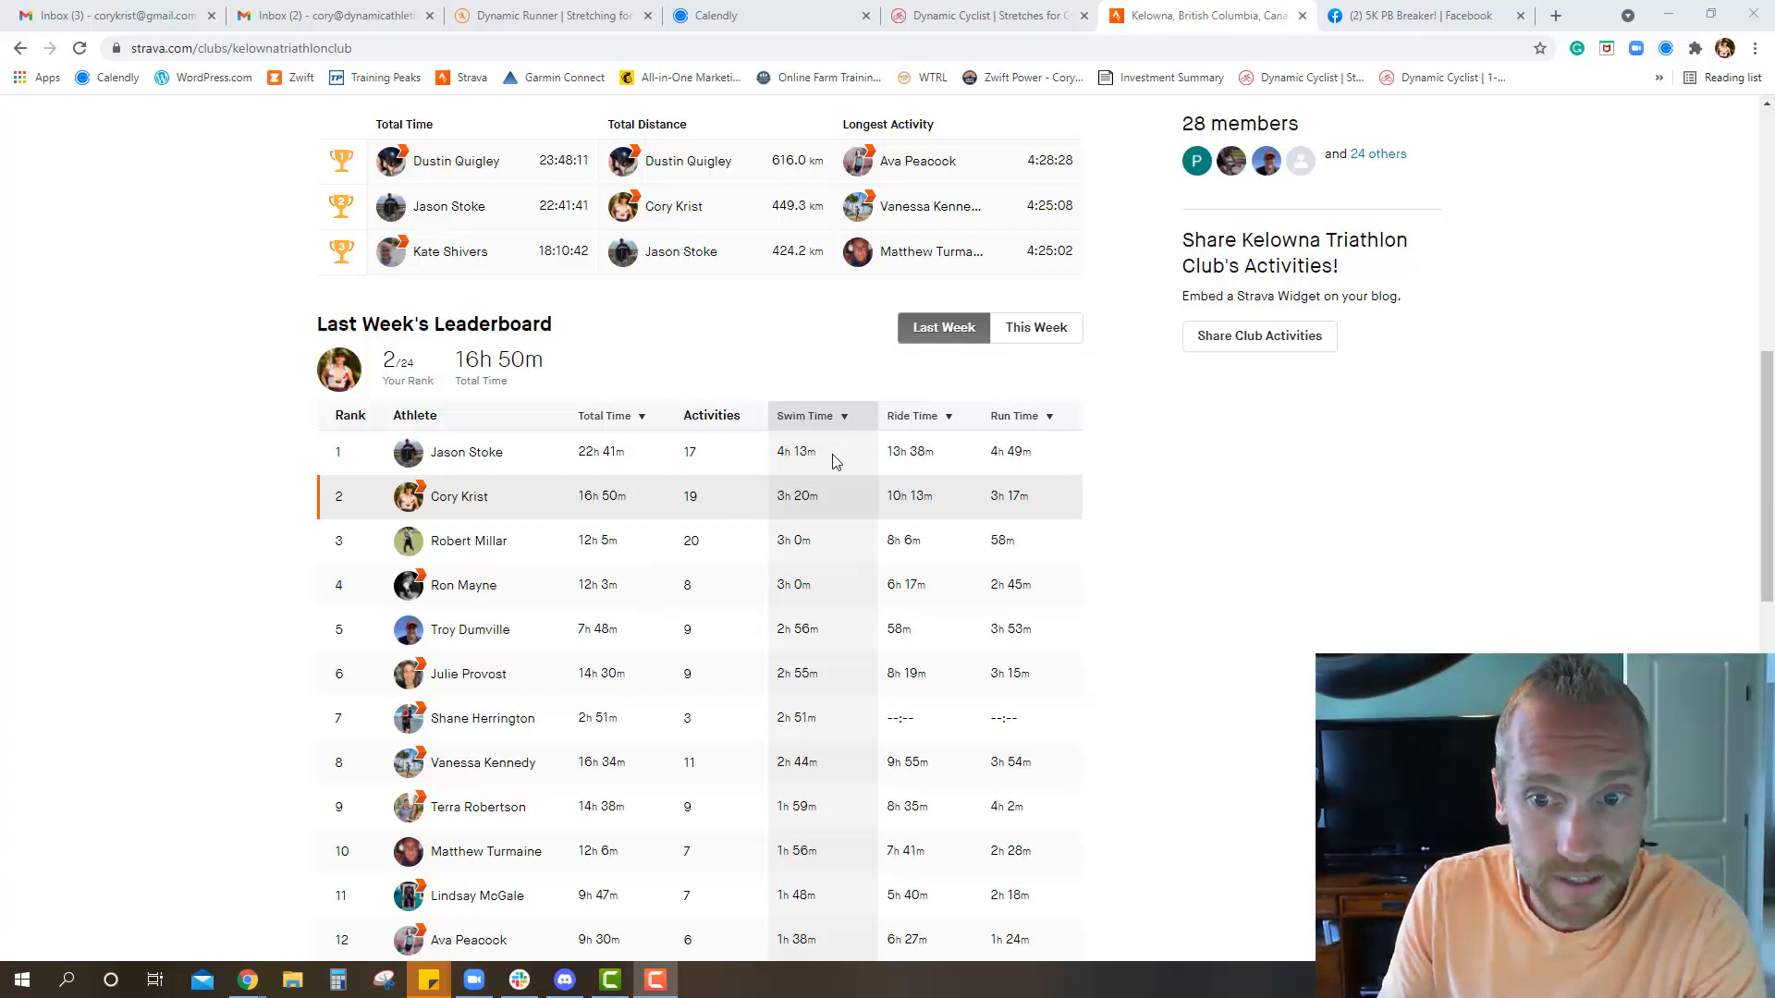
pyautogui.moveTo(849, 503)
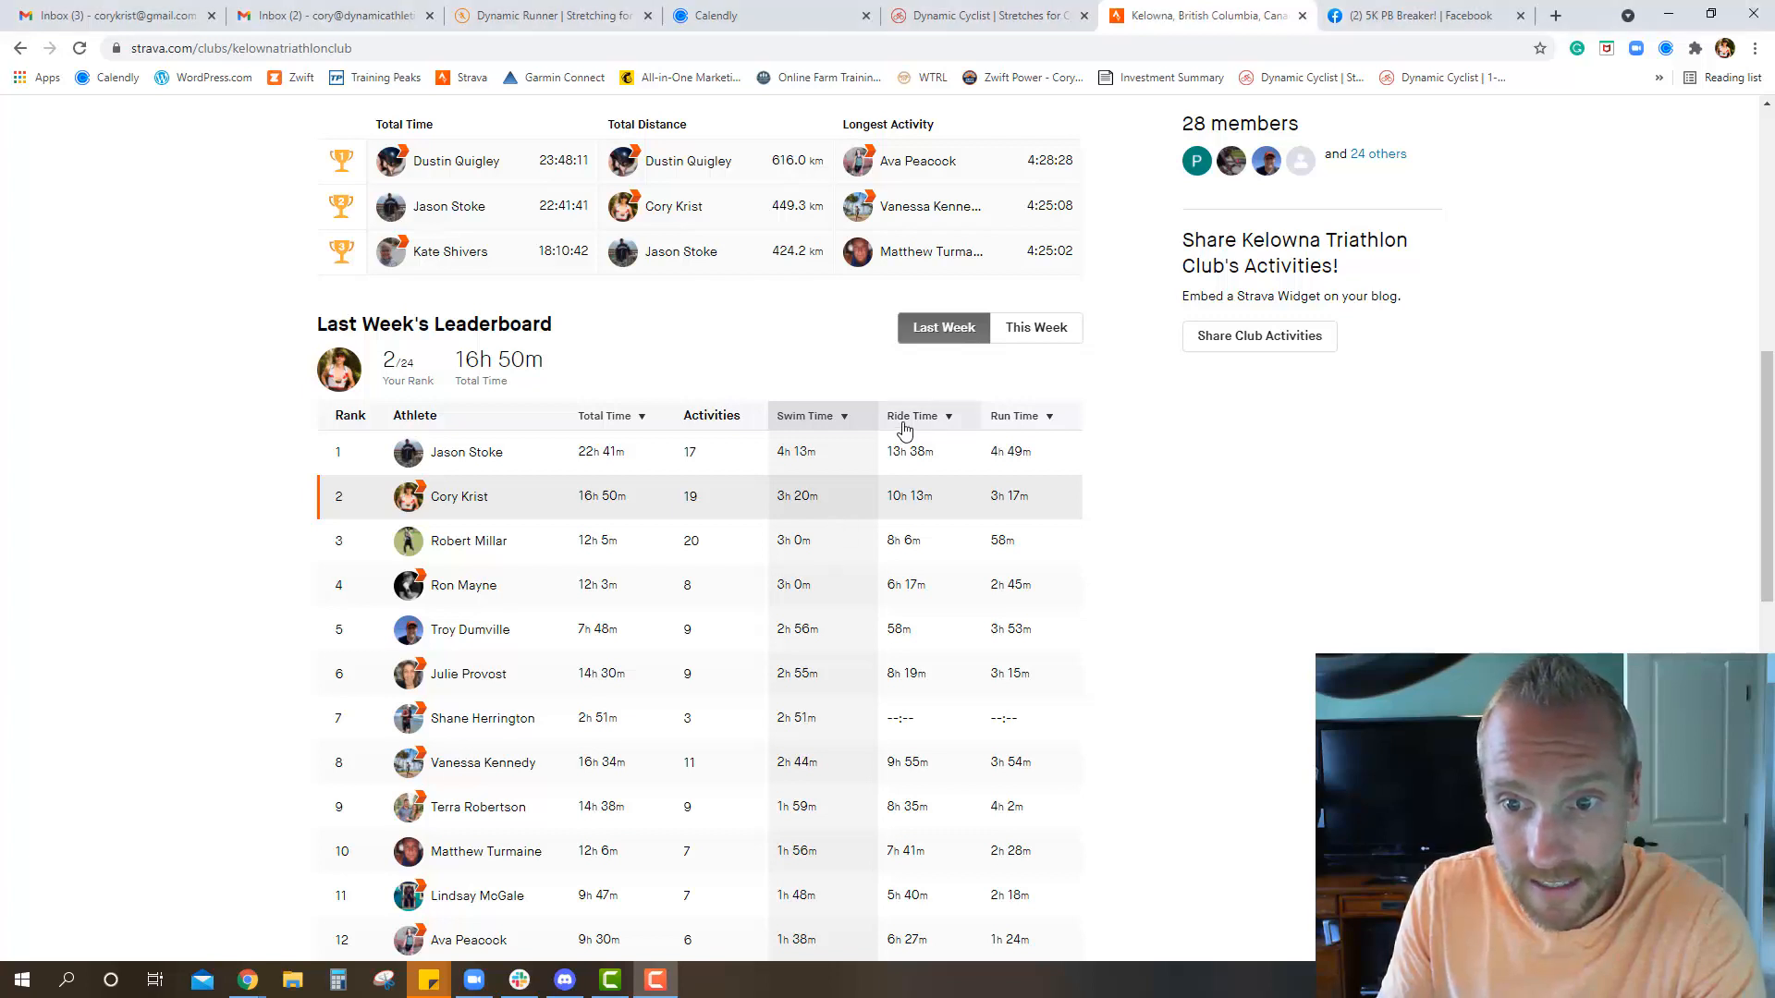
pyautogui.click(912, 416)
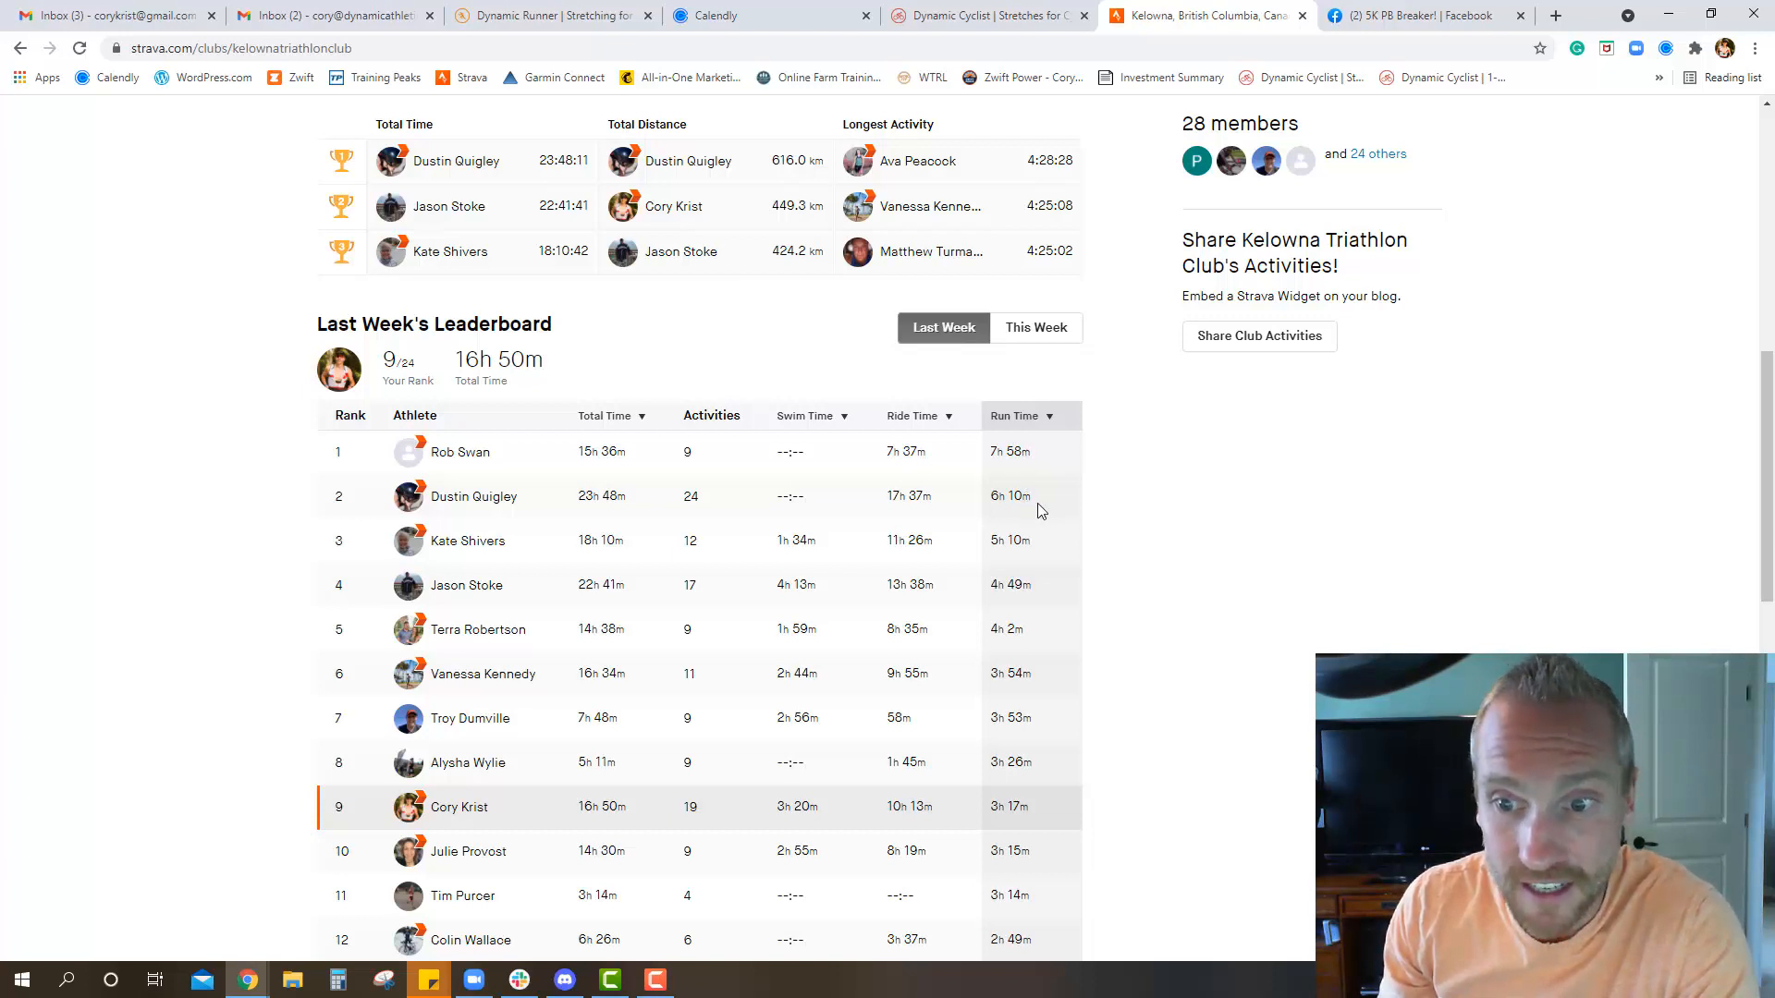
pyautogui.moveTo(1052, 553)
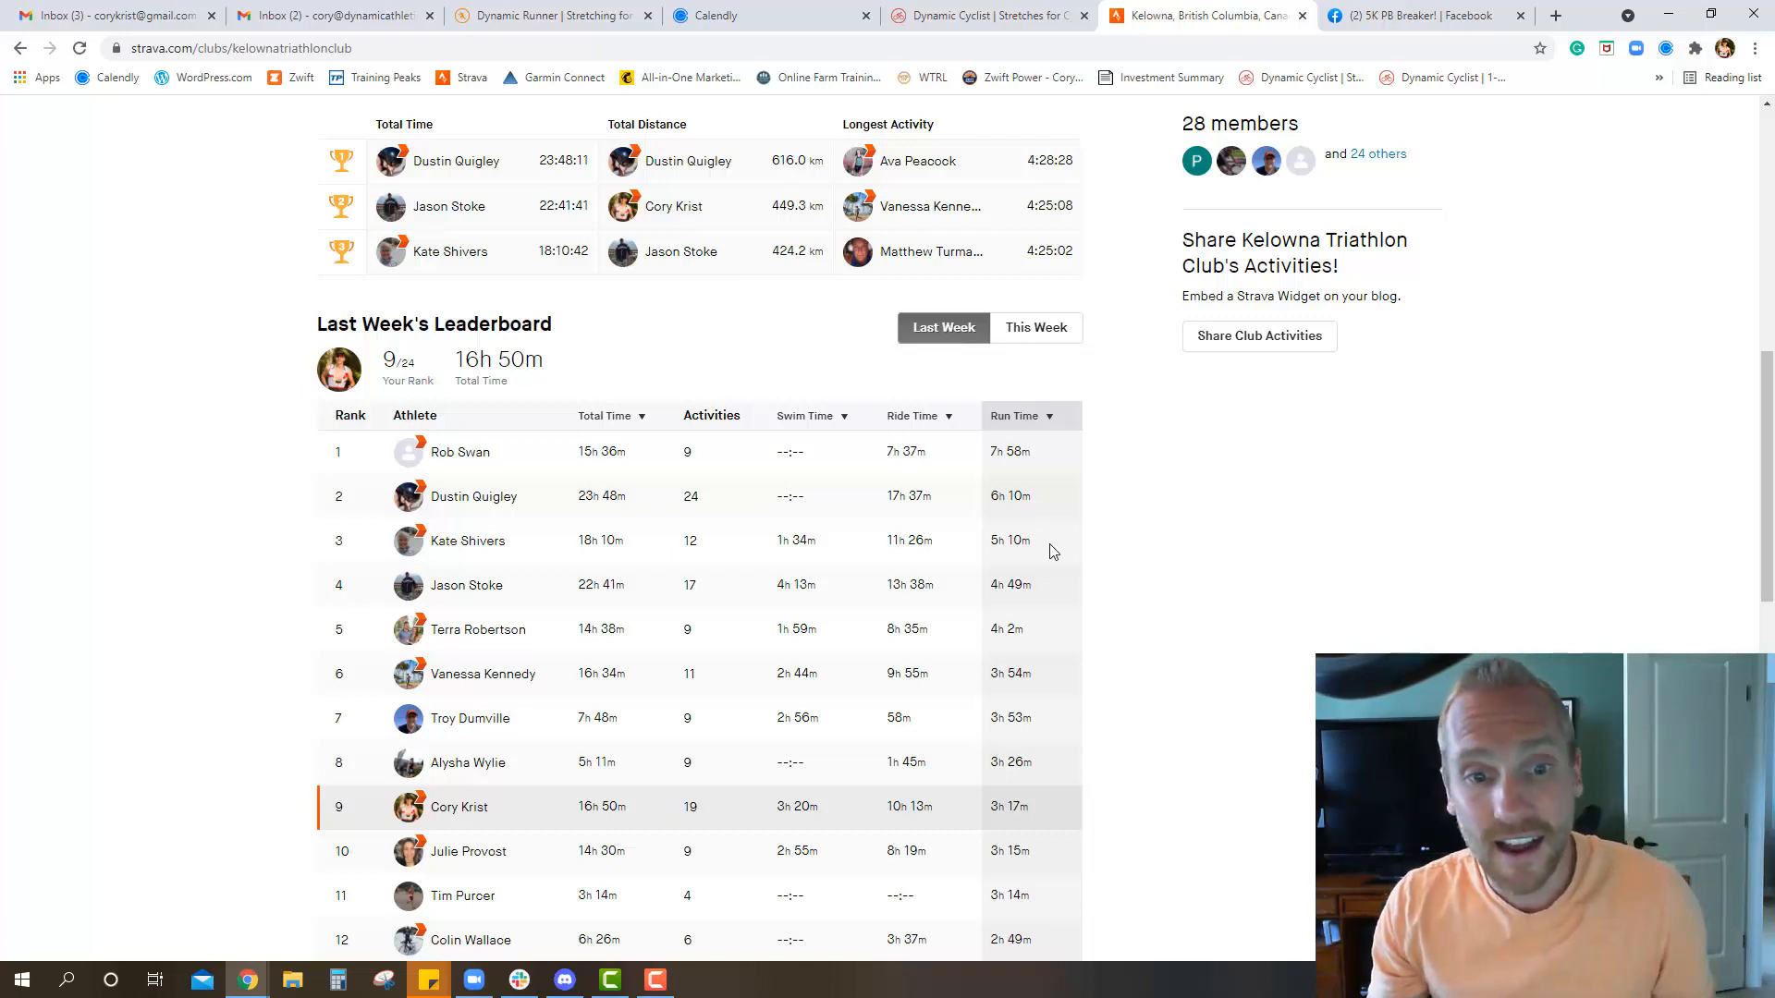
pyautogui.scroll(-3)
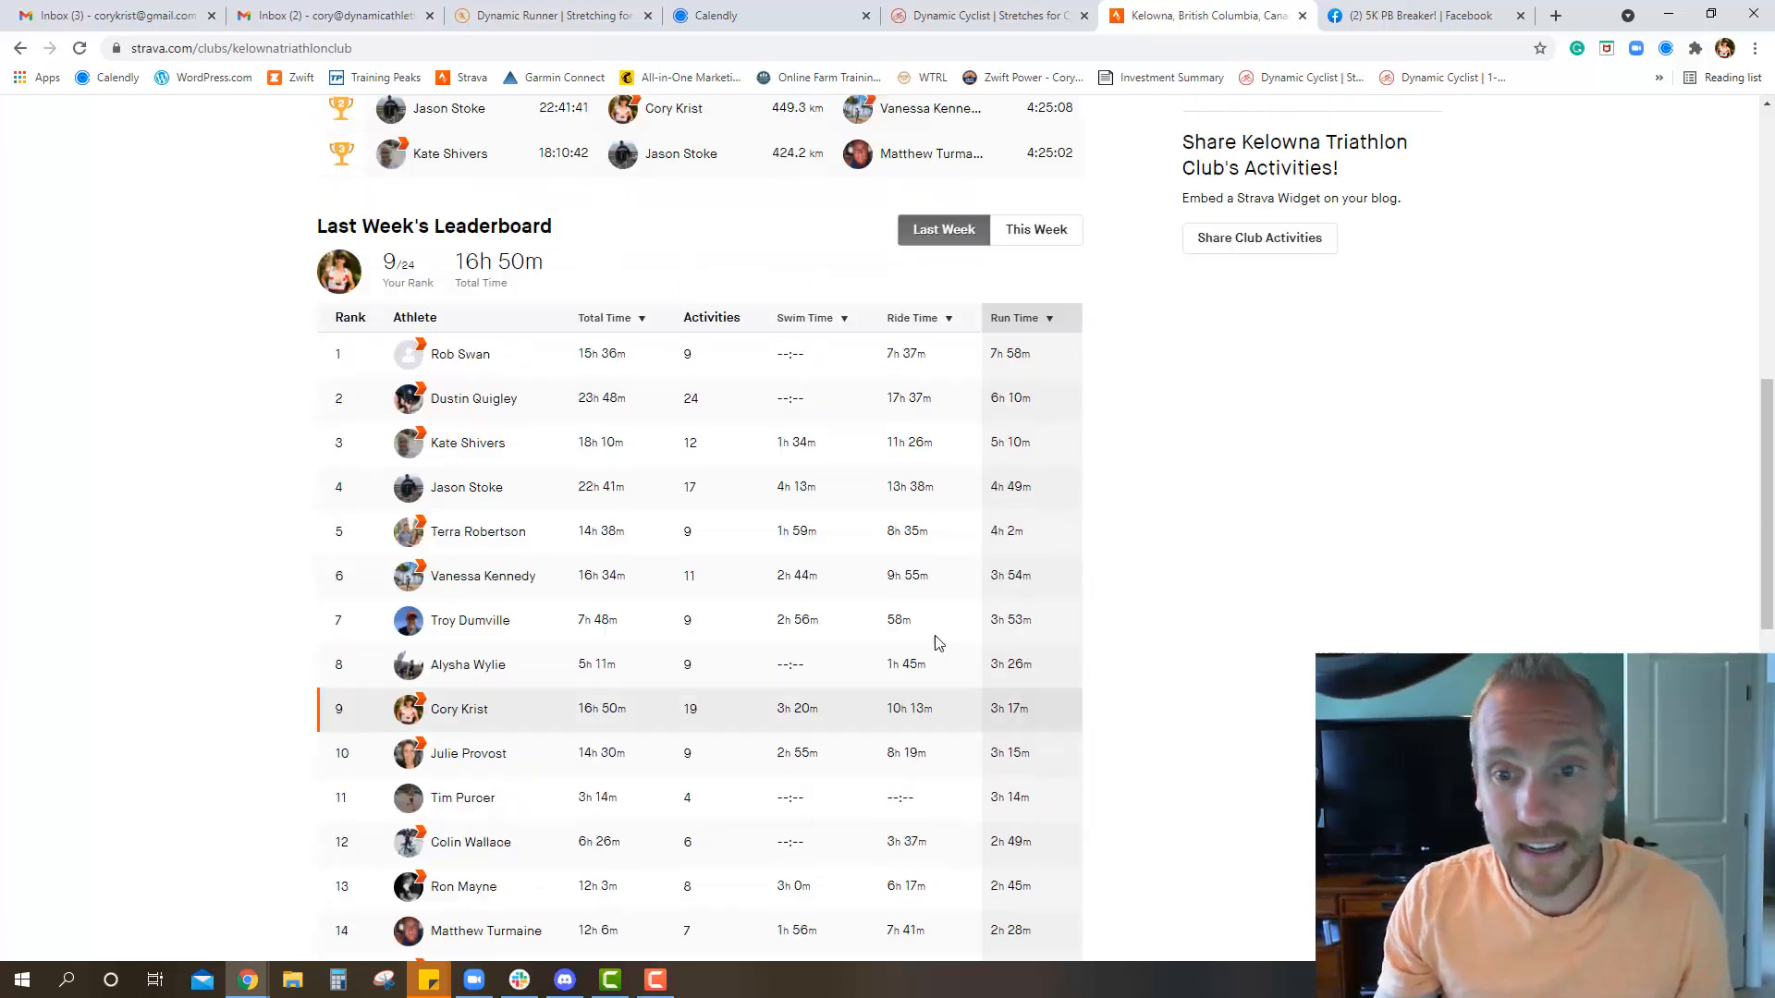
pyautogui.scroll(3)
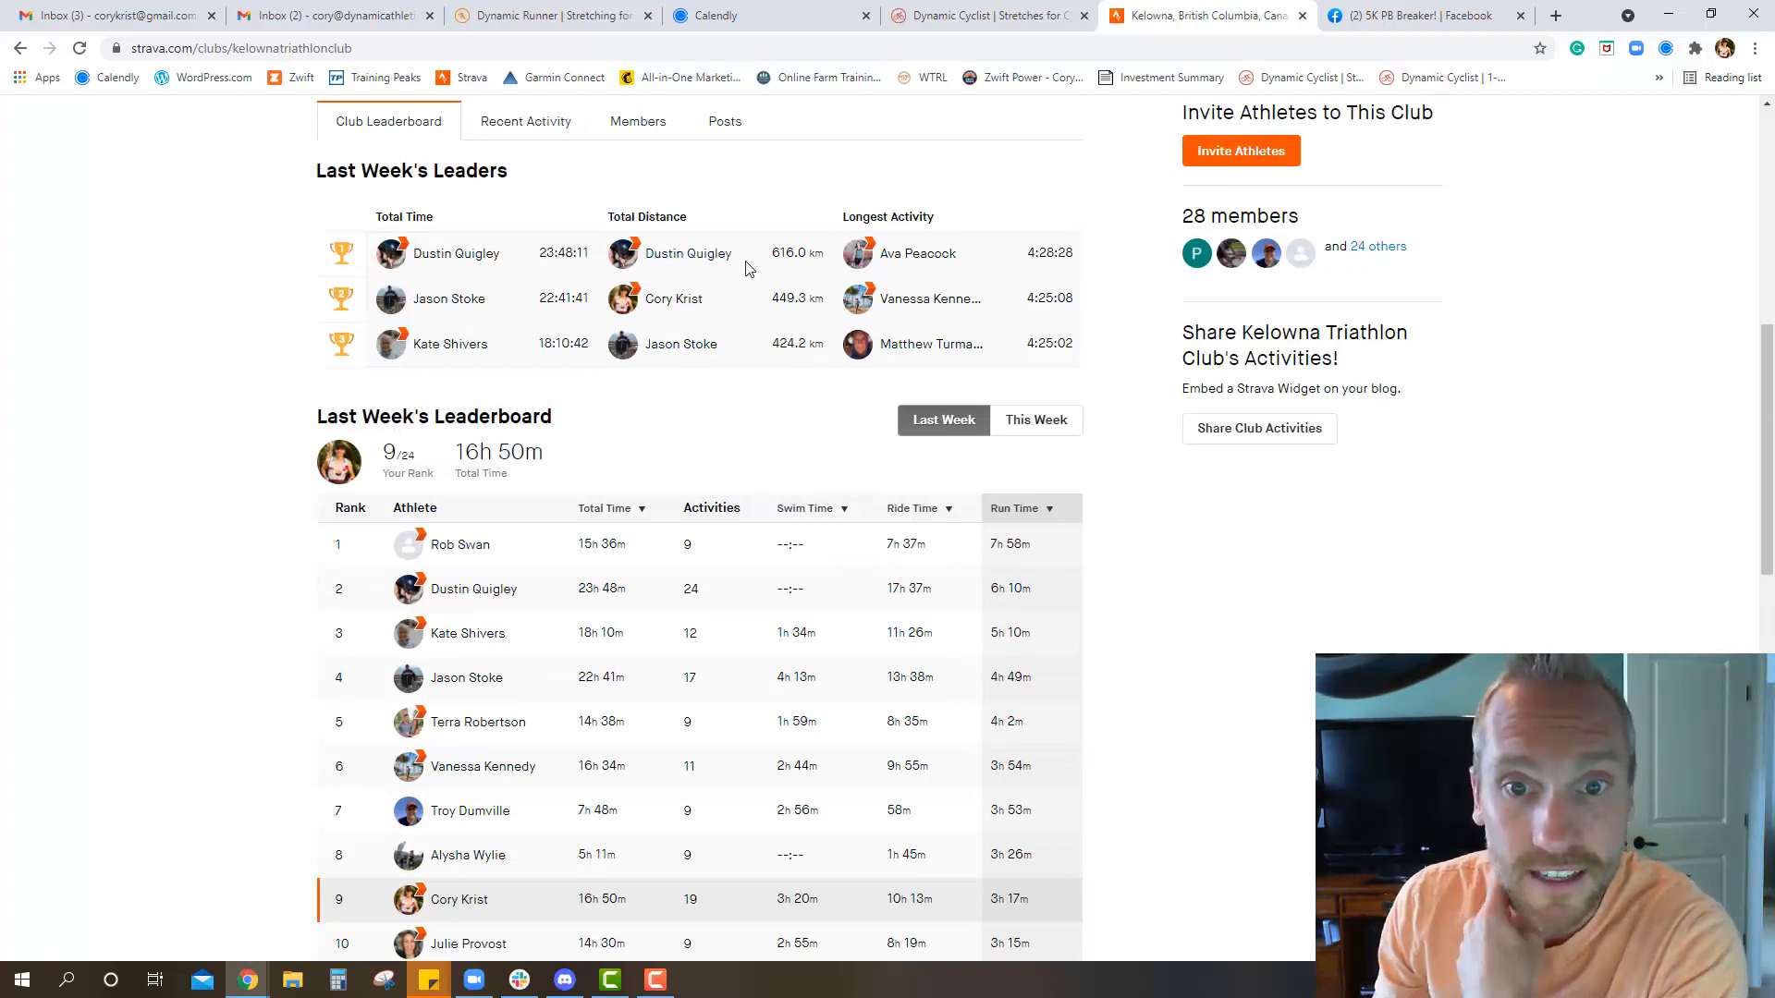
pyautogui.moveTo(759, 312)
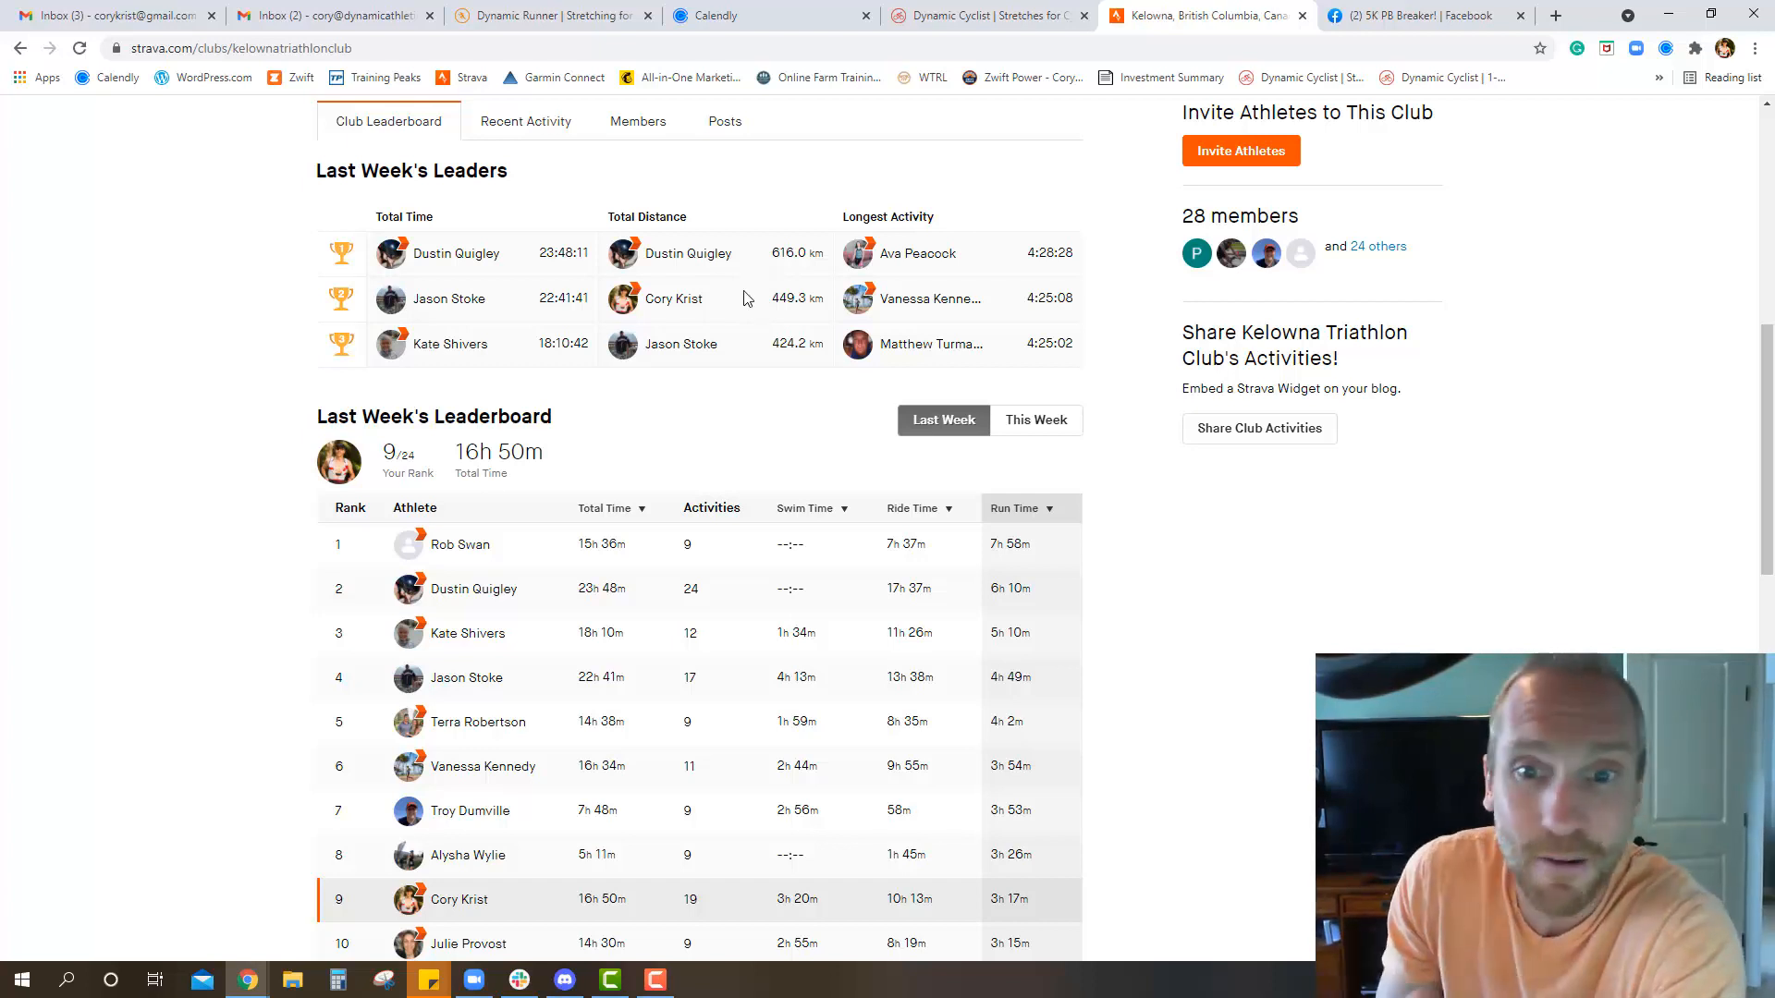
pyautogui.moveTo(748, 357)
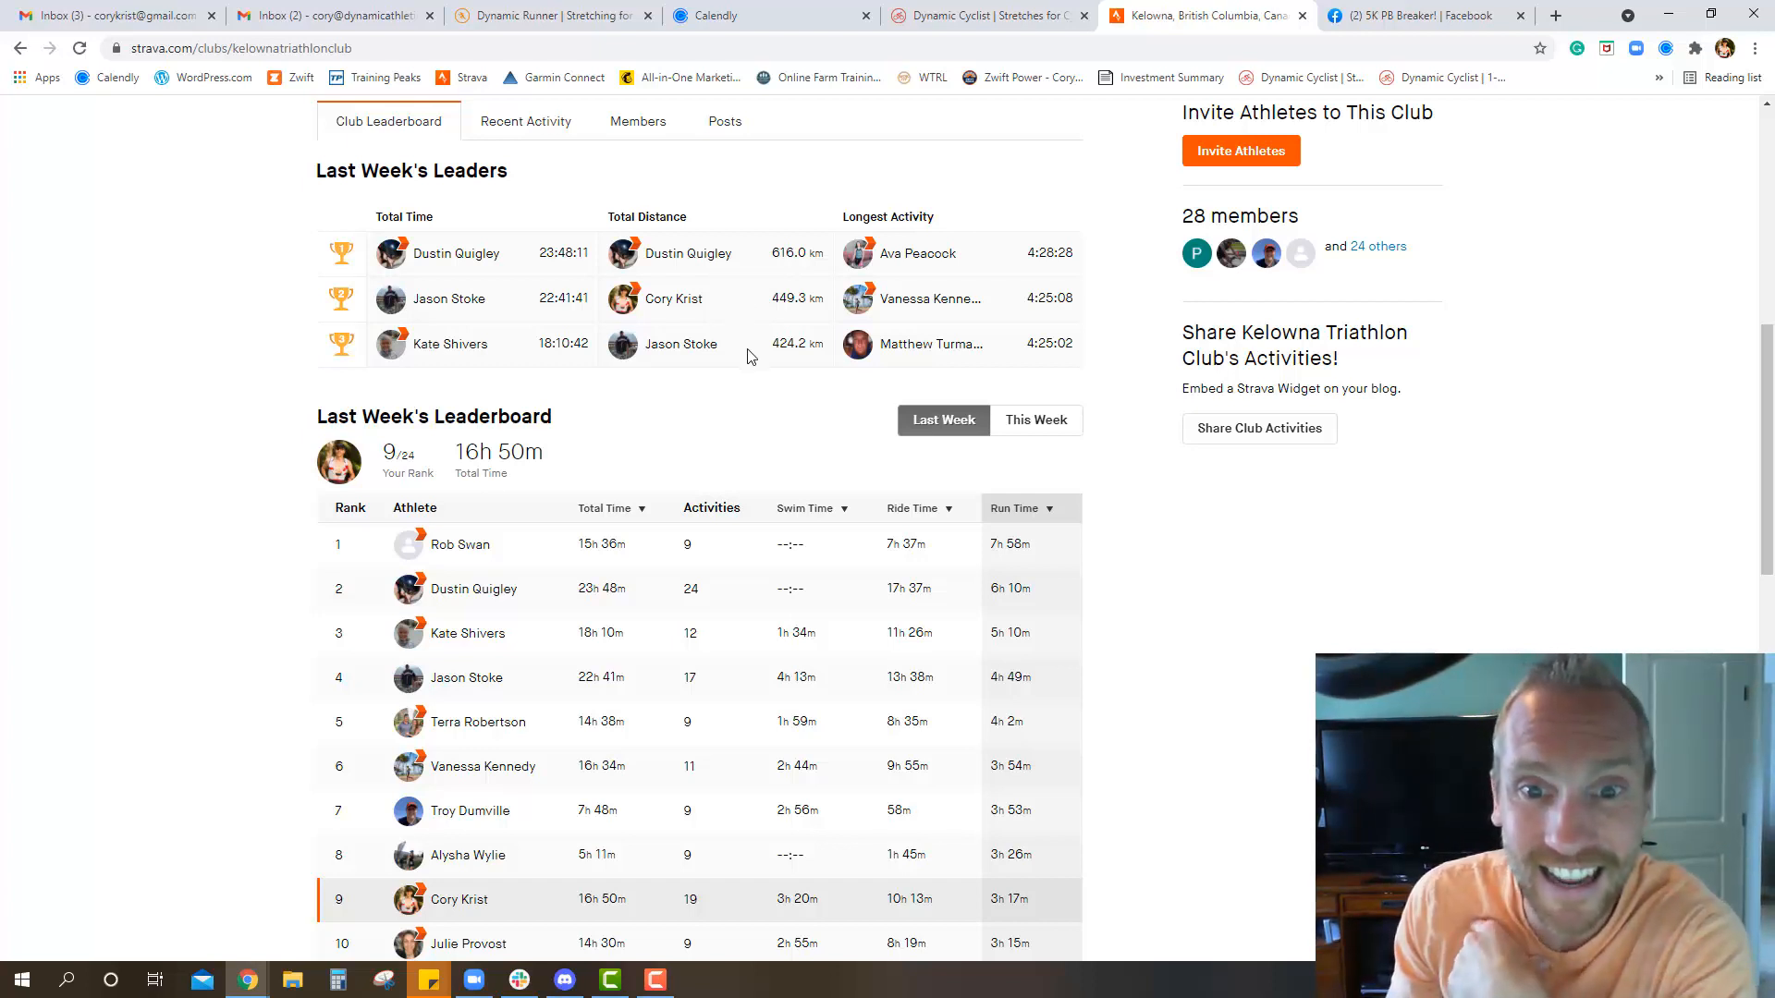
pyautogui.moveTo(862, 377)
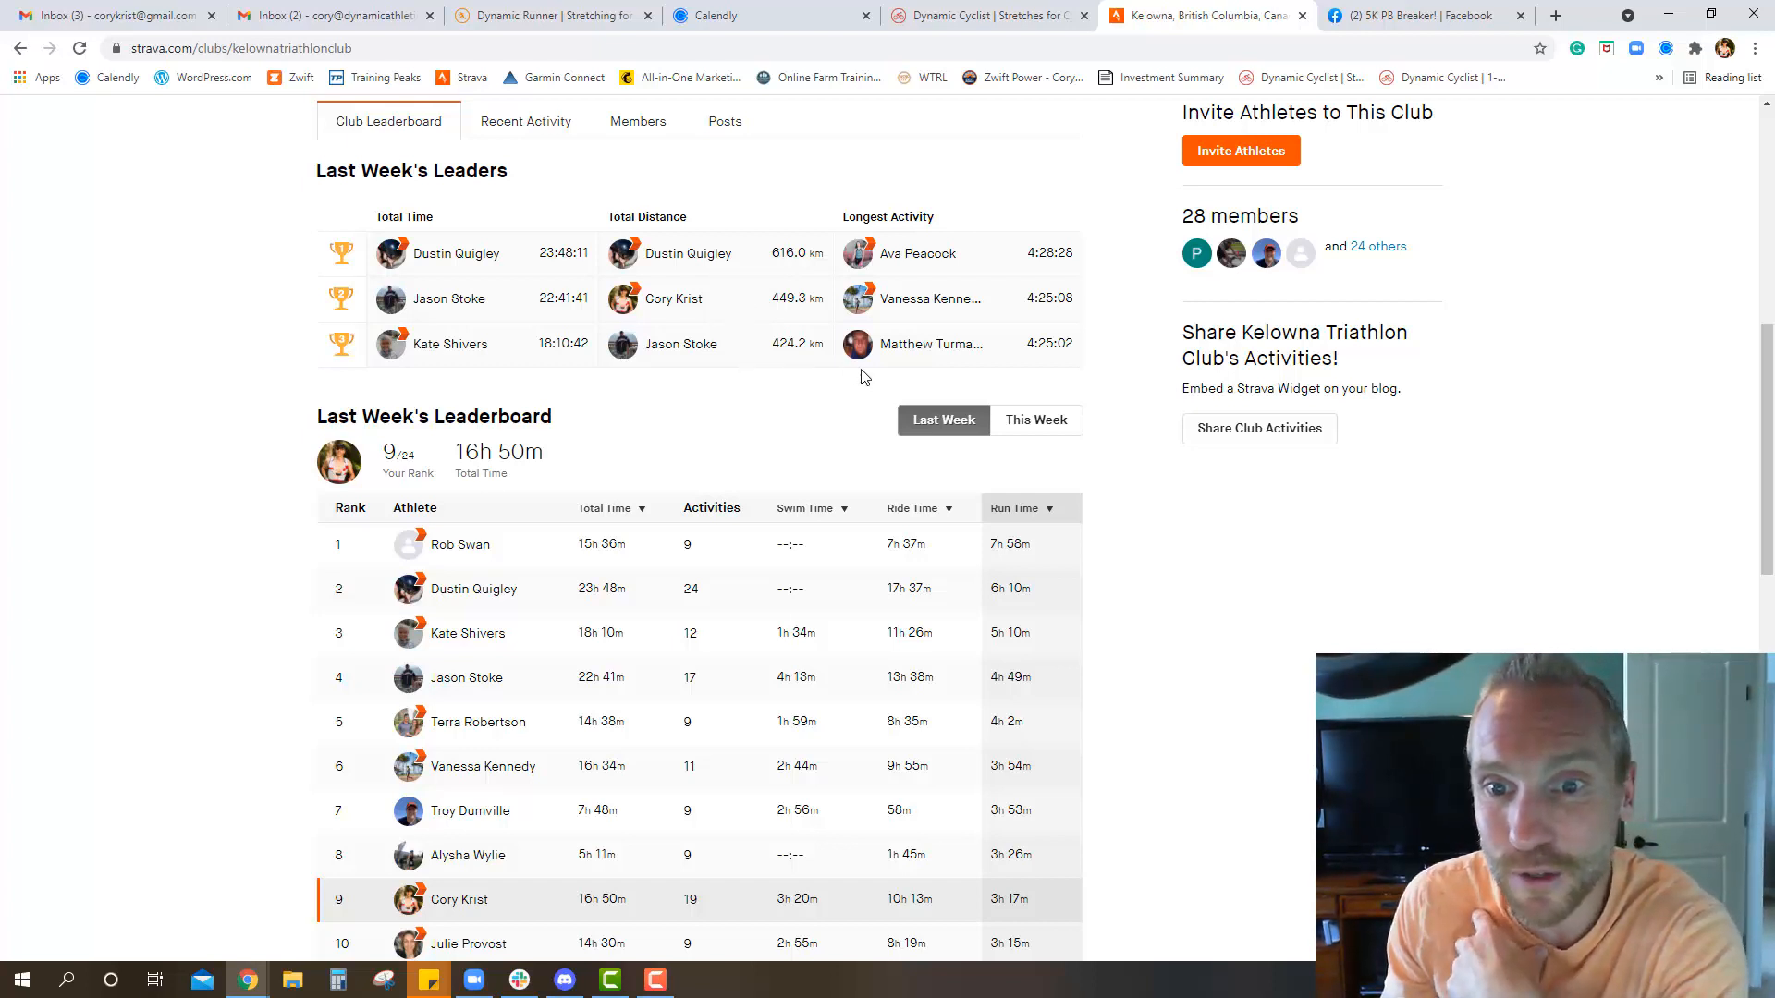
pyautogui.moveTo(1002, 253)
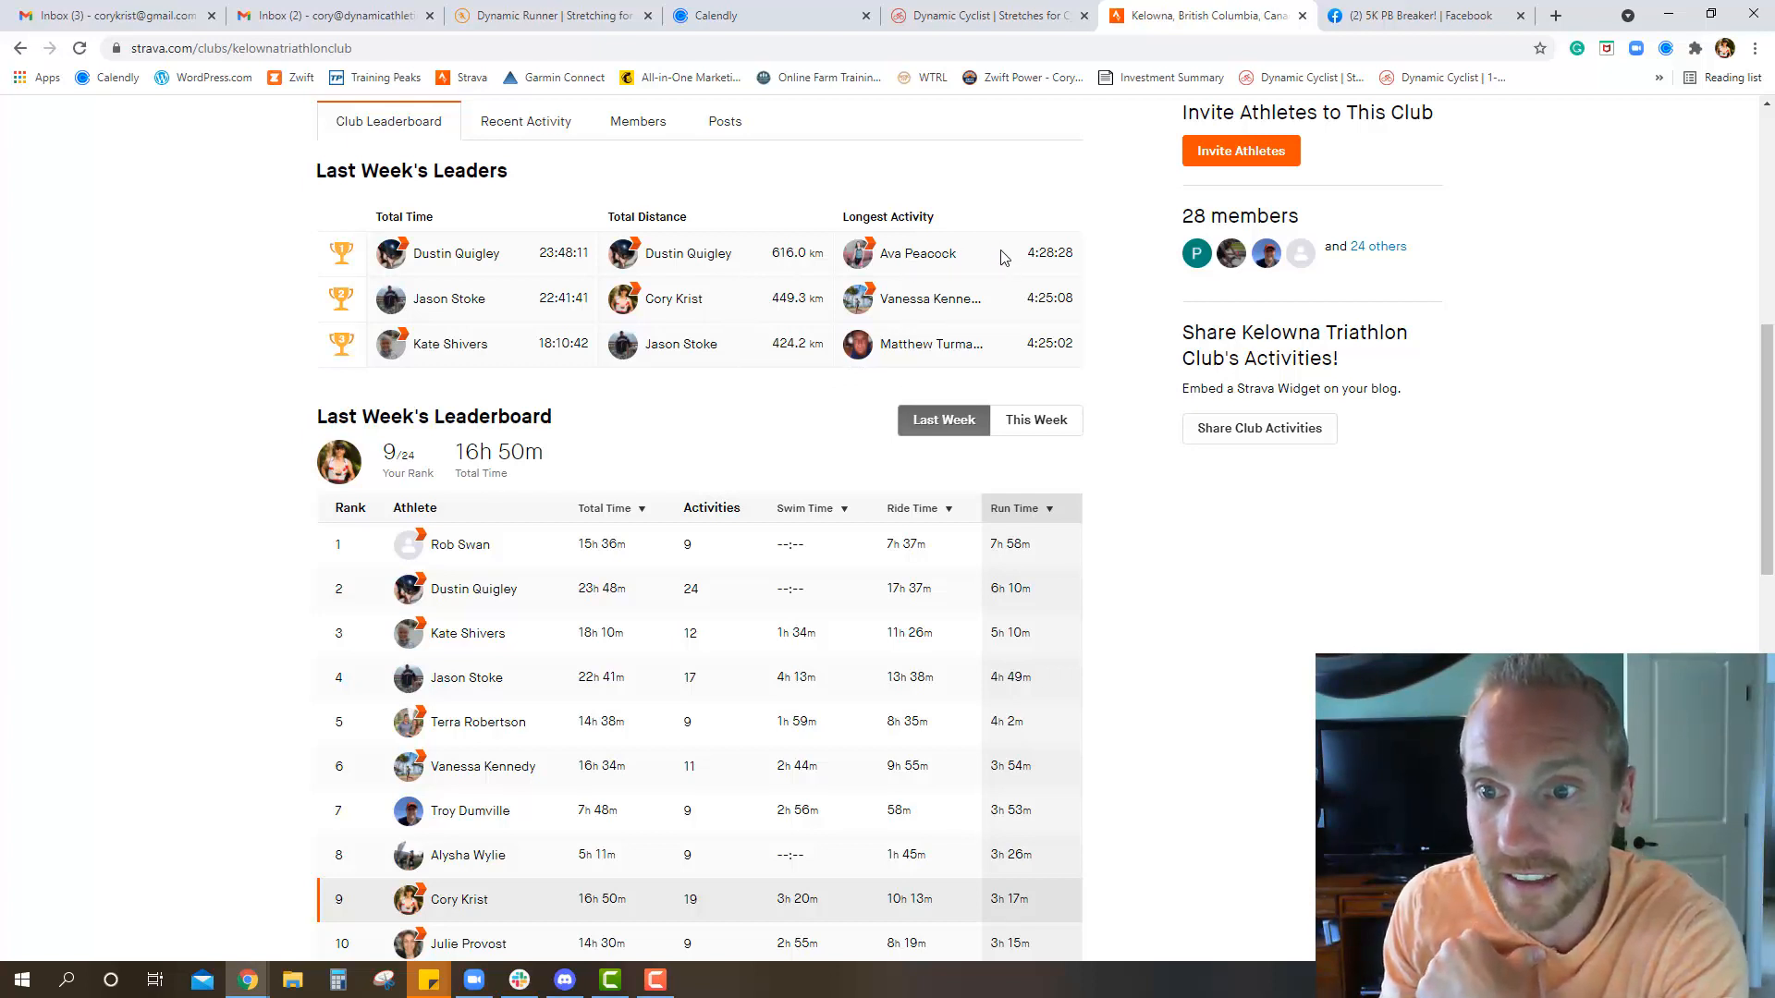
pyautogui.moveTo(1002, 314)
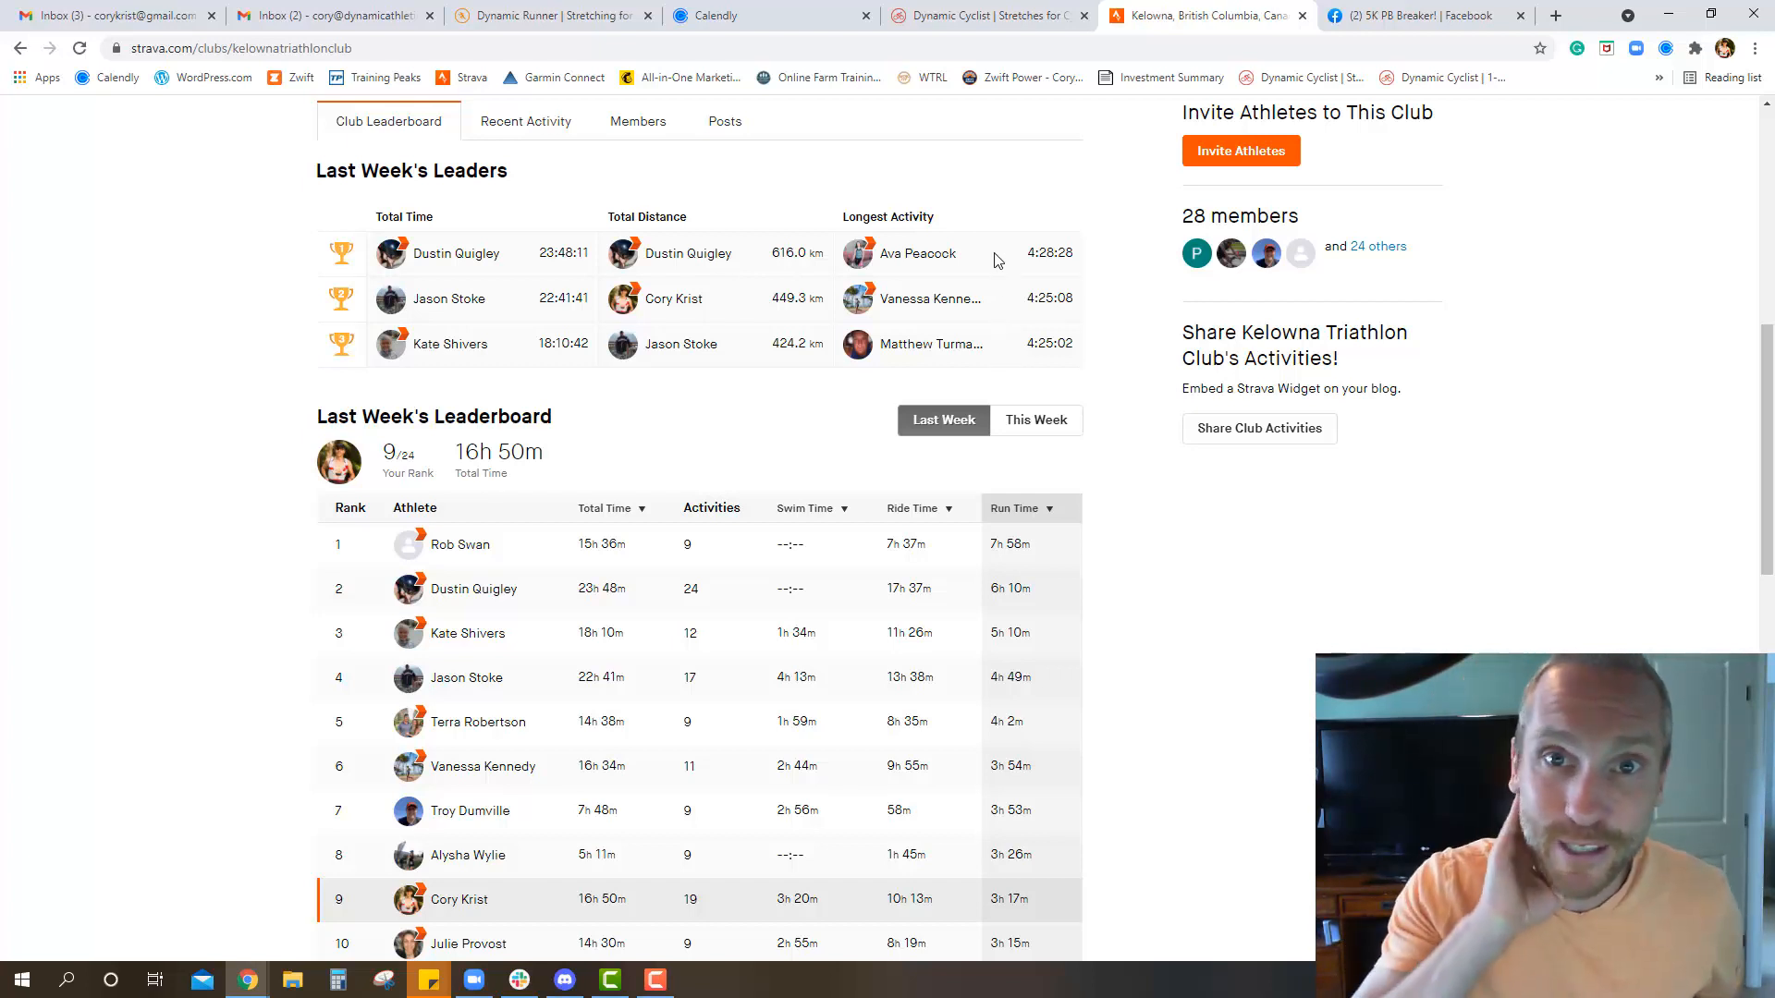
pyautogui.moveTo(588, 183)
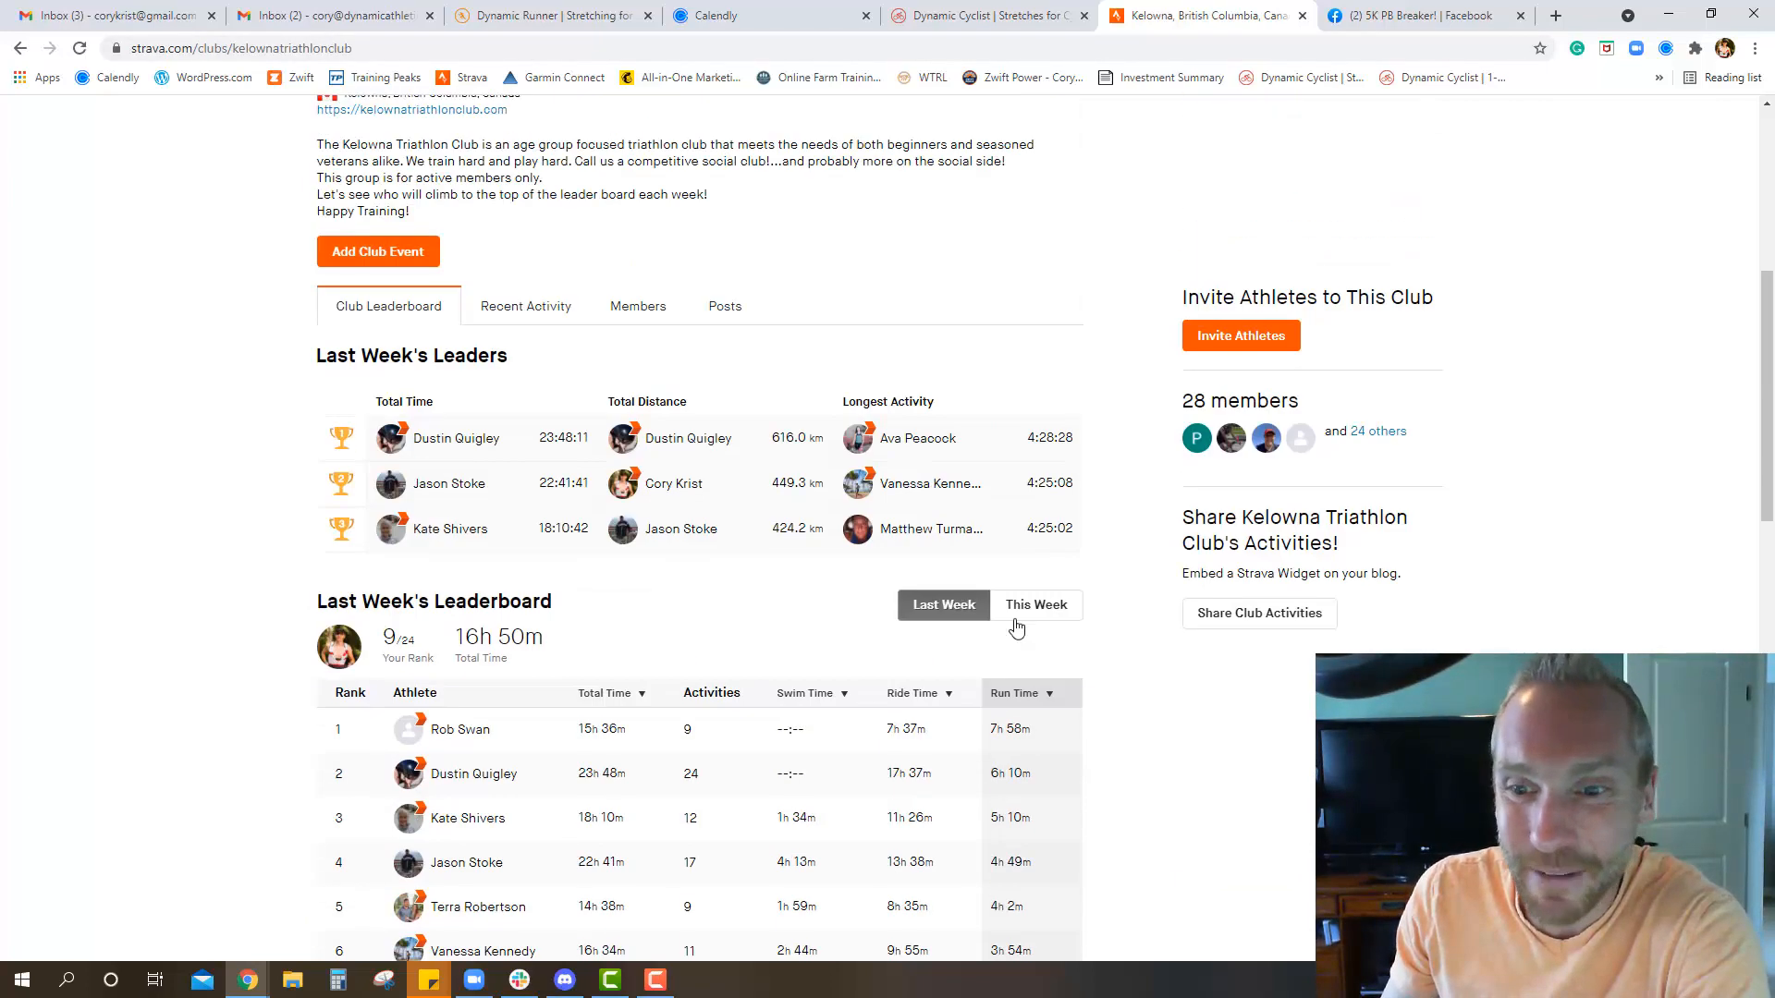
# Switch the leaderboard to This Week, then bring up the Dynamic Cyclist site.
pyautogui.click(1036, 605)
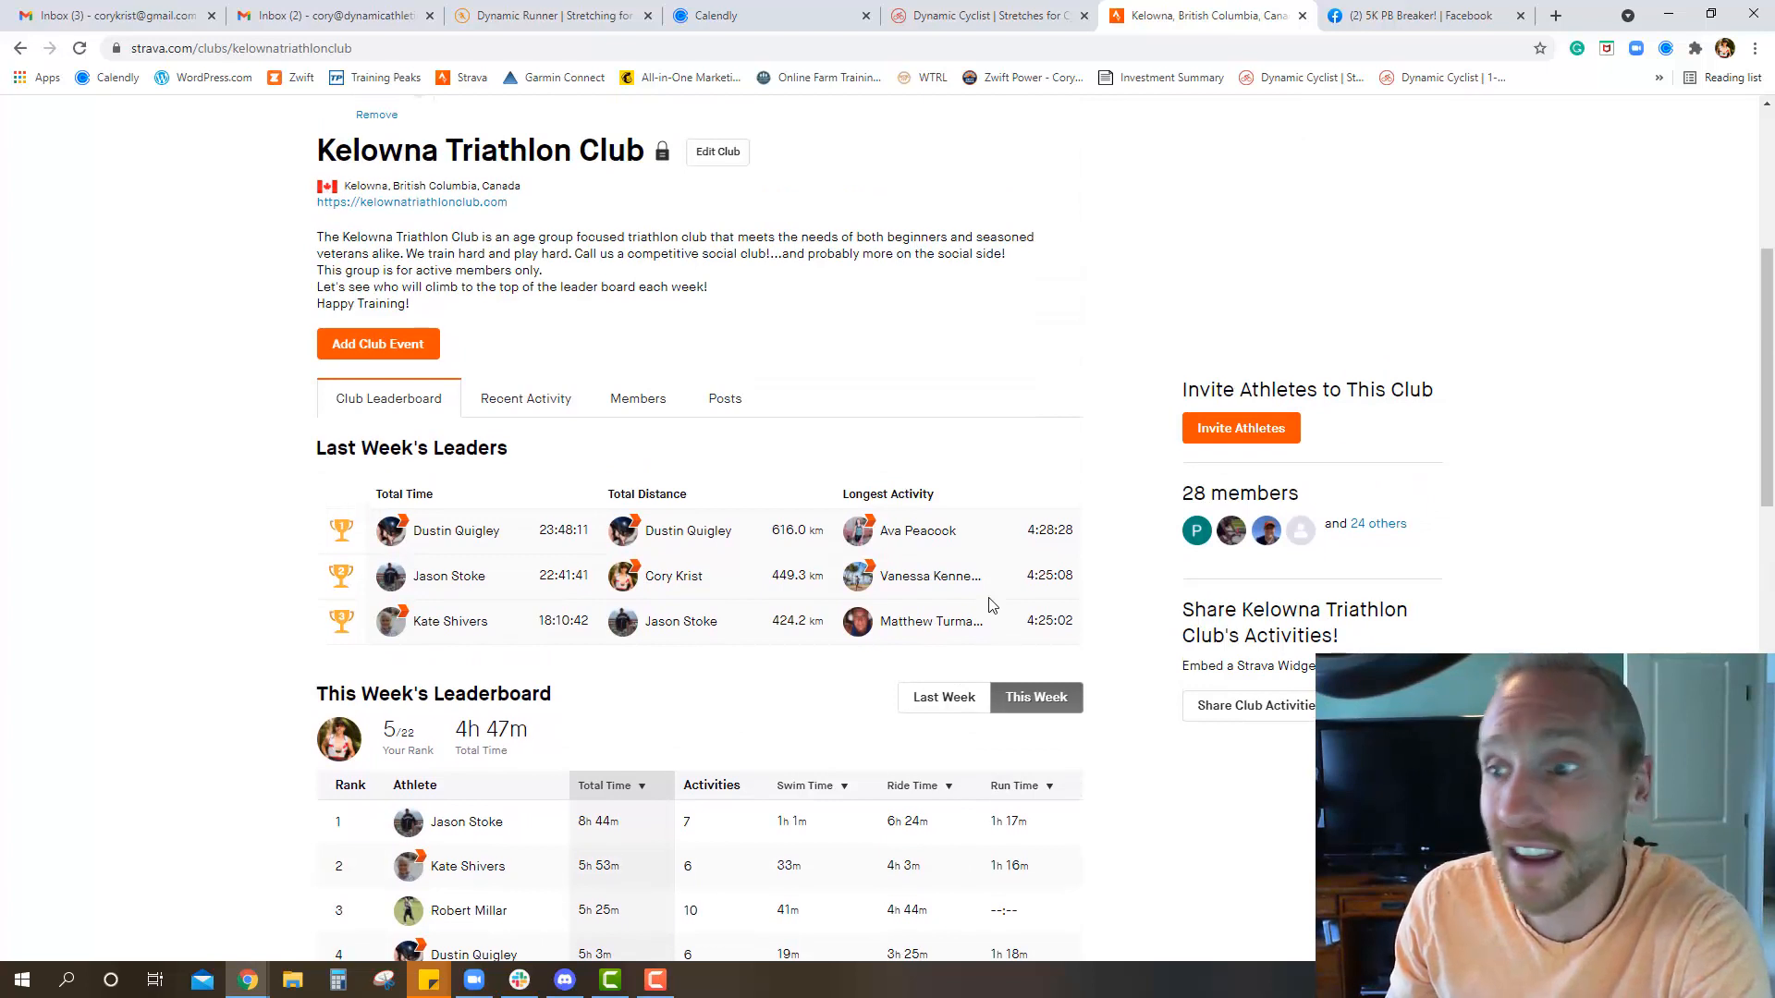
pyautogui.moveTo(930, 577)
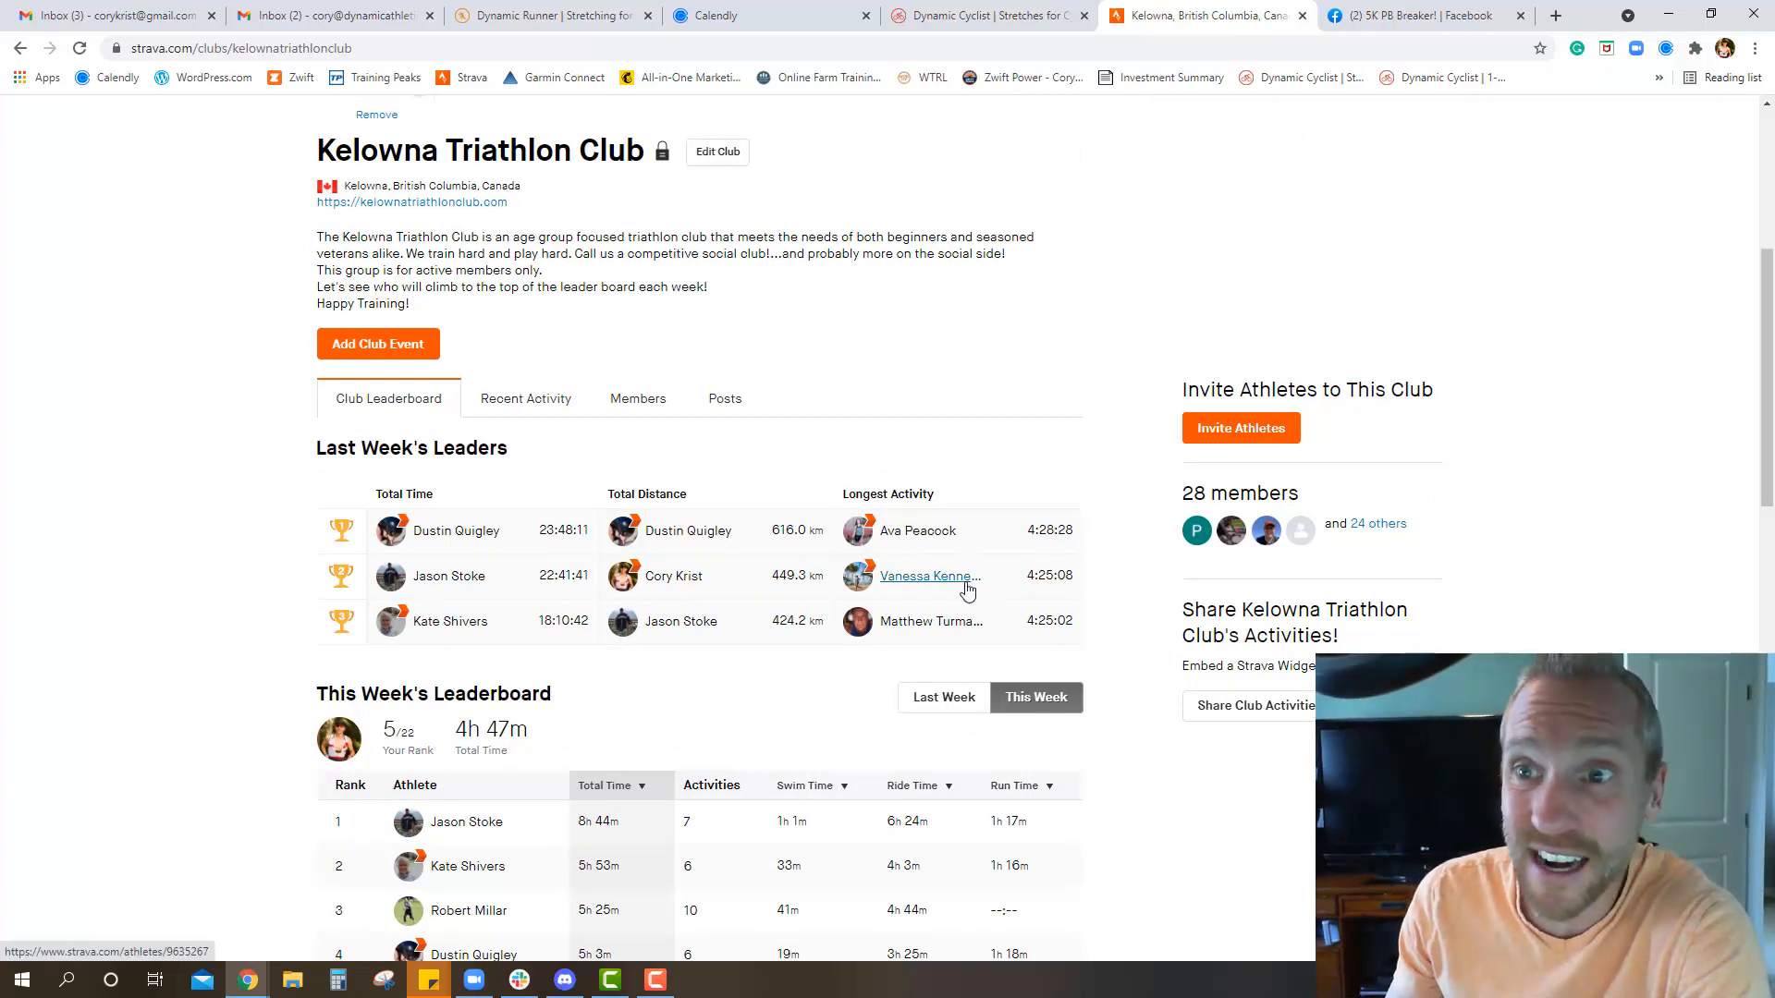
pyautogui.moveTo(1076, 331)
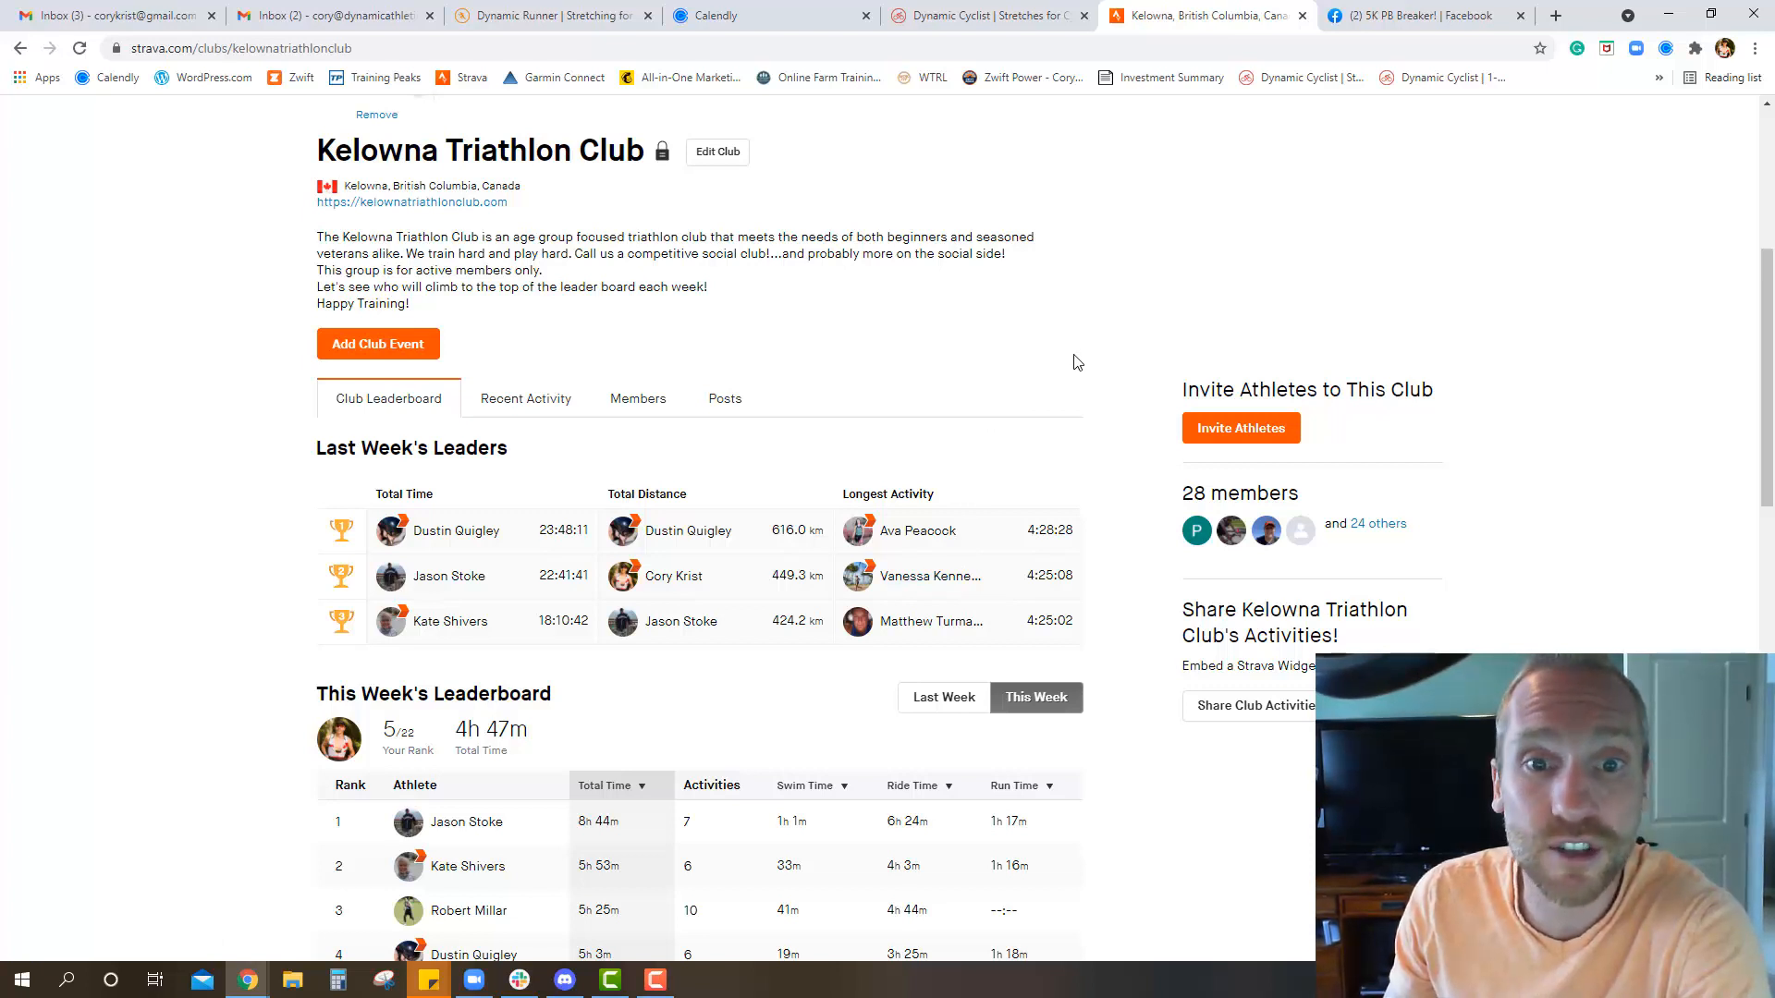
pyautogui.moveTo(987, 15)
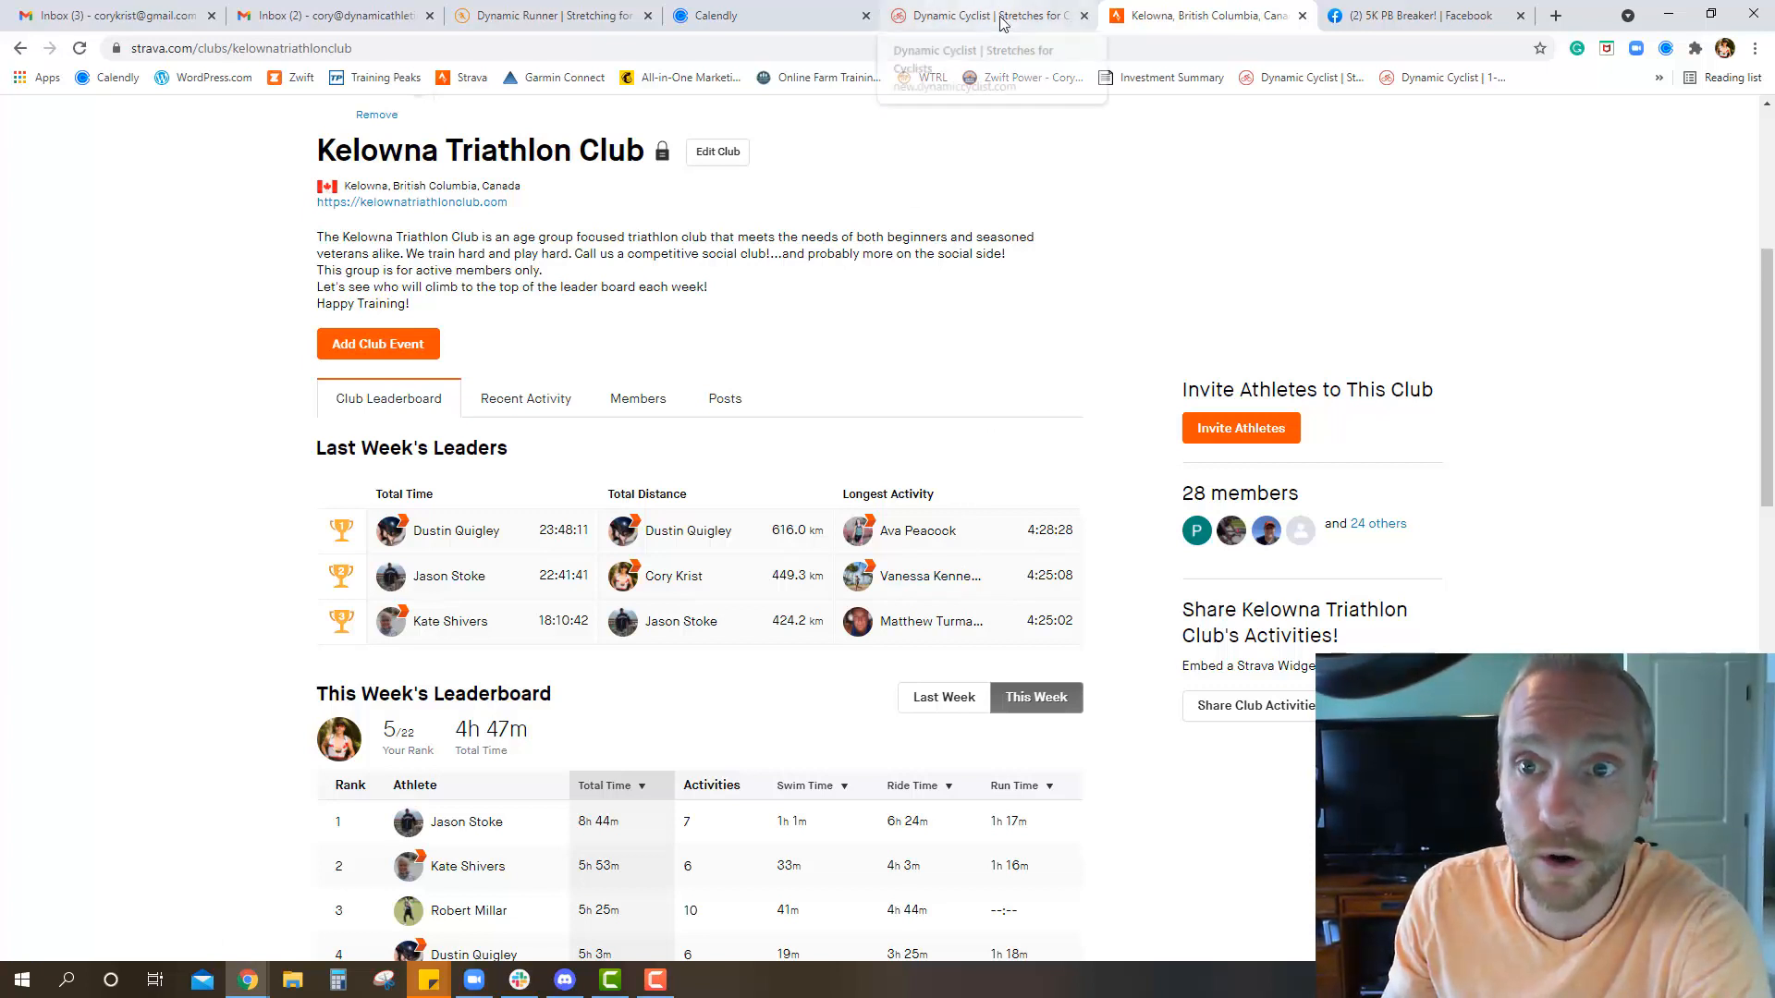
pyautogui.click(986, 15)
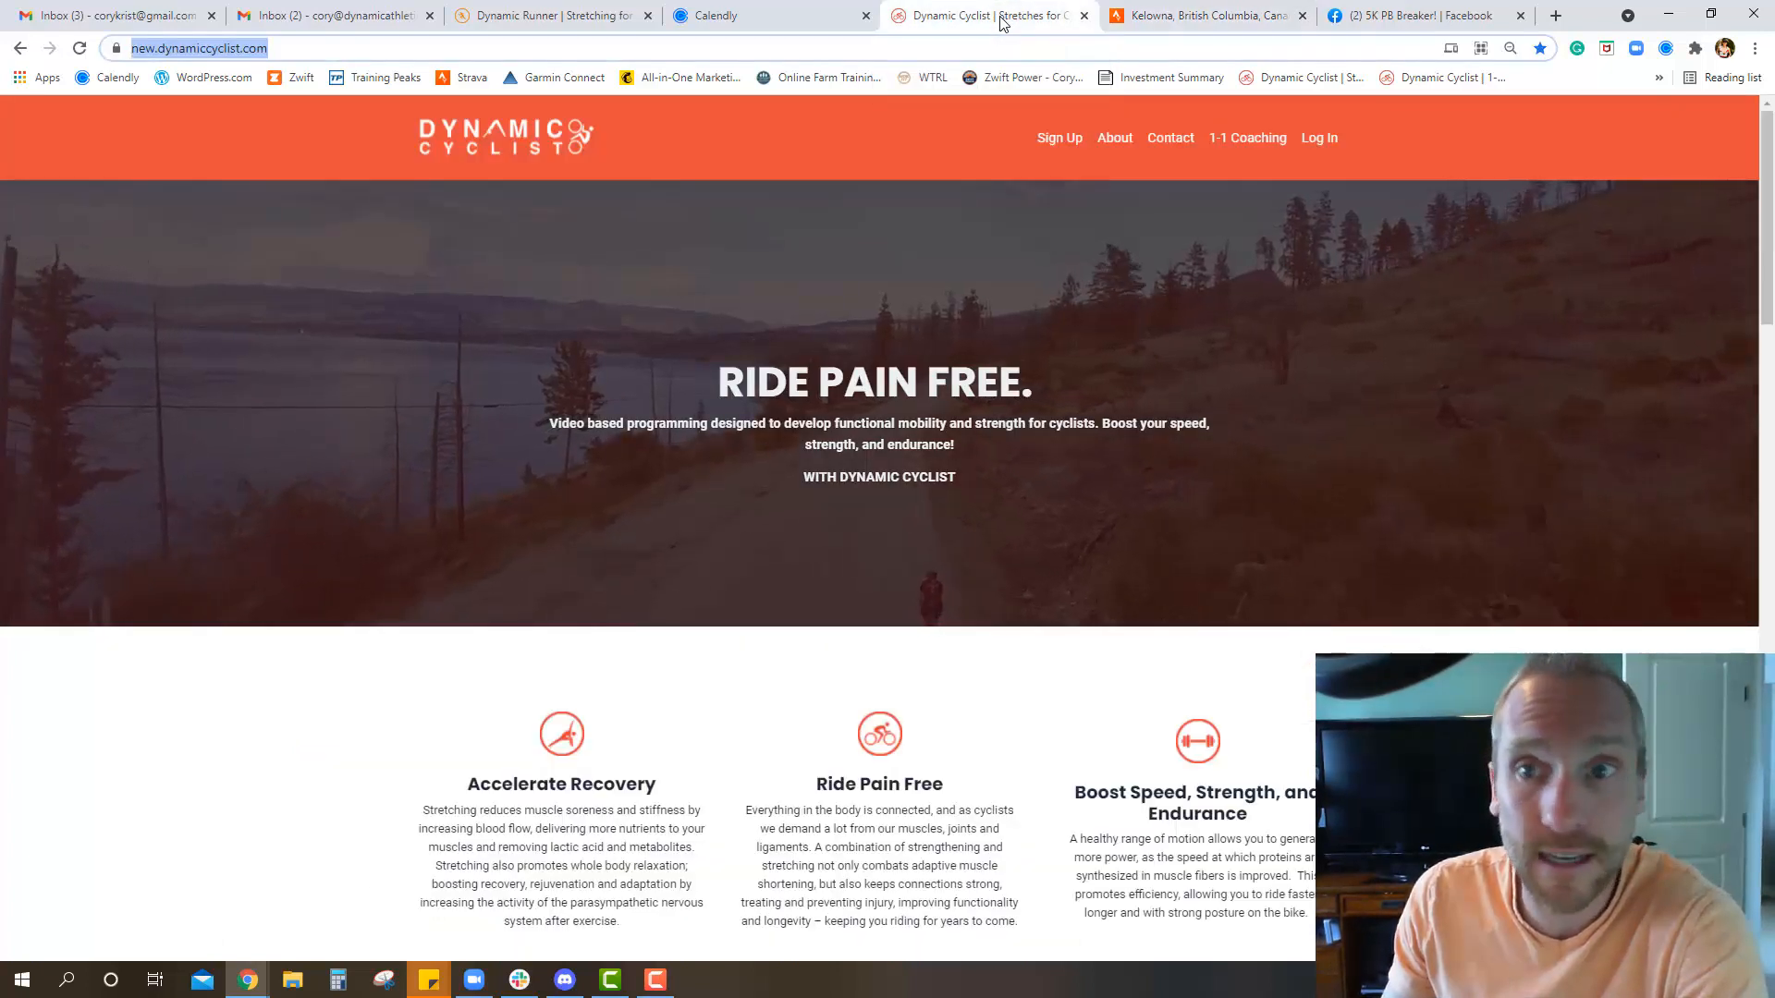